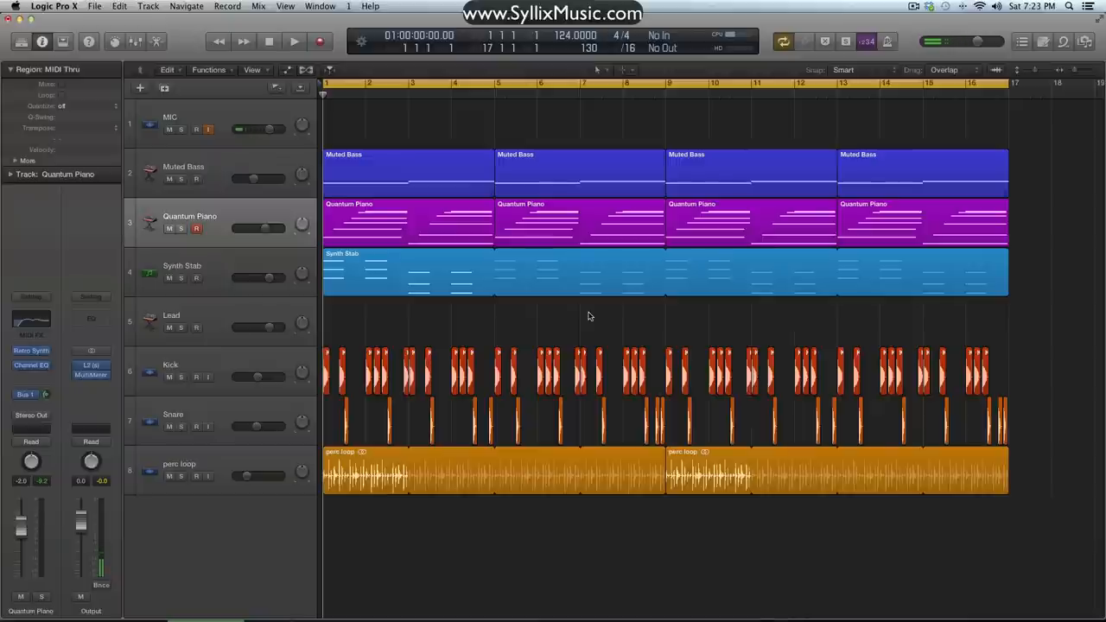
# - Play back the arrangement, then select the Synth Stab region
pyautogui.click(293, 41)
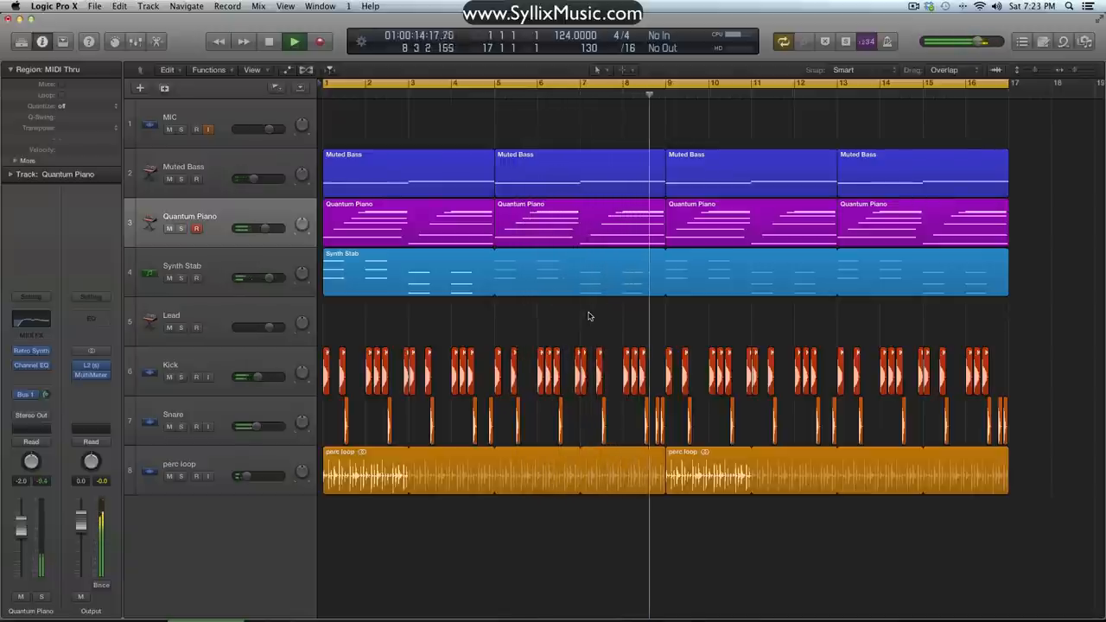
pyautogui.click(294, 41)
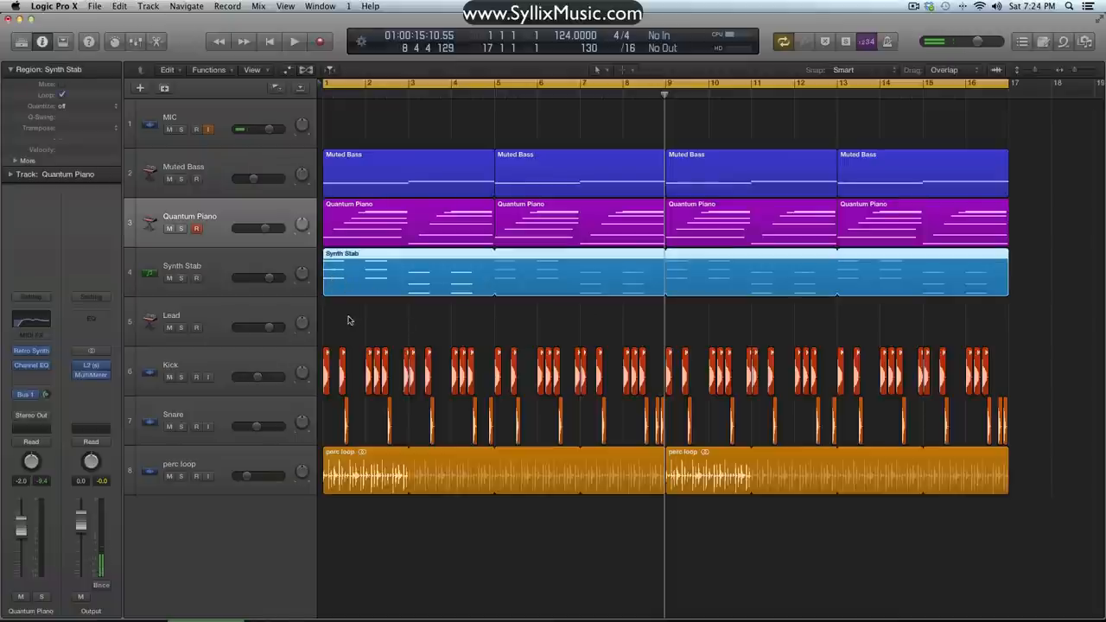
pyautogui.moveTo(391, 311)
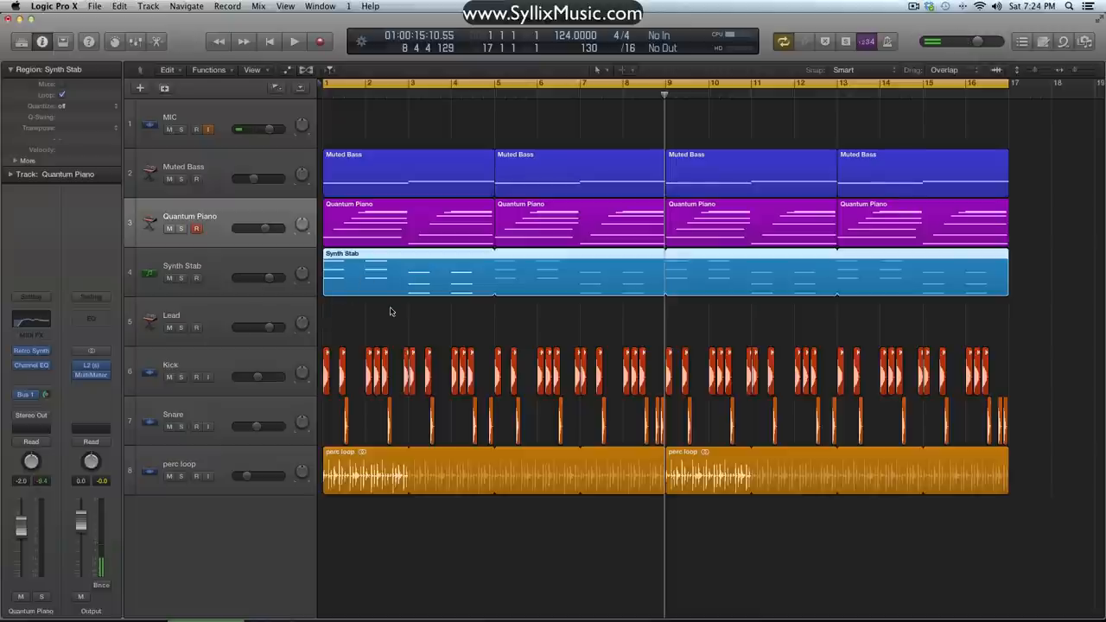
pyautogui.moveTo(473, 327)
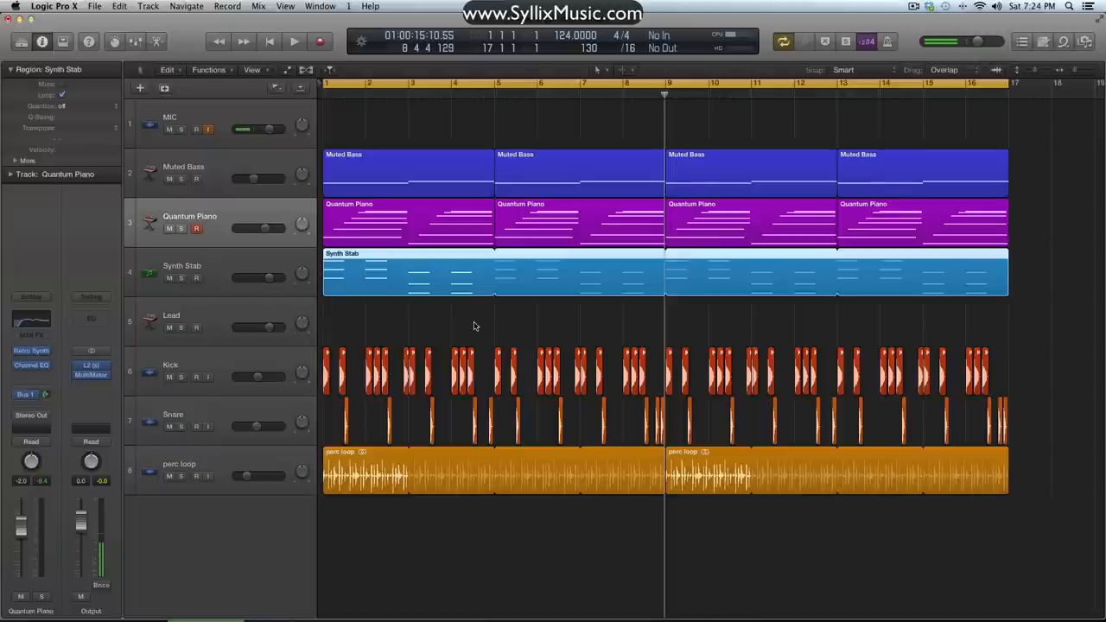
pyautogui.moveTo(498, 311)
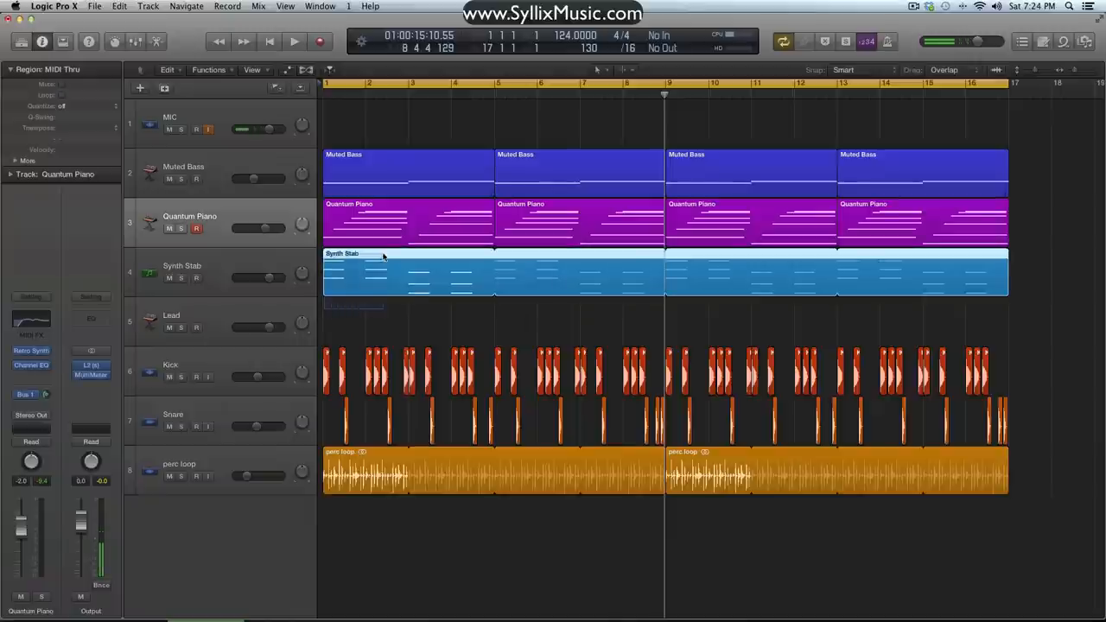
pyautogui.click(182, 272)
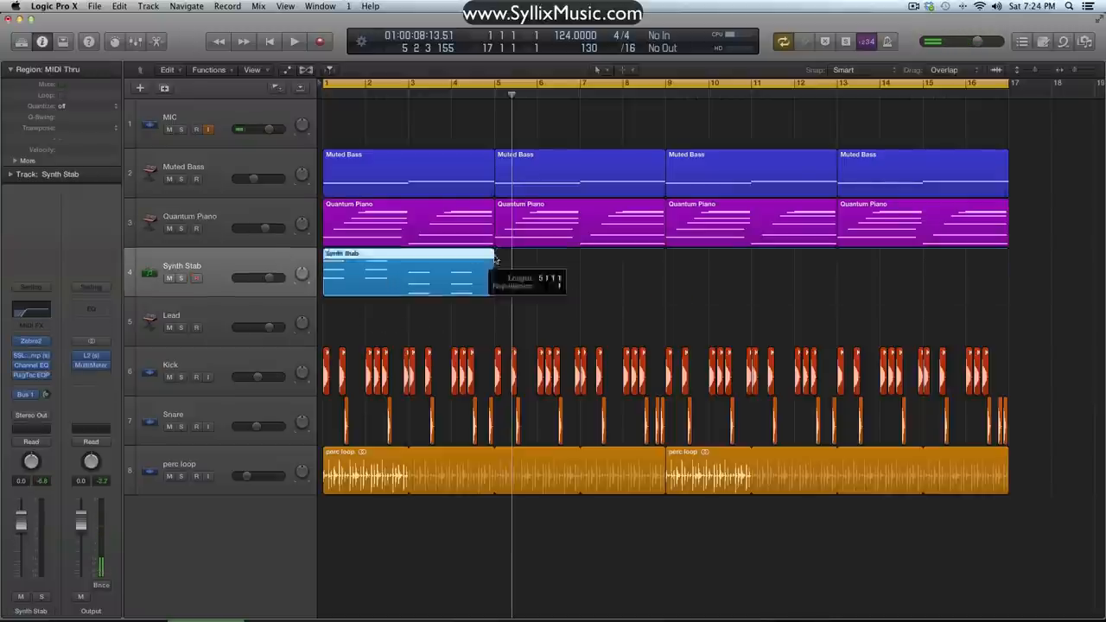
# - View the Synth Stab notes in the Piano Roll, then bring up its Zebra2 instrument
pyautogui.doubleClick(408, 273)
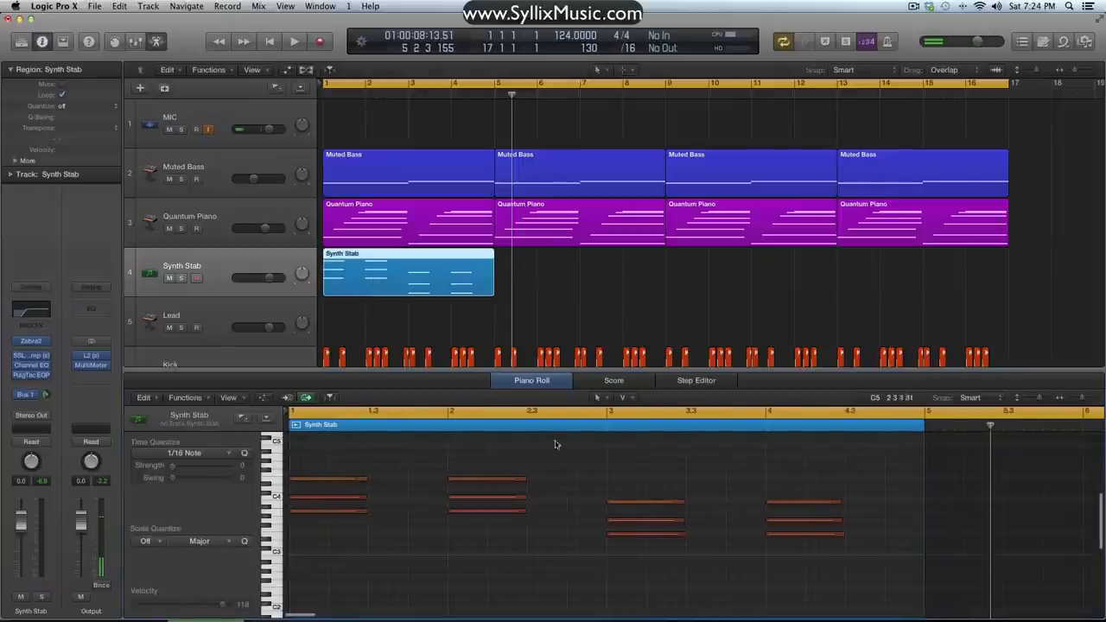
pyautogui.moveTo(440, 453)
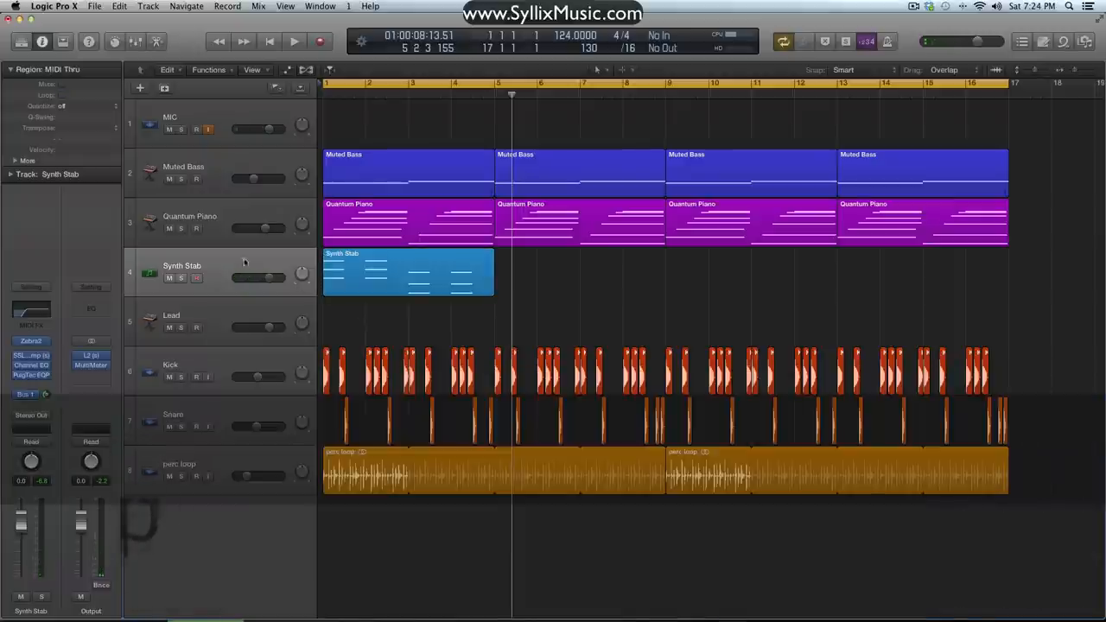
pyautogui.doubleClick(182, 266)
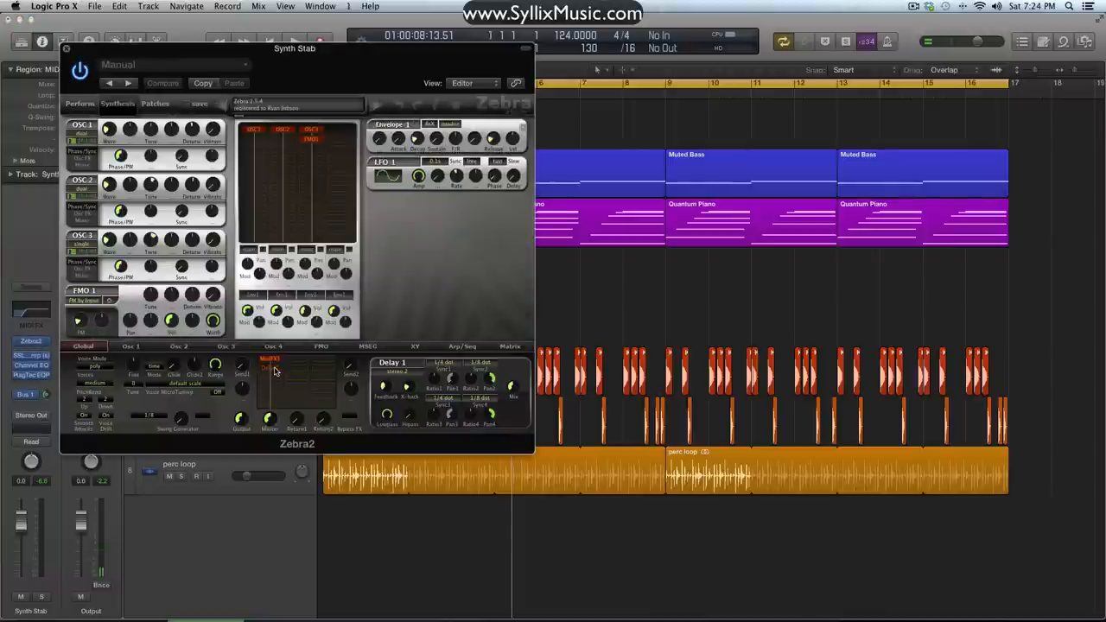
# - Insert ValhallaRoom on the Synth Stab track with its decay raised to about 12 seconds
pyautogui.click(65, 49)
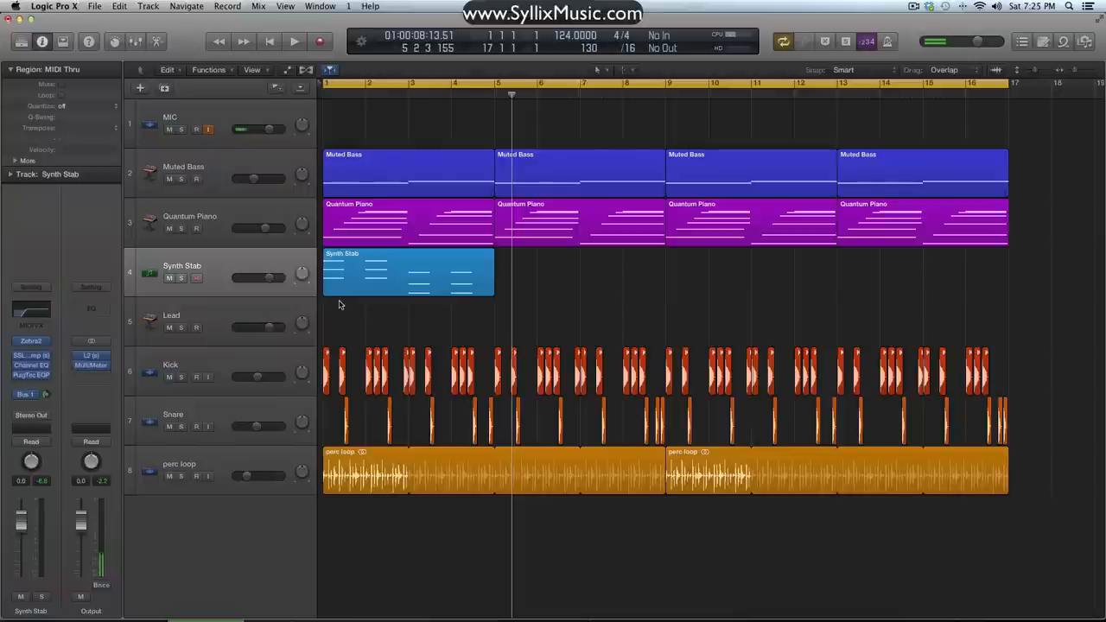
pyautogui.click(32, 376)
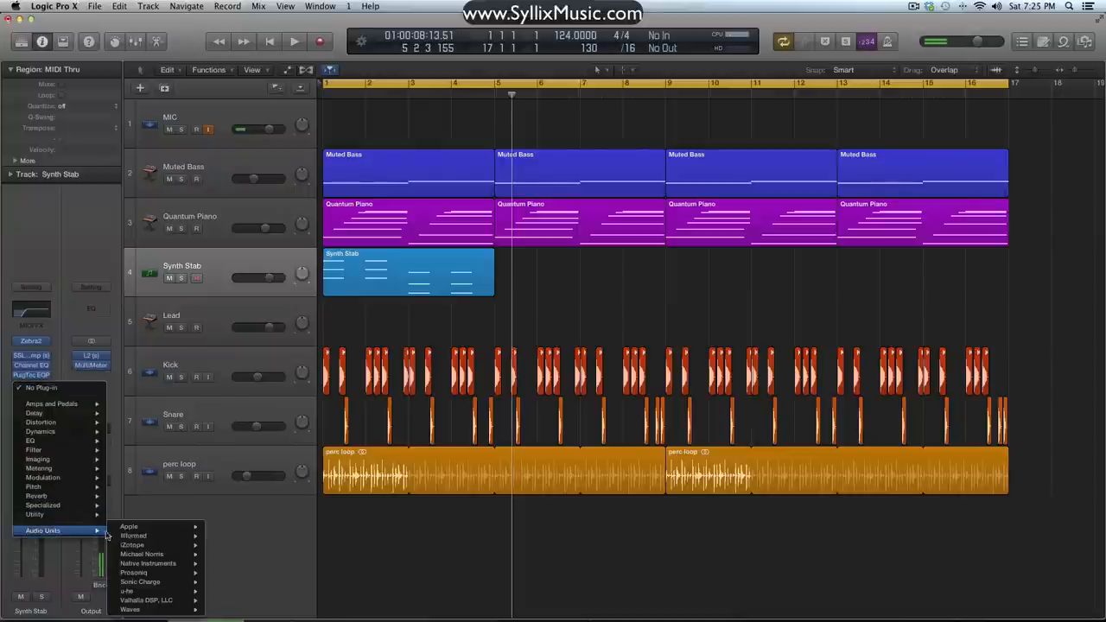
pyautogui.moveTo(147, 600)
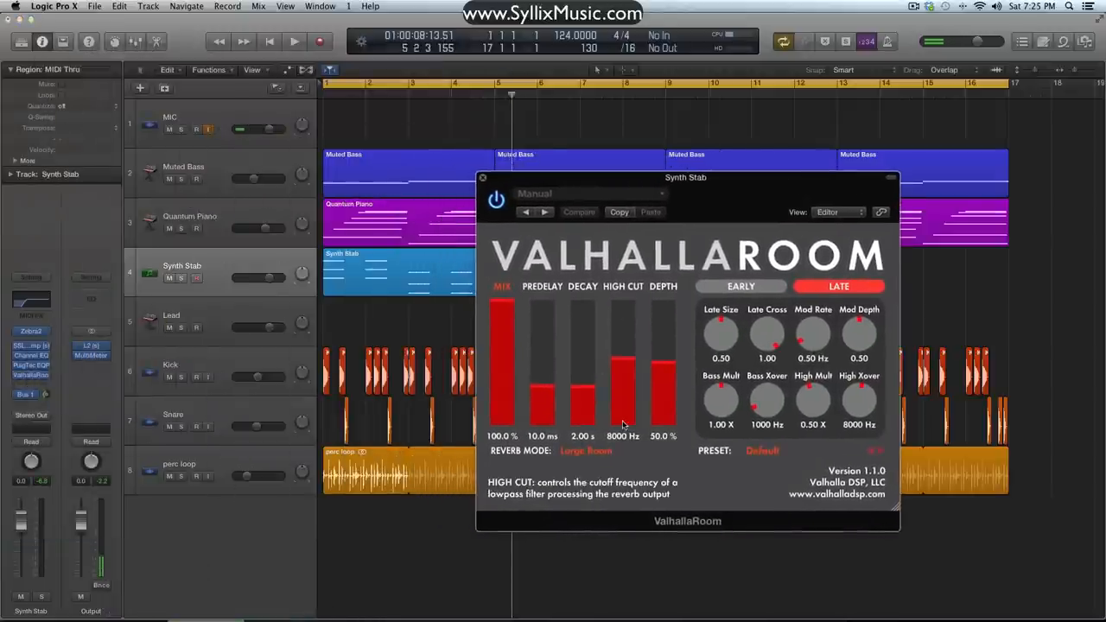
pyautogui.moveTo(581, 424); pyautogui.dragTo(581, 372)
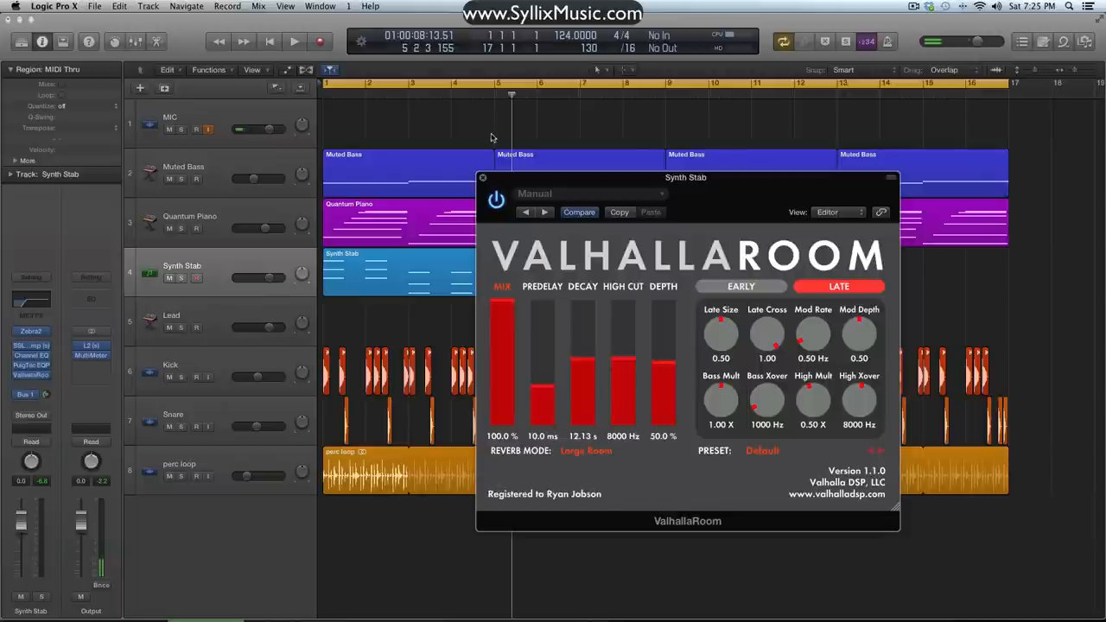
pyautogui.click(484, 177)
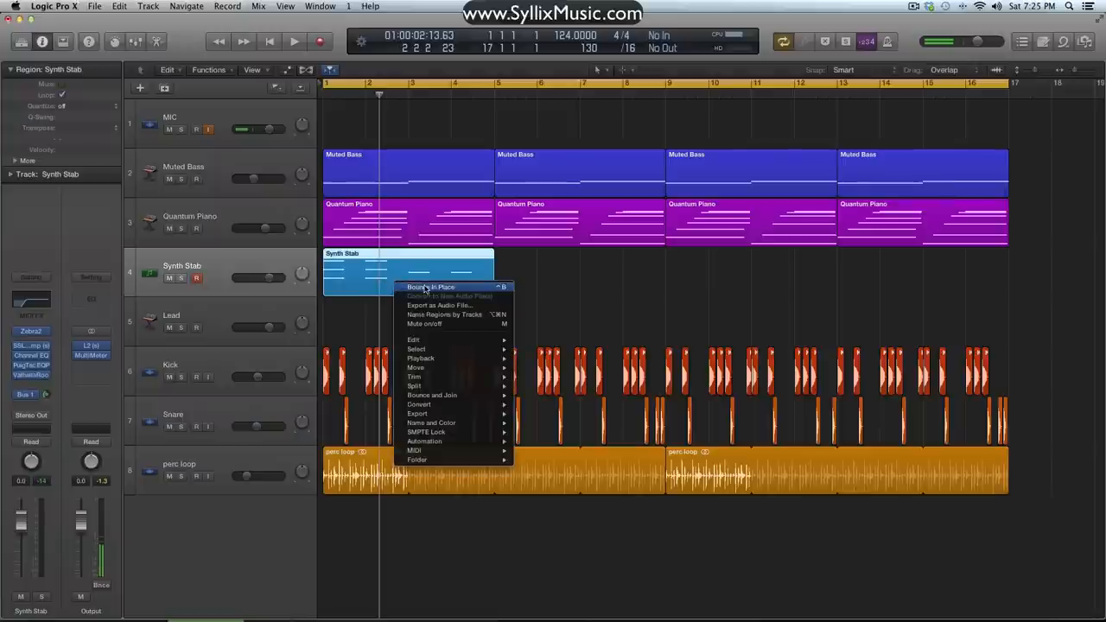
# - Bounce the Synth Stab region in place to new audio track Synth Stab_bip_3 and view the result
pyautogui.click(431, 287)
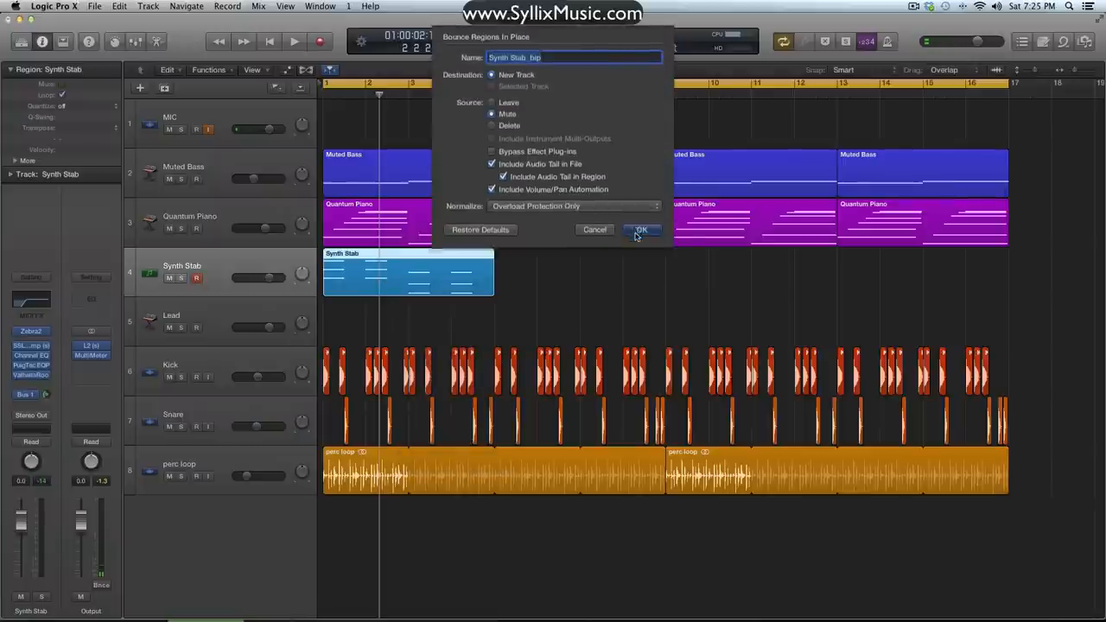
pyautogui.click(640, 230)
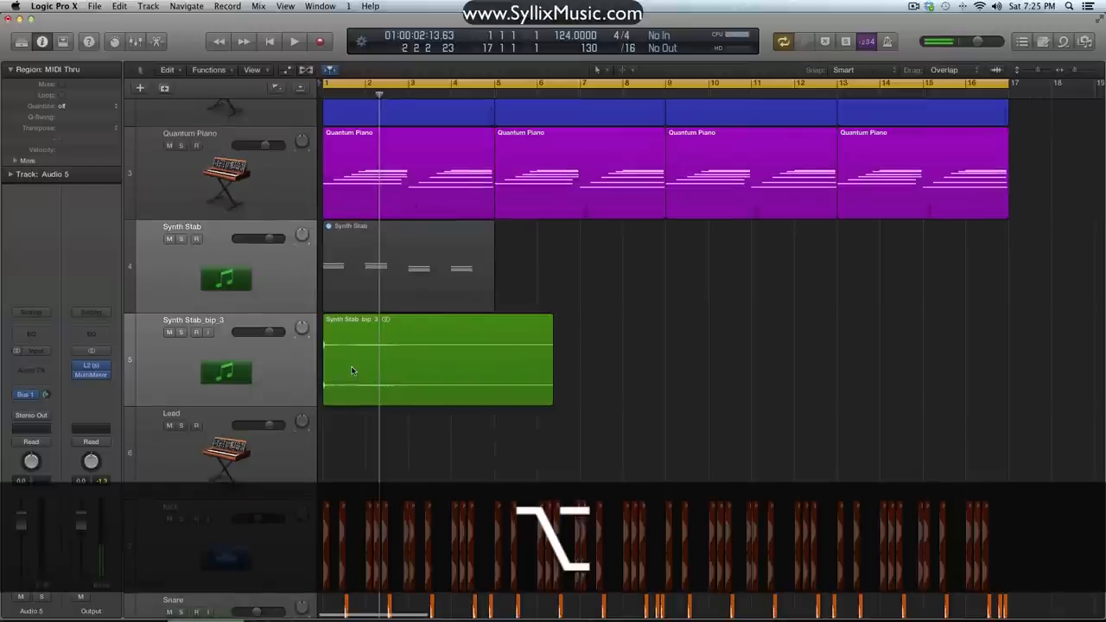
pyautogui.doubleClick(435, 357)
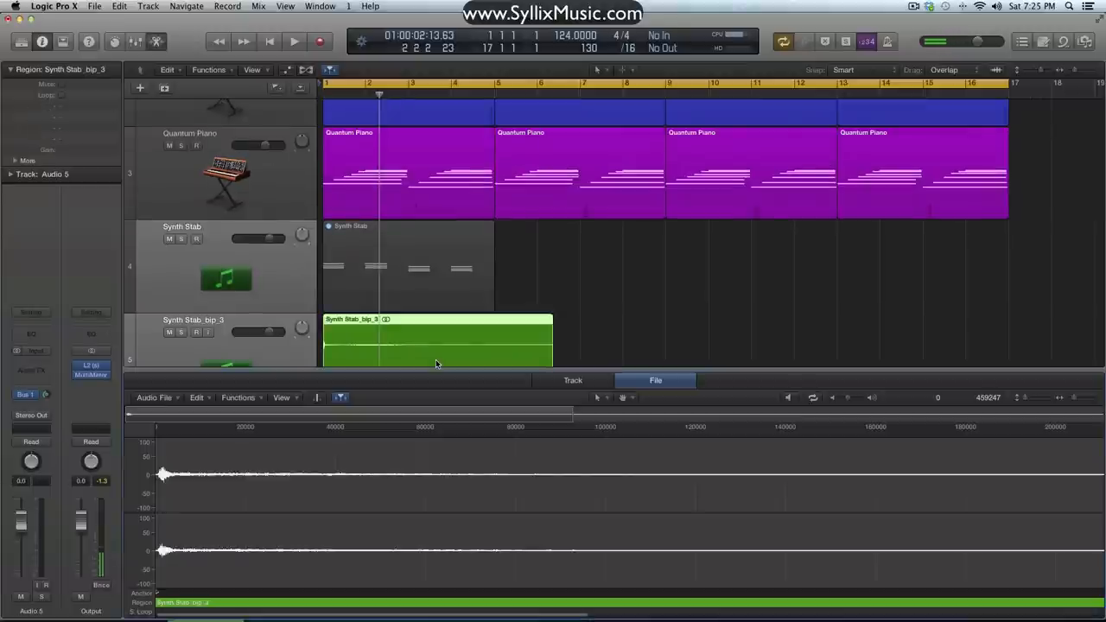
pyautogui.click(239, 396)
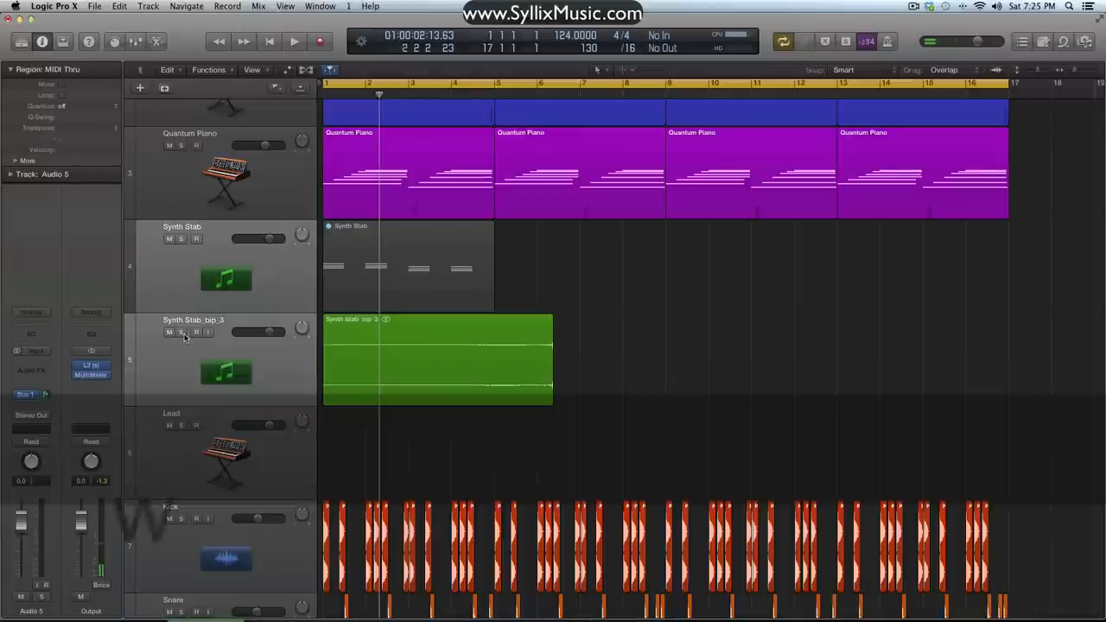
pyautogui.moveTo(181, 332)
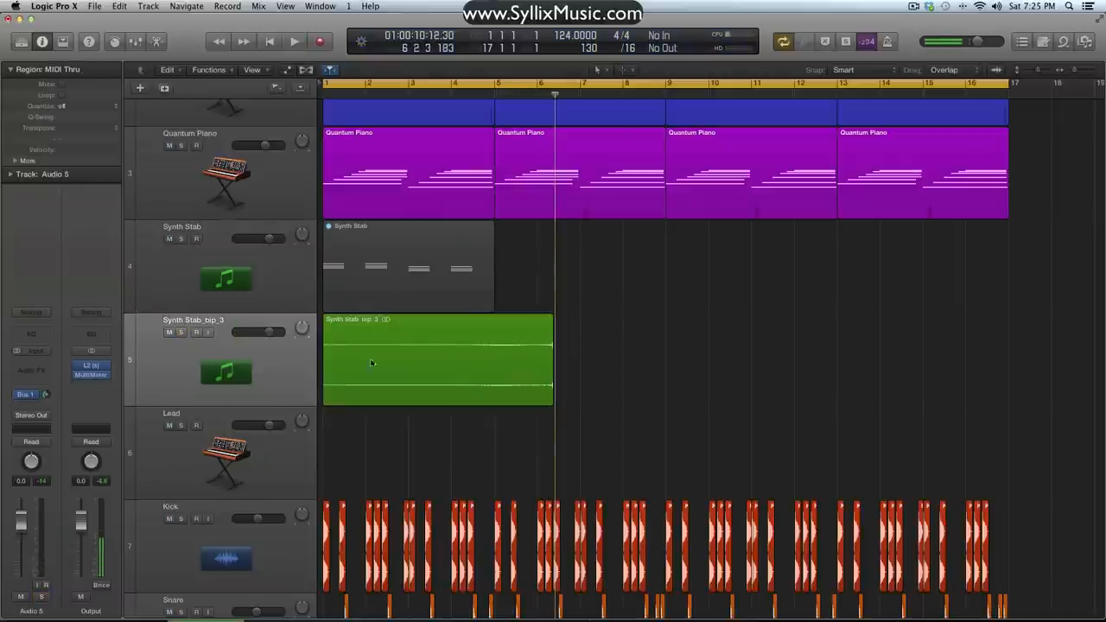
pyautogui.click(372, 363)
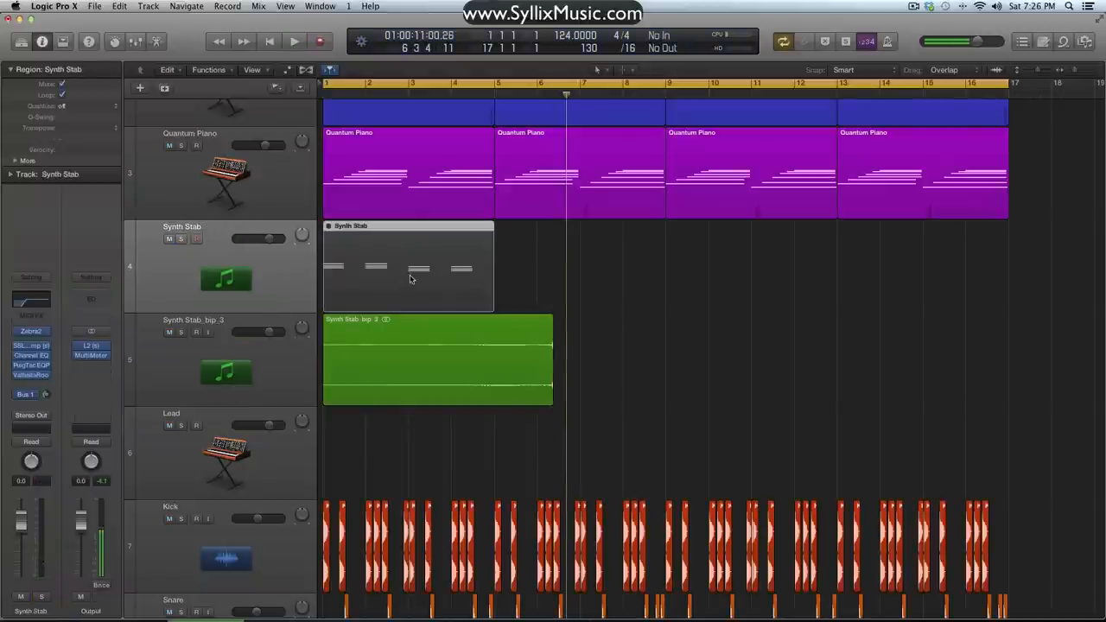
# - Bounce the Synth Stab region in place again to Synth Stab_bip_4 and select the new audio region
pyautogui.doubleClick(407, 268)
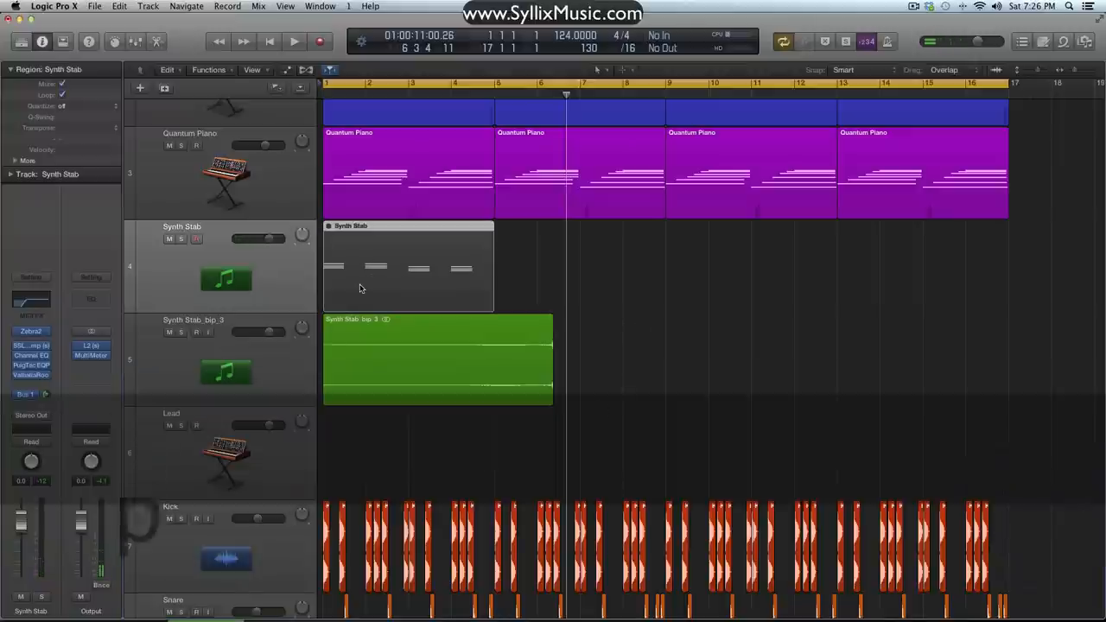
pyautogui.rightClick(406, 268)
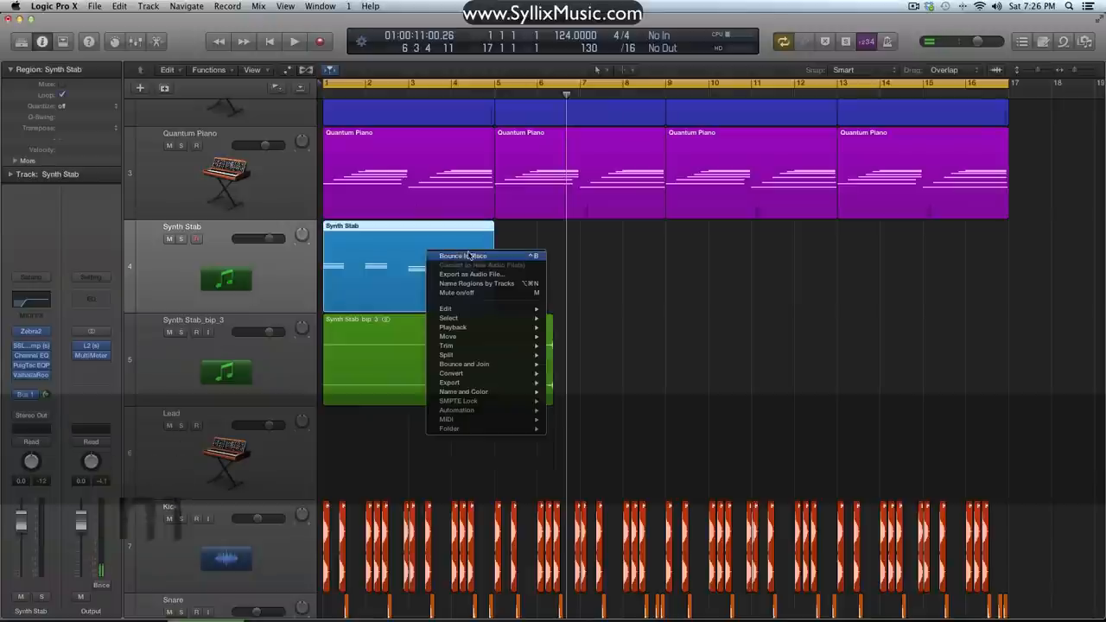
pyautogui.click(464, 256)
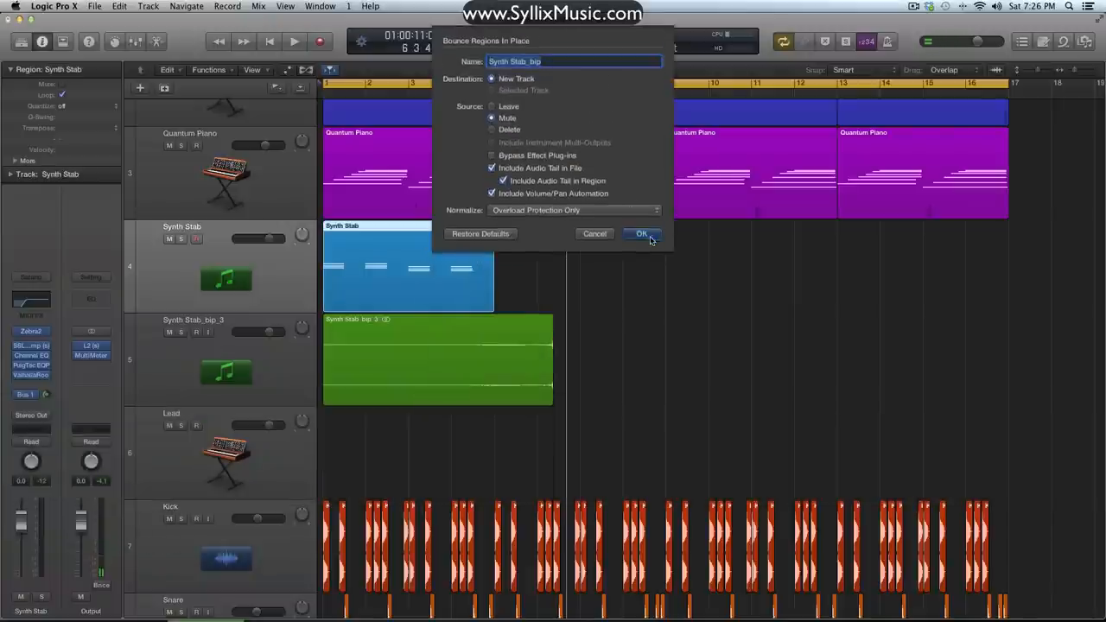
pyautogui.click(641, 233)
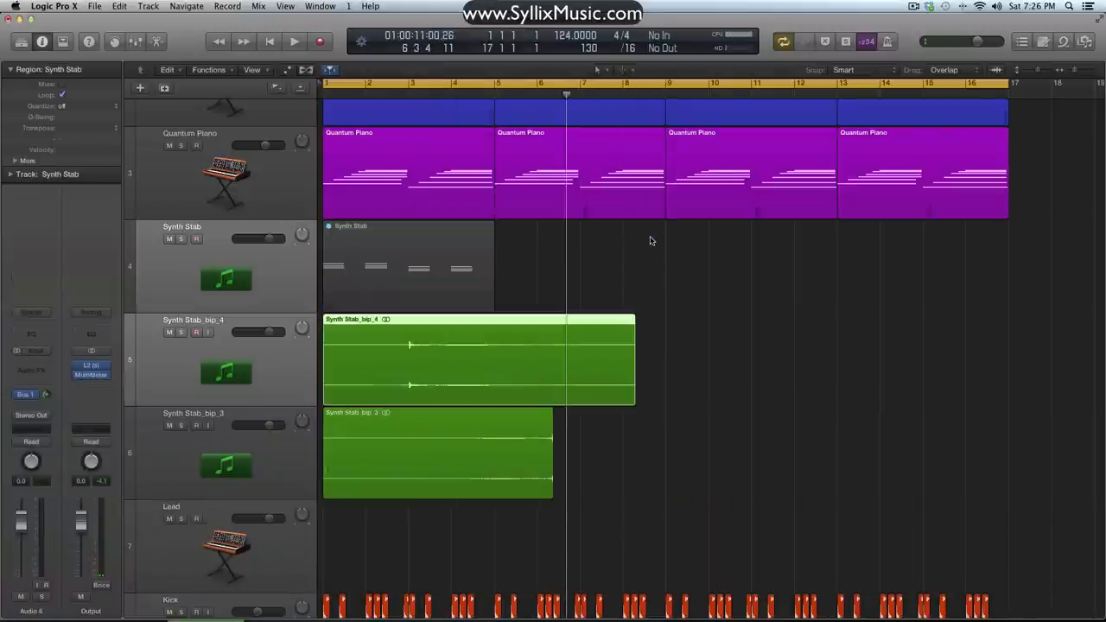
pyautogui.click(475, 358)
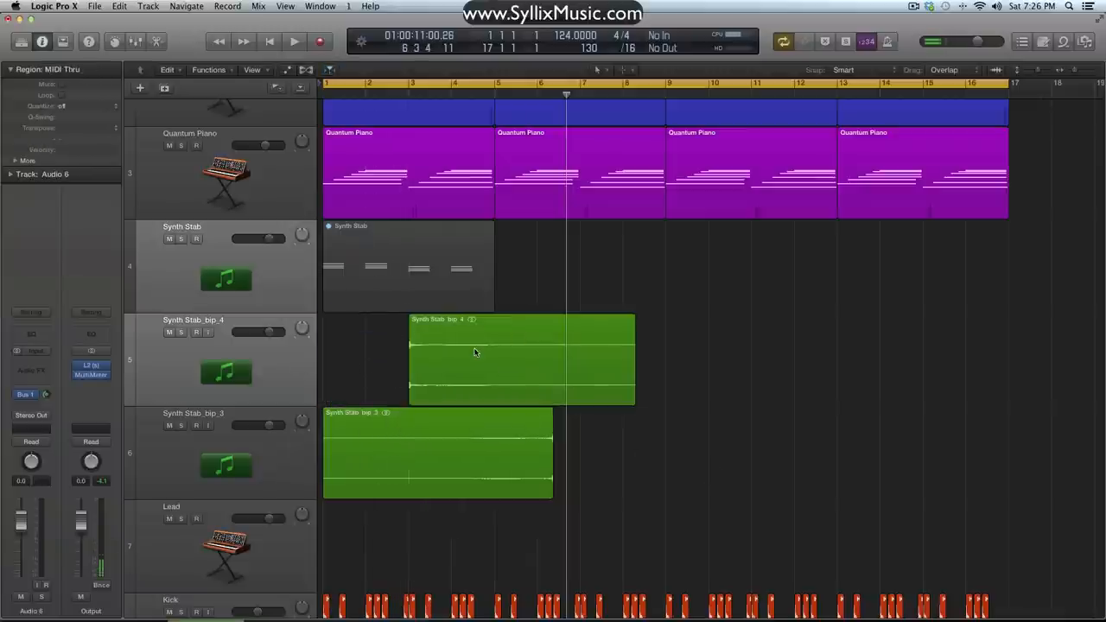
pyautogui.click(238, 398)
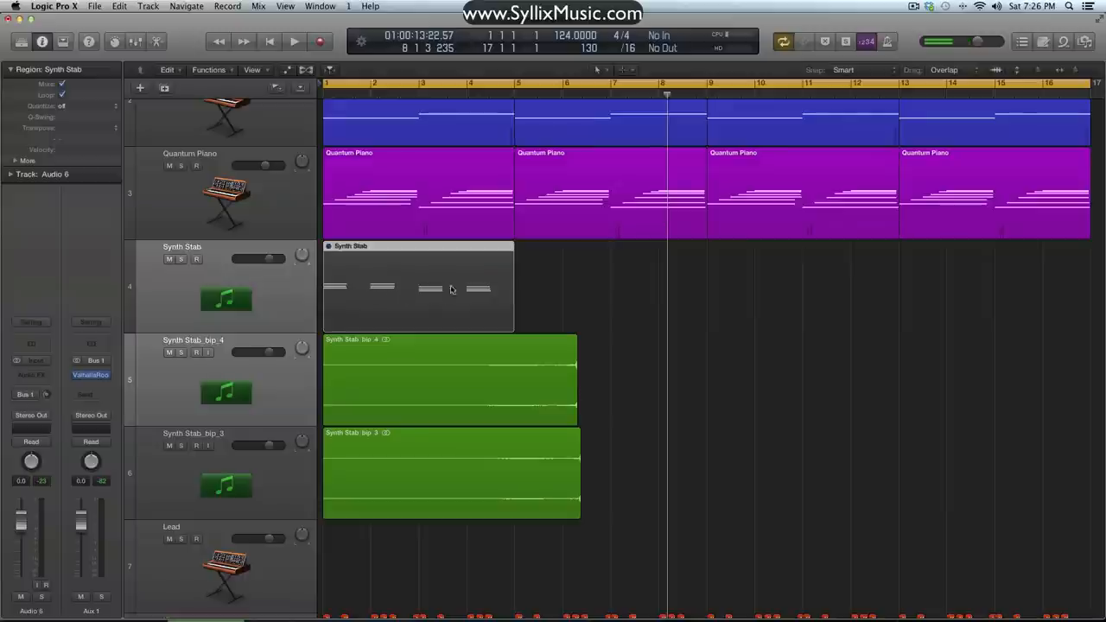
# - Move the Synth Stab_bip_4 region later, to bar 5
pyautogui.click(638, 384)
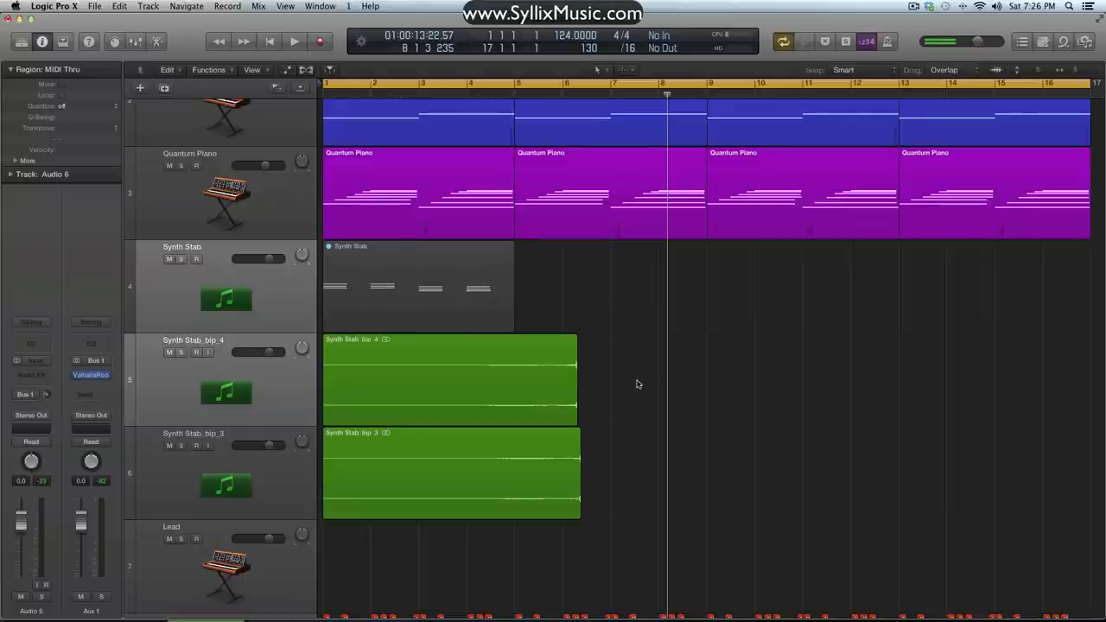
pyautogui.click(450, 380)
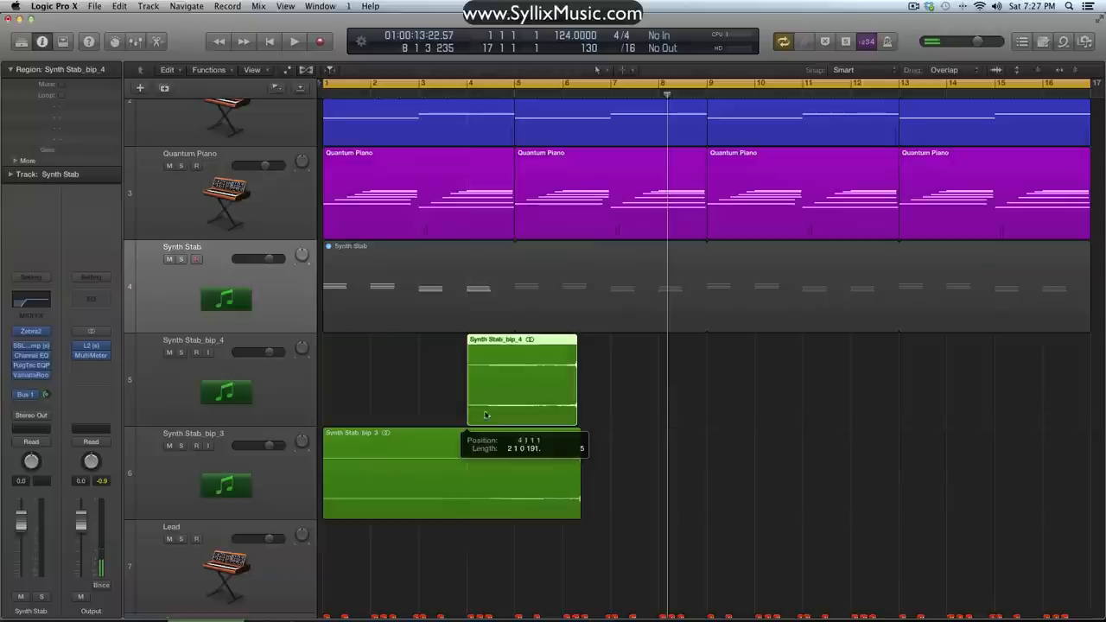
pyautogui.moveTo(522, 380); pyautogui.dragTo(436, 380)
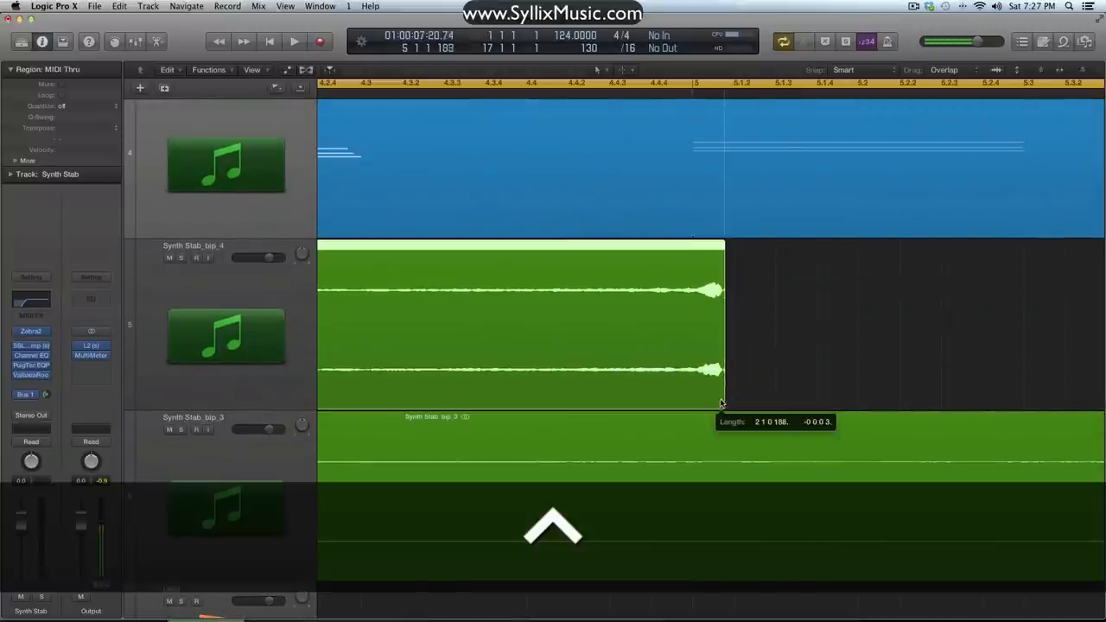
# - Trim the end of the Synth Stab_bip_4 region down to a short stab
pyautogui.moveTo(723, 405); pyautogui.dragTo(724, 398)
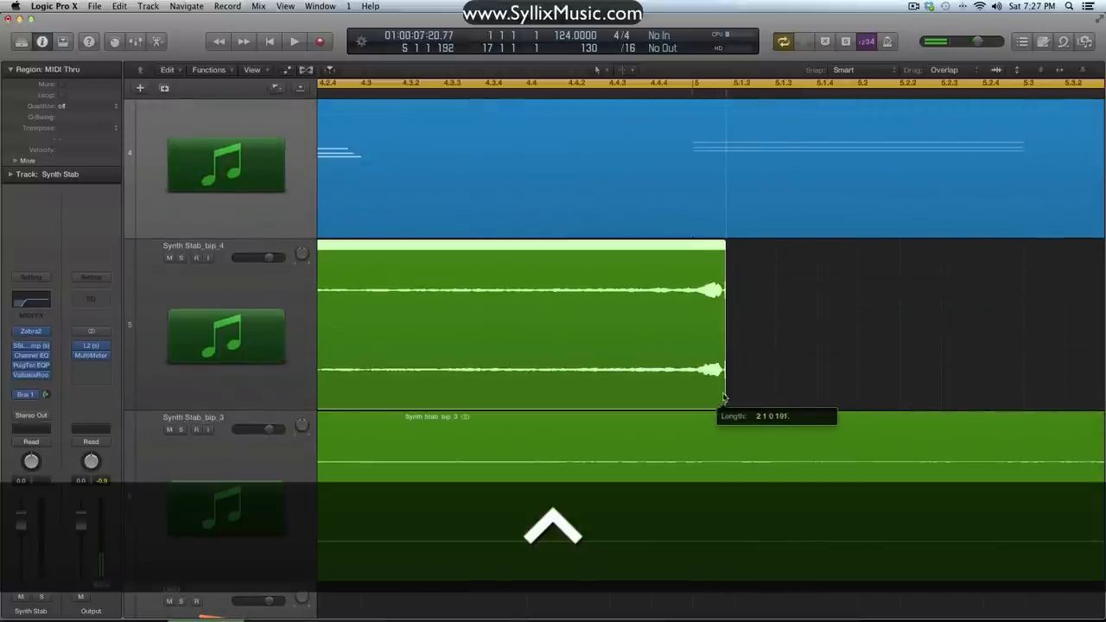
pyautogui.moveTo(724, 394); pyautogui.dragTo(712, 394)
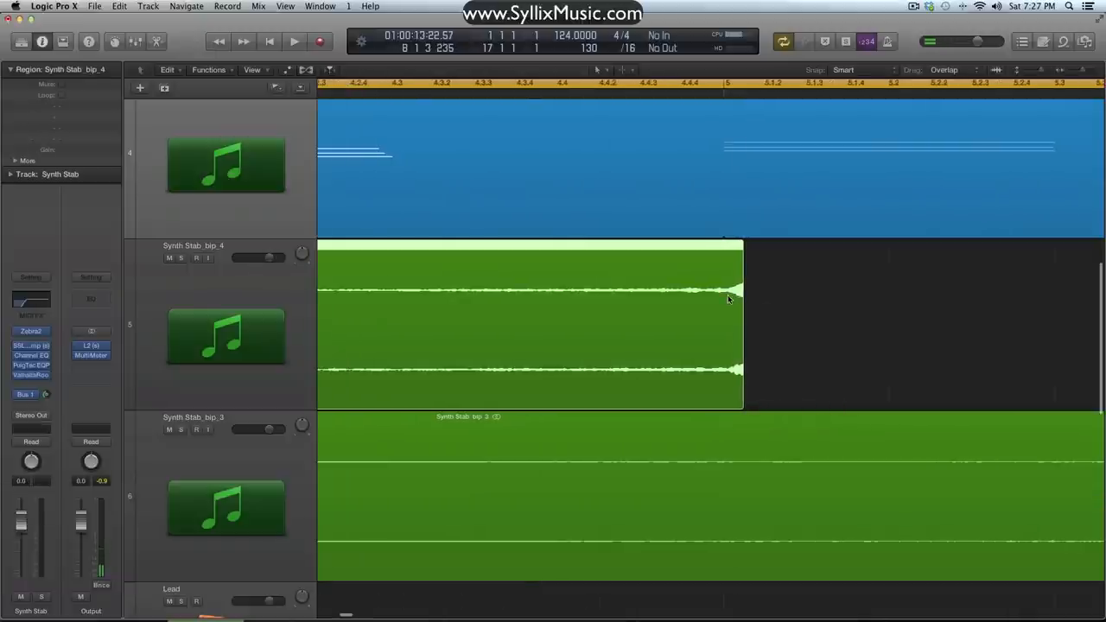
pyautogui.moveTo(740, 290); pyautogui.dragTo(722, 290)
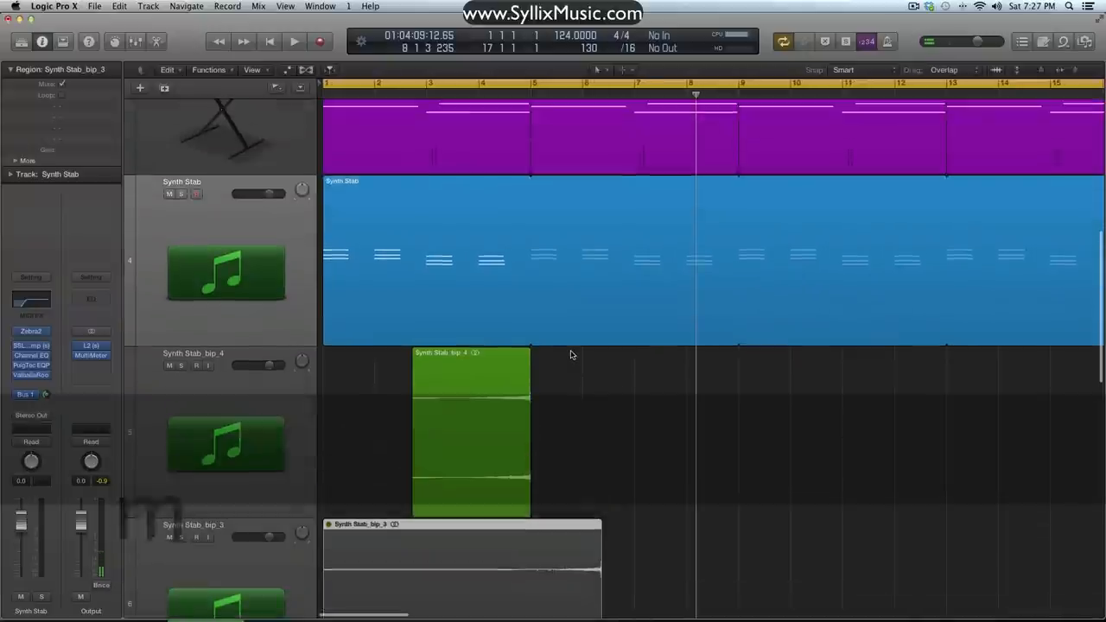
pyautogui.click(294, 42)
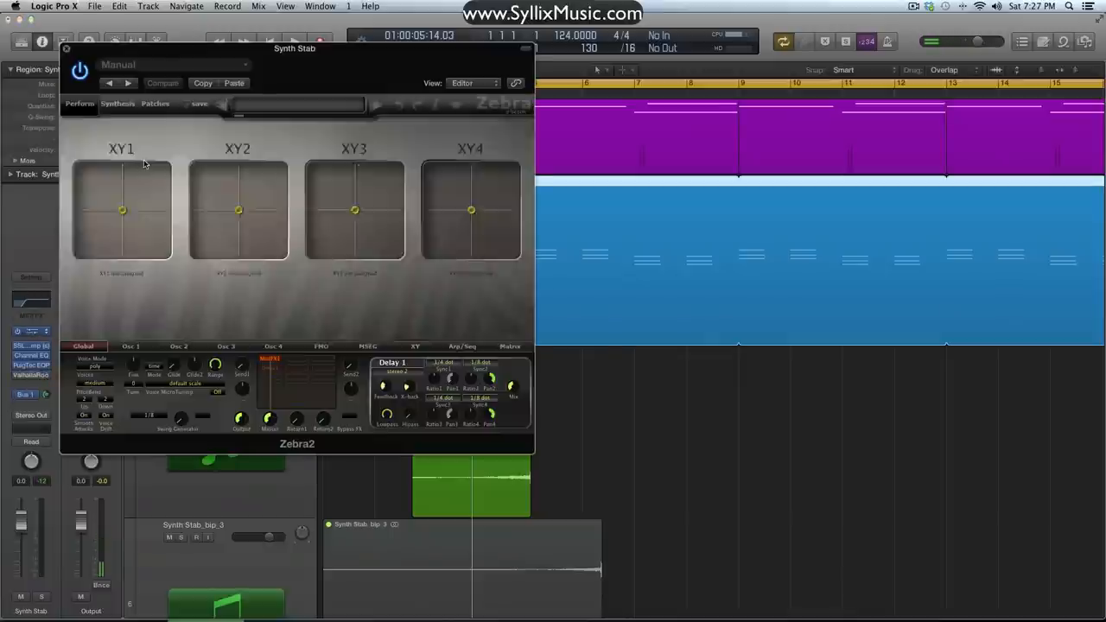
pyautogui.click(117, 104)
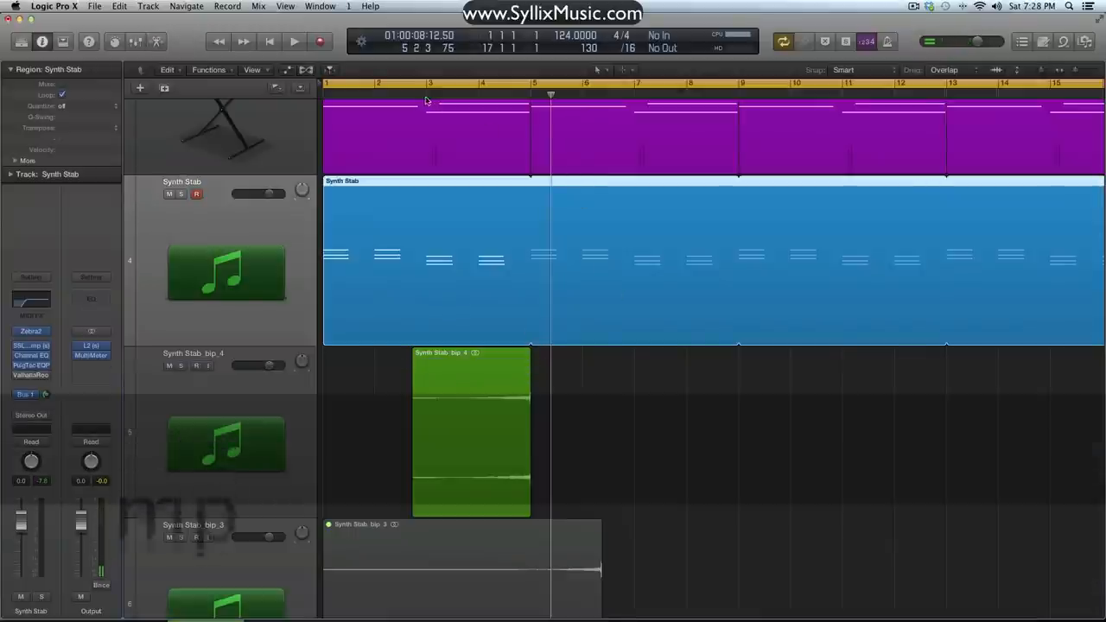
pyautogui.click(293, 42)
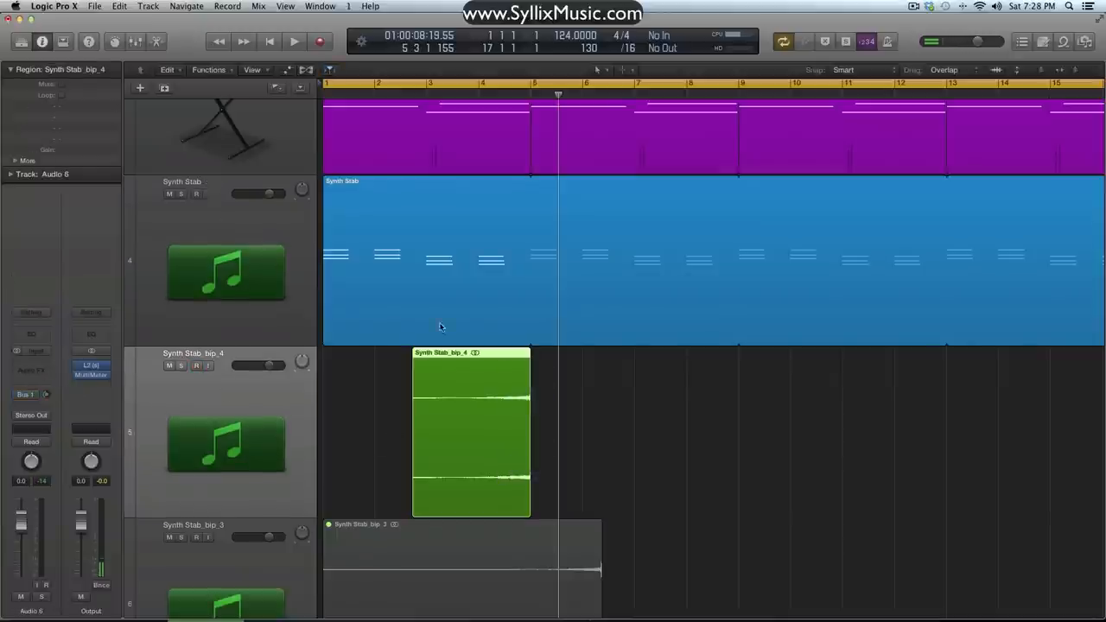
pyautogui.moveTo(402, 401)
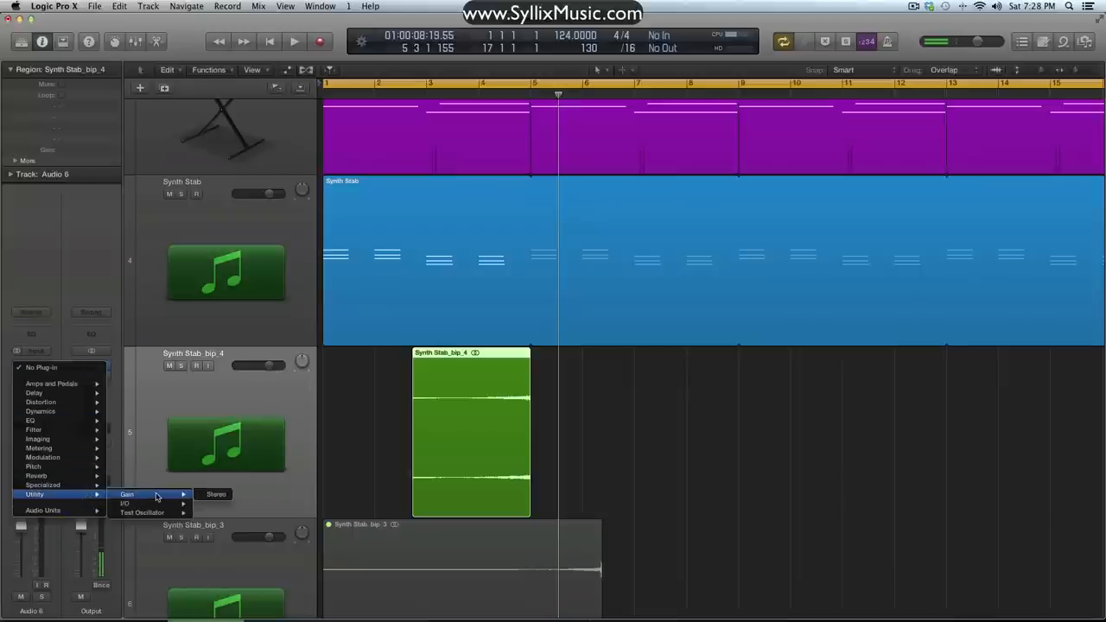
# - Insert a stereo Gain utility on the Synth Stab_bip_4 track
pyautogui.click(216, 494)
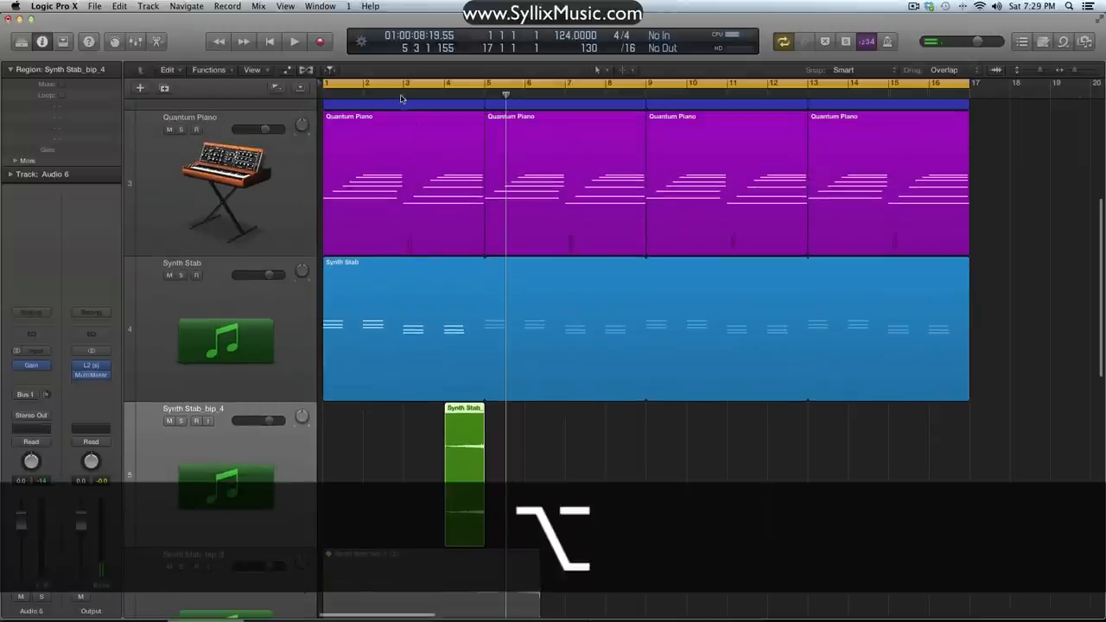
pyautogui.click(294, 42)
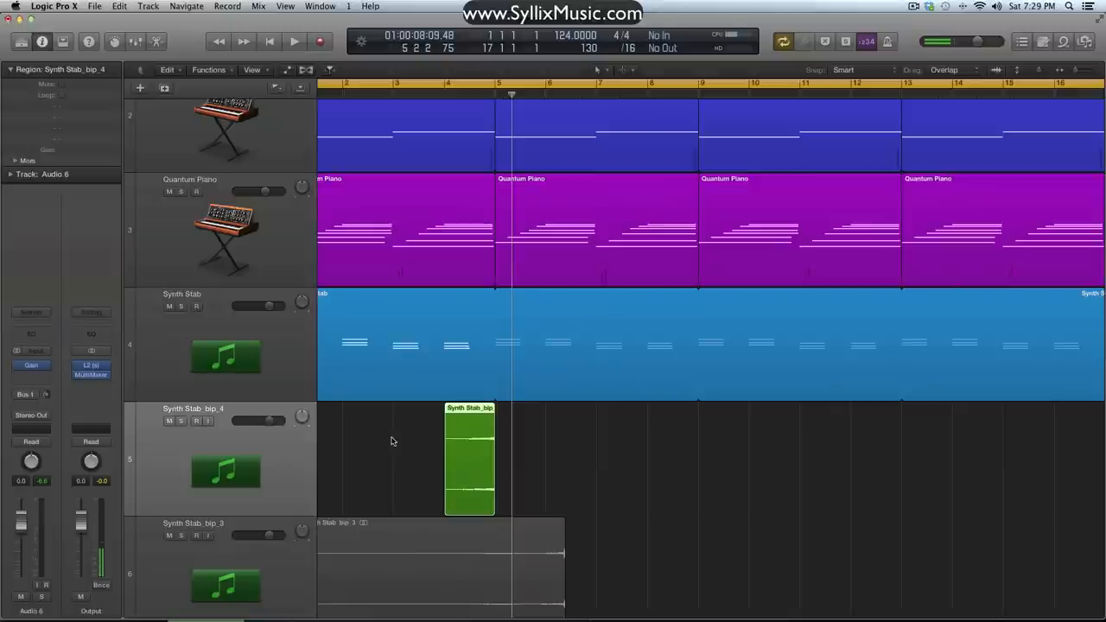
pyautogui.press('cmd+z')
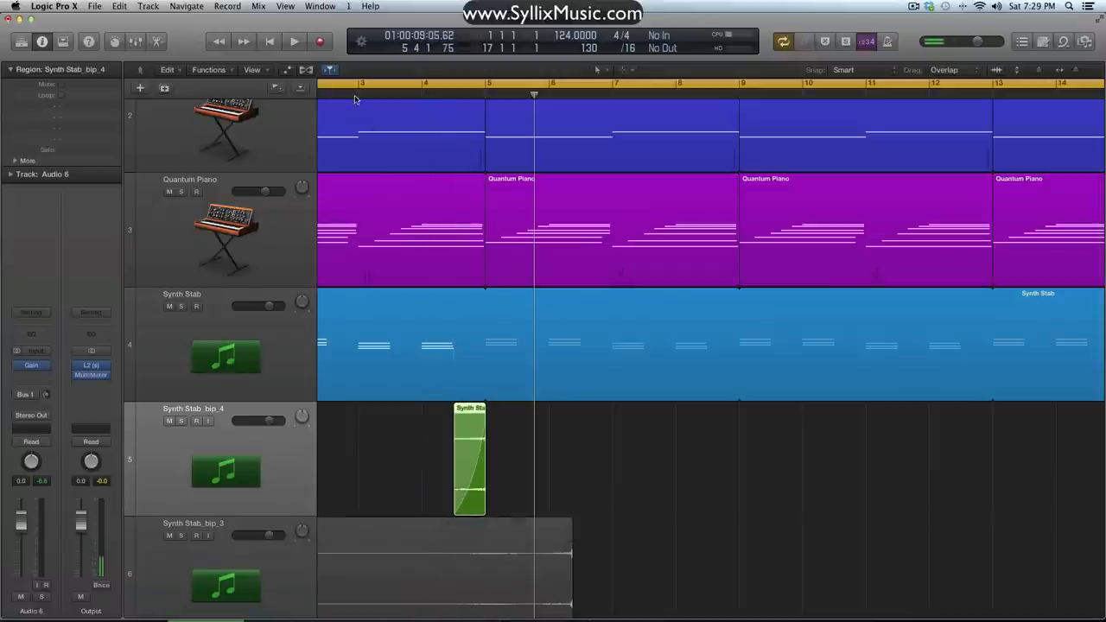
pyautogui.click(294, 41)
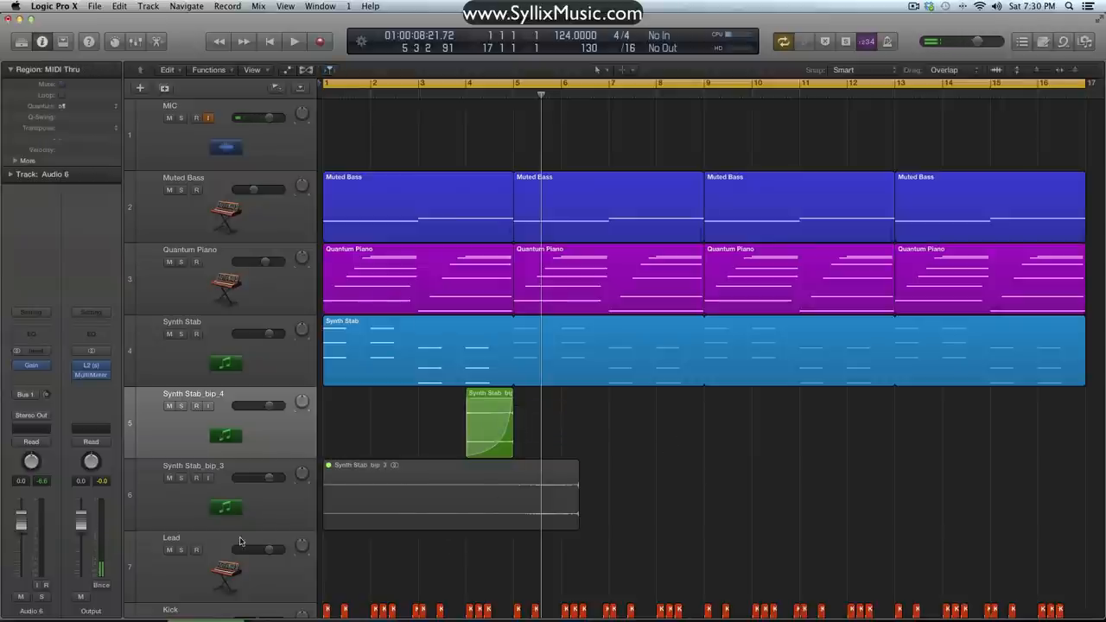
# - Reposition the Synth Stab_bip_3 region at bar 2 and trim it to a one-bar stab
pyautogui.click(450, 493)
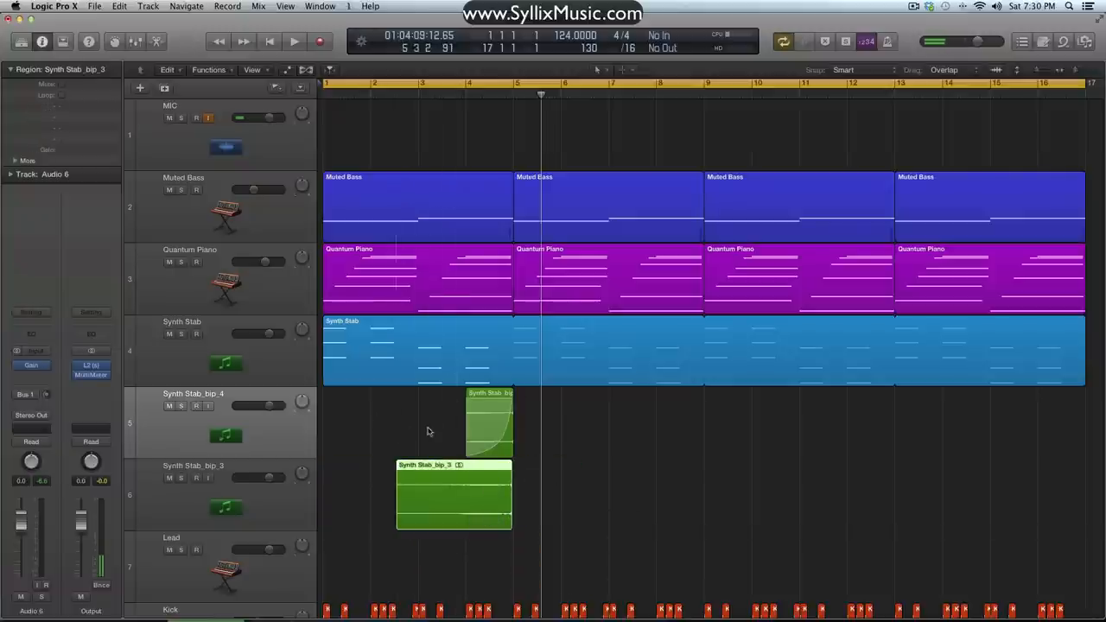
pyautogui.moveTo(453, 498); pyautogui.dragTo(419, 497)
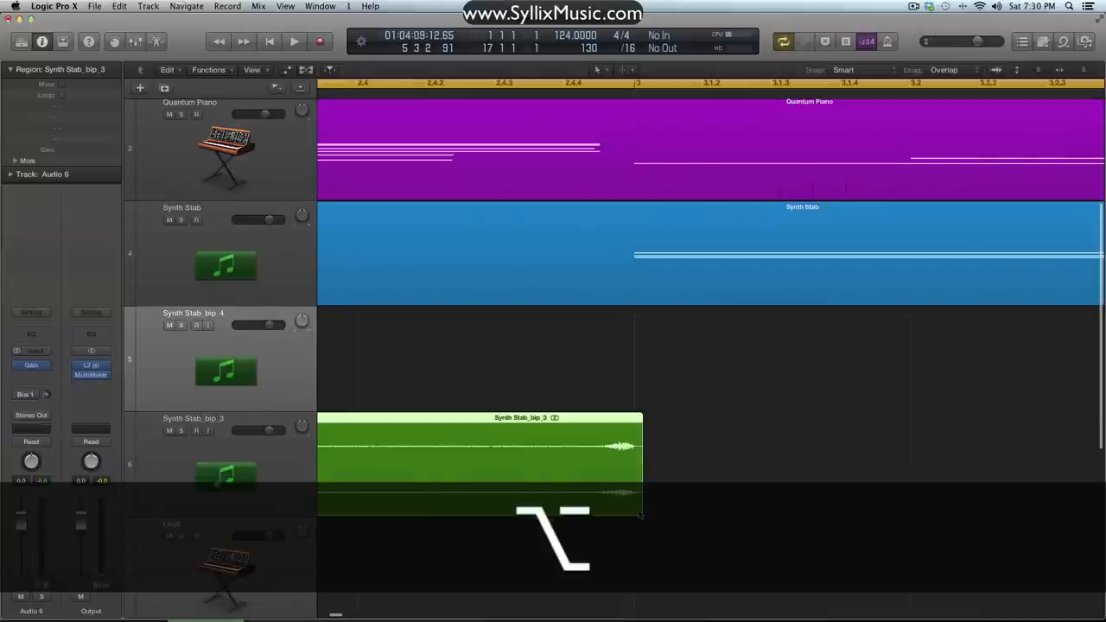
pyautogui.moveTo(643, 467); pyautogui.dragTo(623, 467)
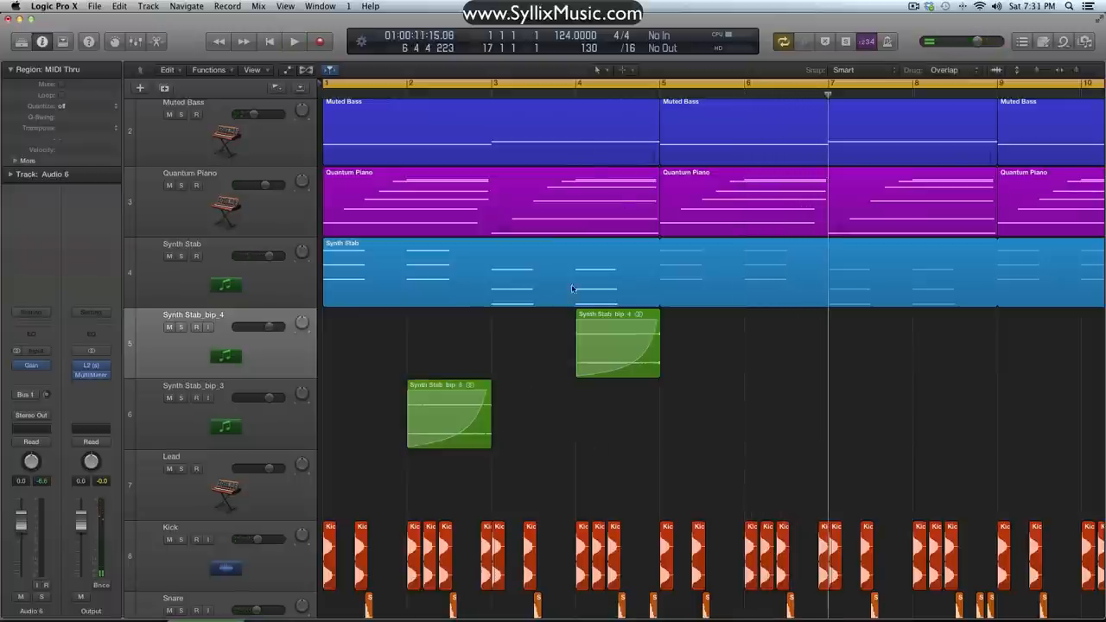
pyautogui.moveTo(561, 97)
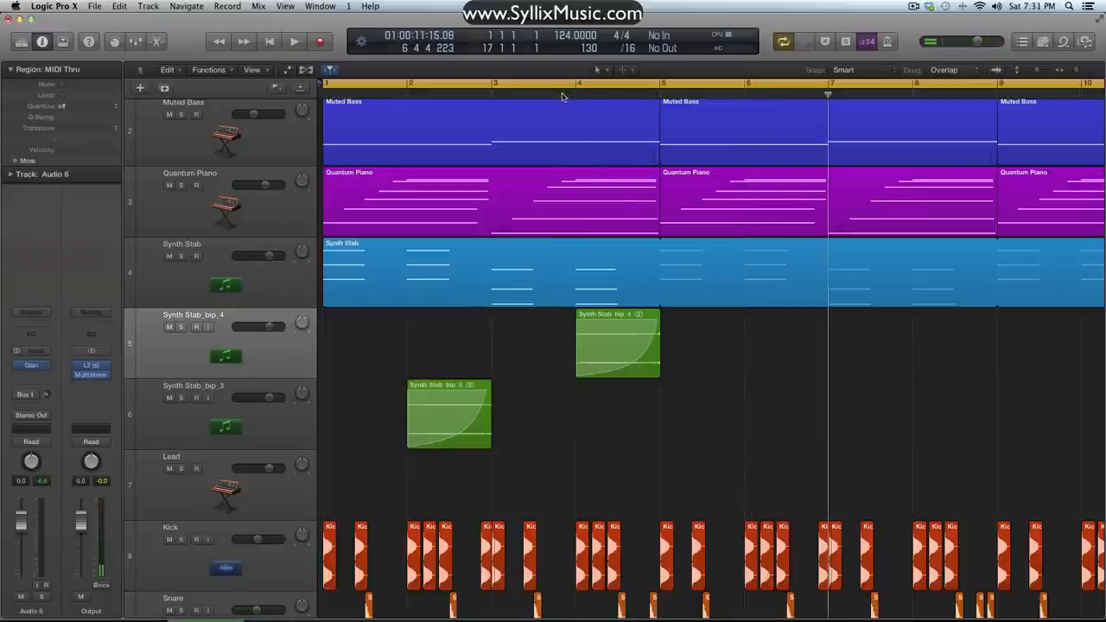
# - Swap the stabs so bip_4 plays at bar 2 and bip_3 at bar 4, auditioning the result
pyautogui.click(294, 42)
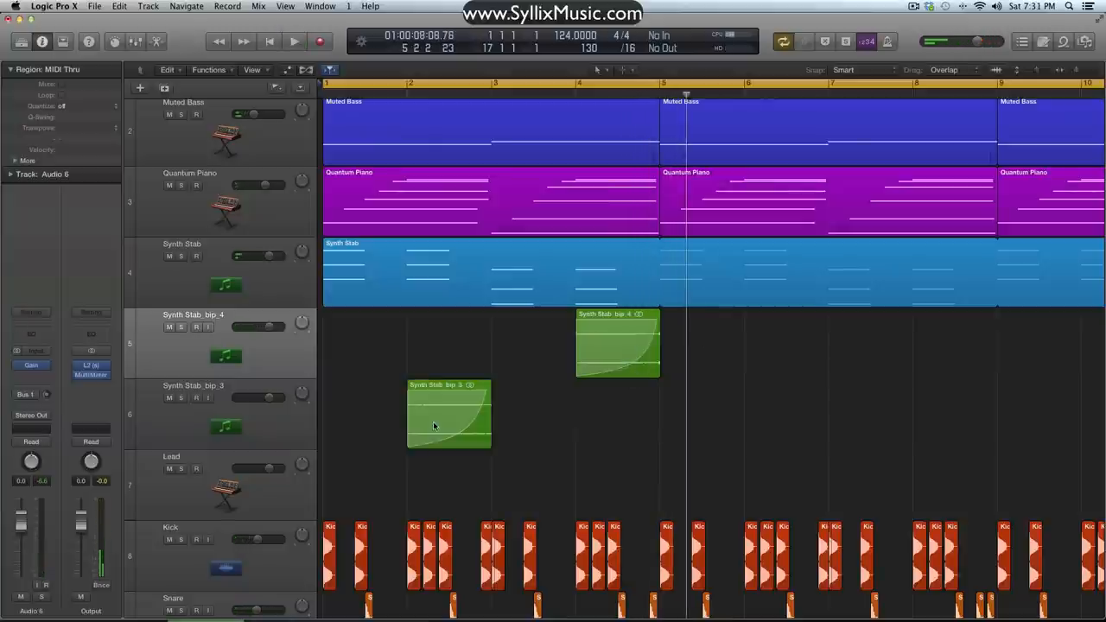
pyautogui.moveTo(449, 415); pyautogui.dragTo(619, 417)
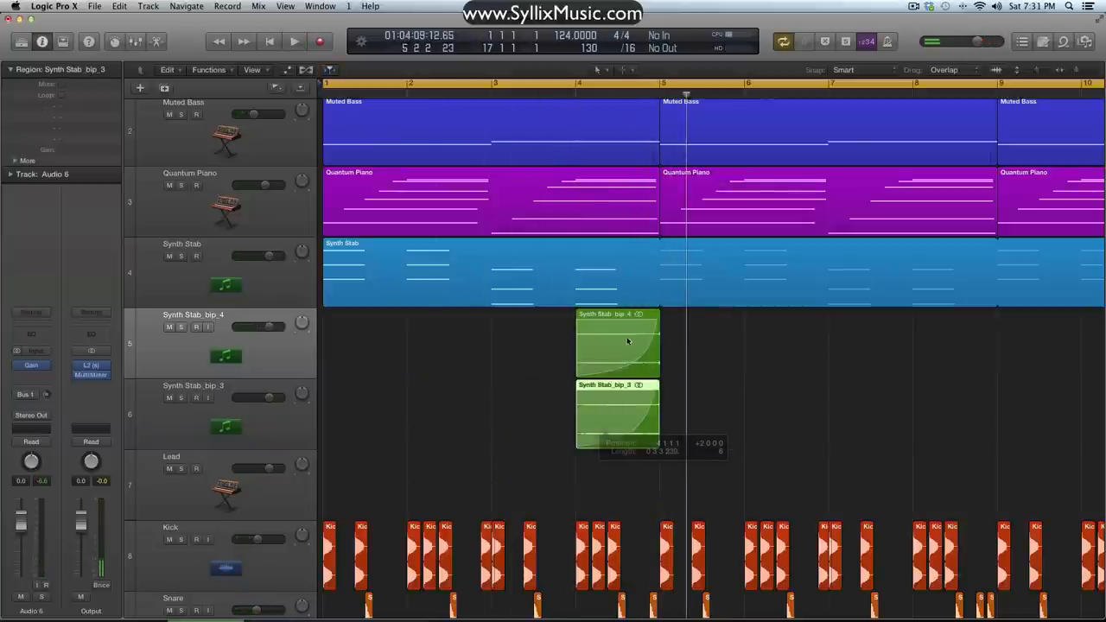
pyautogui.moveTo(619, 346); pyautogui.dragTo(449, 346)
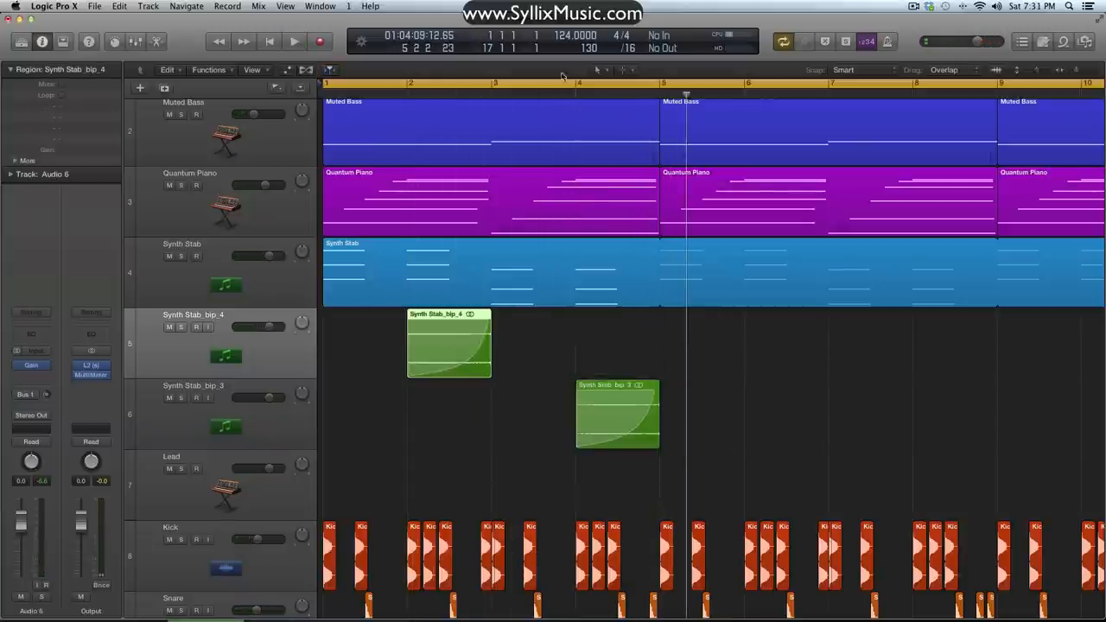
pyautogui.click(294, 42)
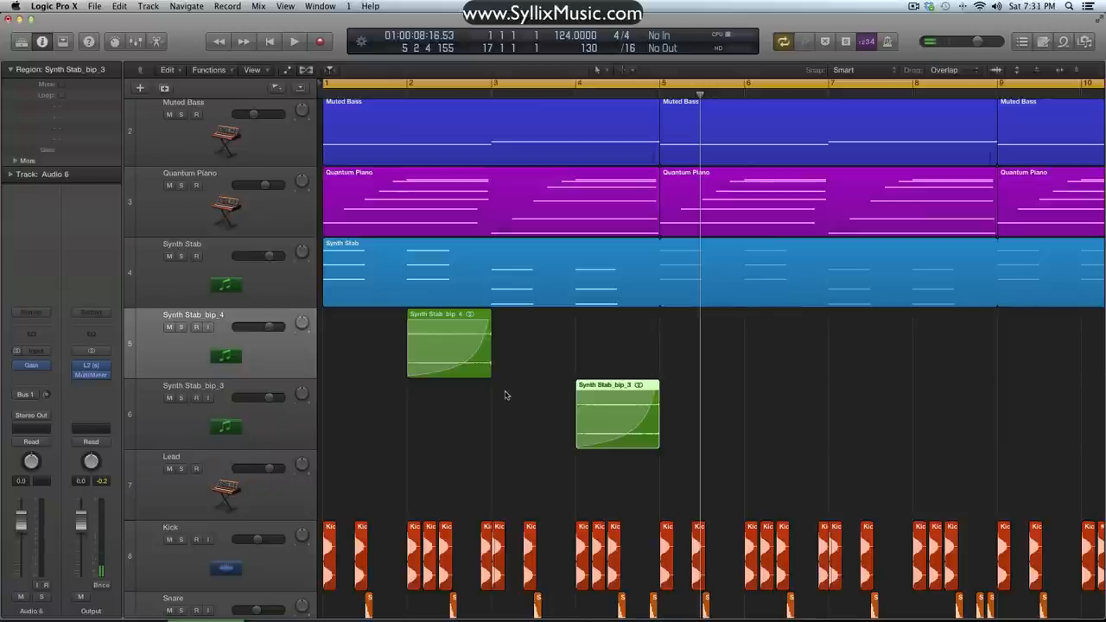
# - Swap them back so bip_3 plays at bar 2 and bip_4 at bar 4, and audition again
pyautogui.click(37, 351)
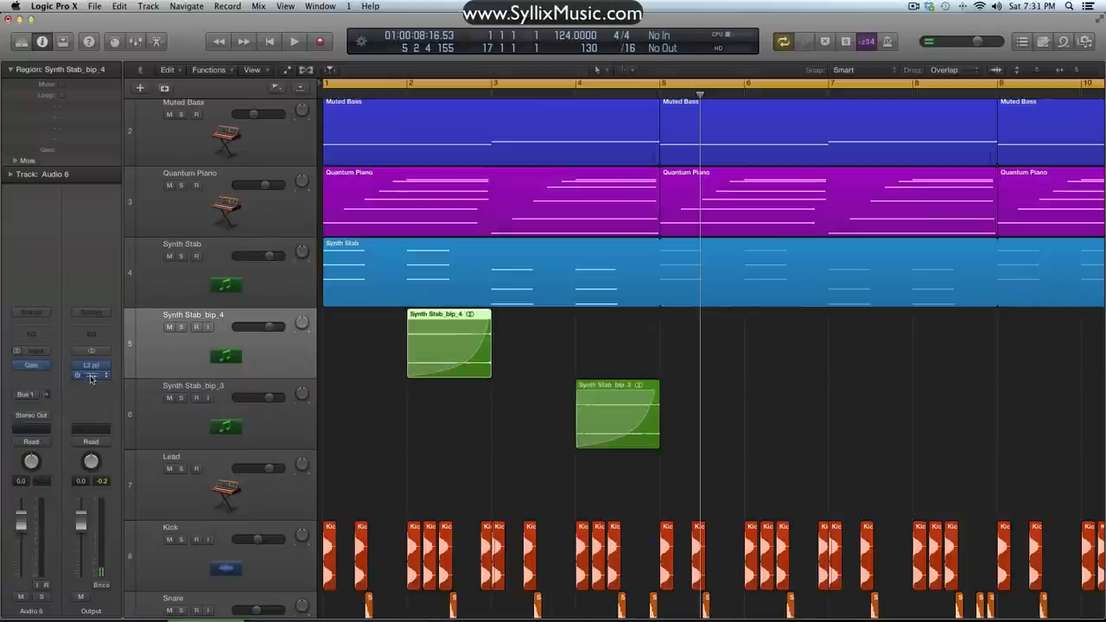
pyautogui.click(90, 377)
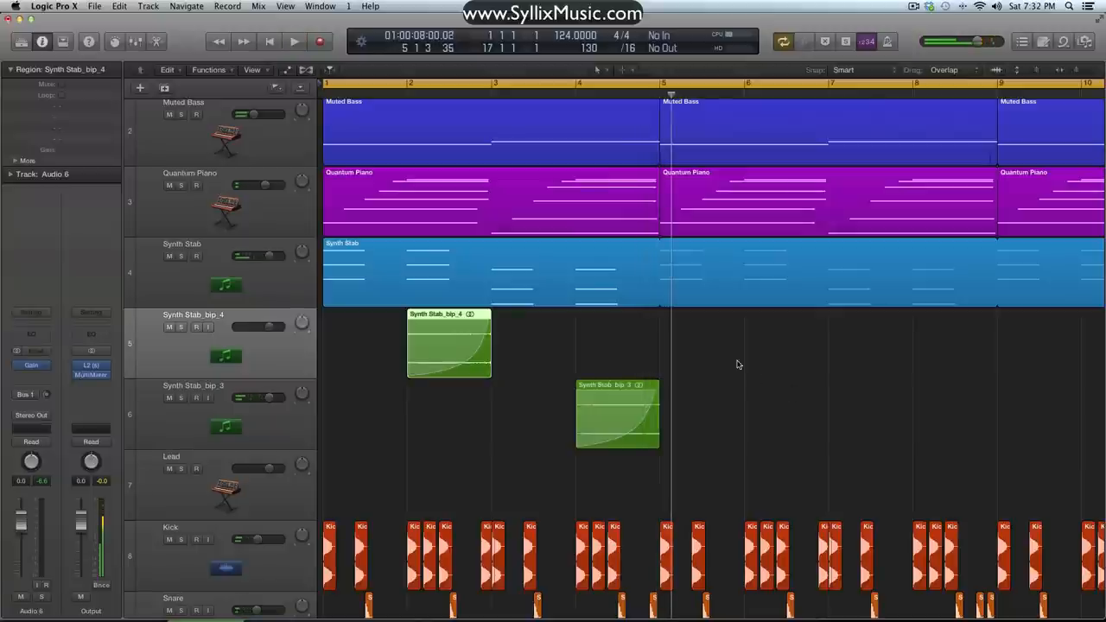
pyautogui.click(433, 342)
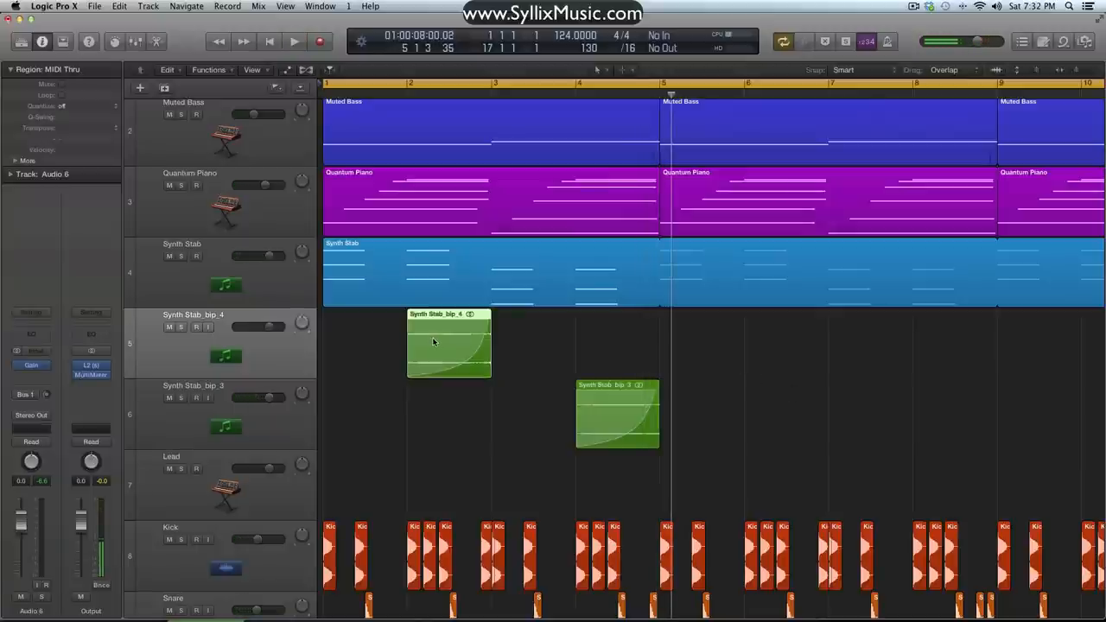
pyautogui.moveTo(447, 344); pyautogui.dragTo(616, 344)
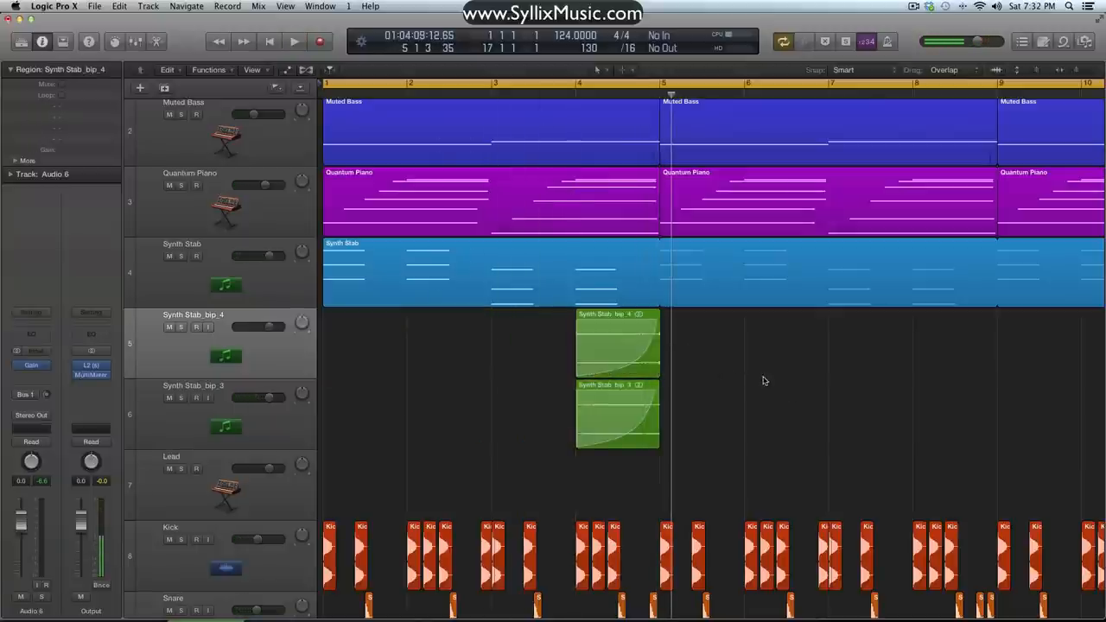
pyautogui.moveTo(619, 414); pyautogui.dragTo(453, 415)
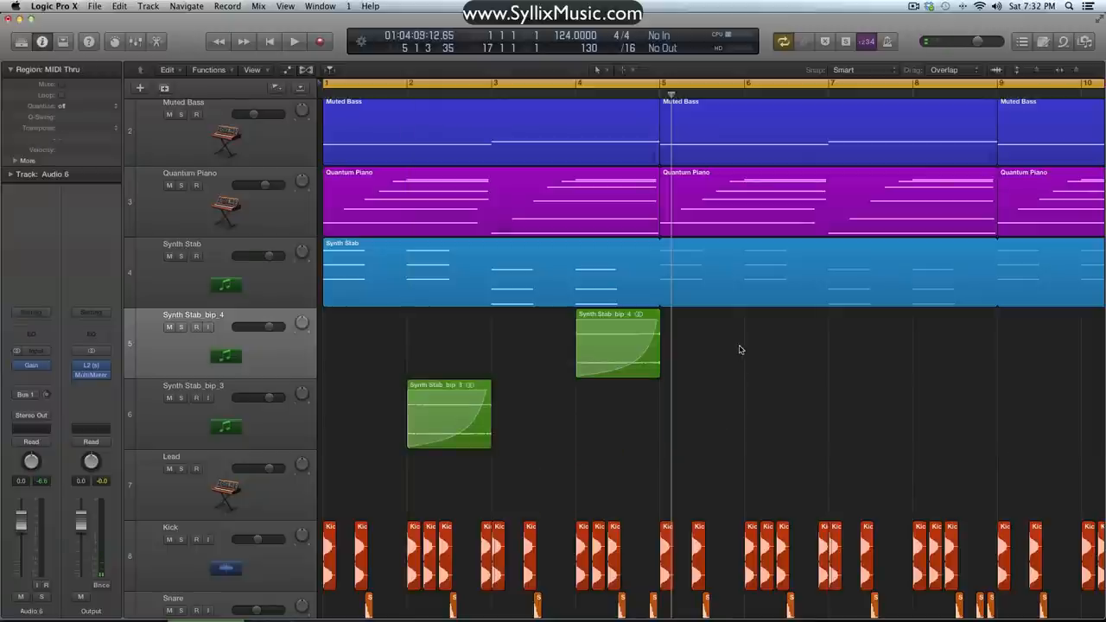
pyautogui.click(294, 41)
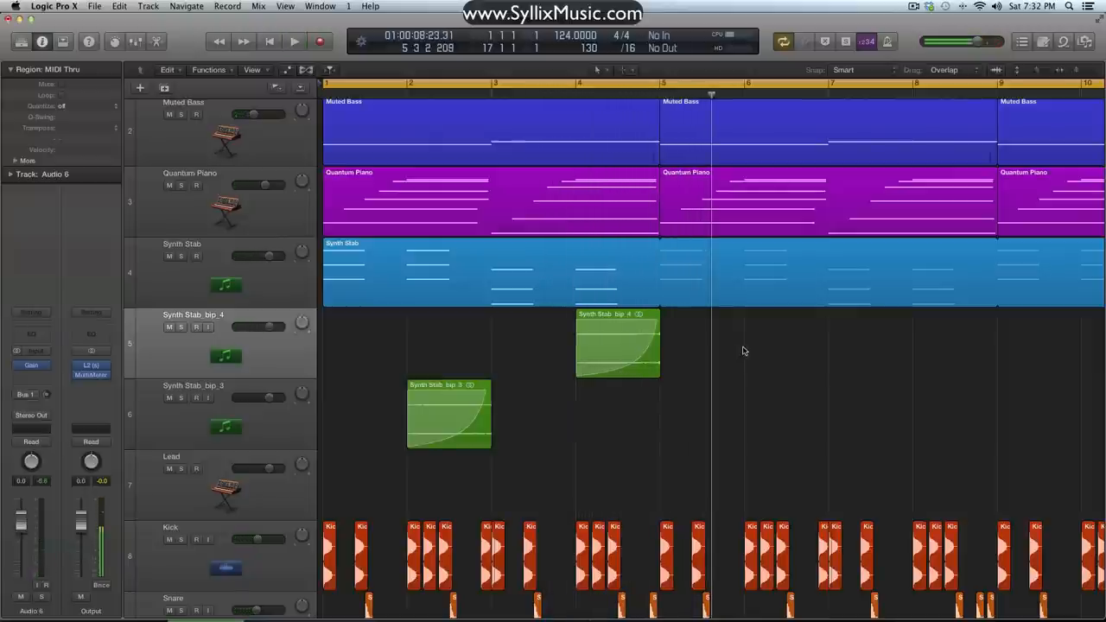
pyautogui.moveTo(722, 367)
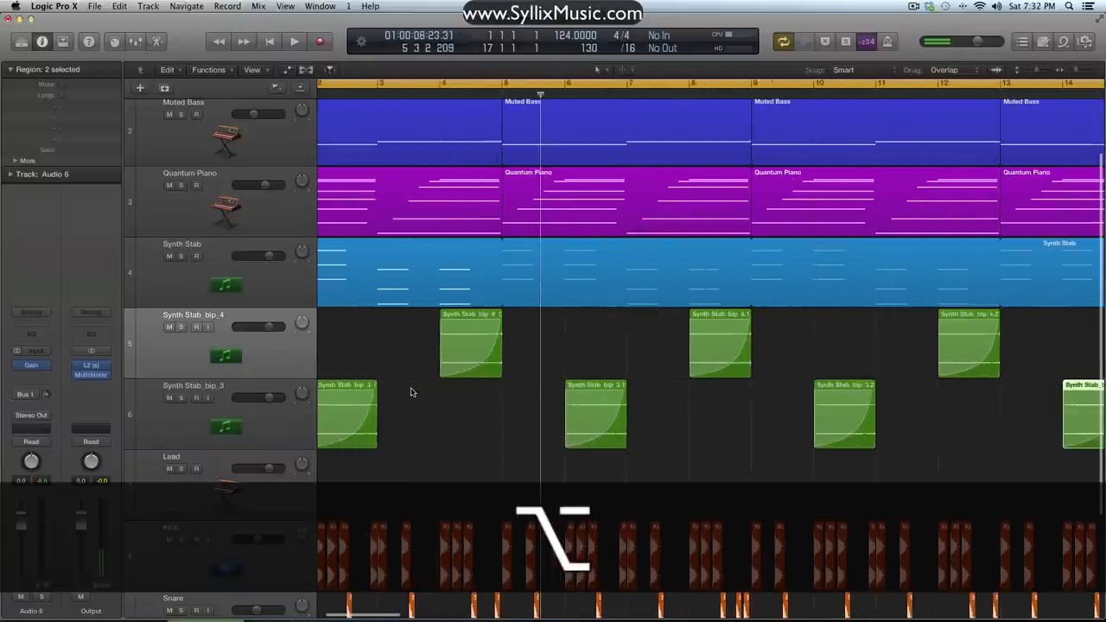
pyautogui.press('cmd+z')
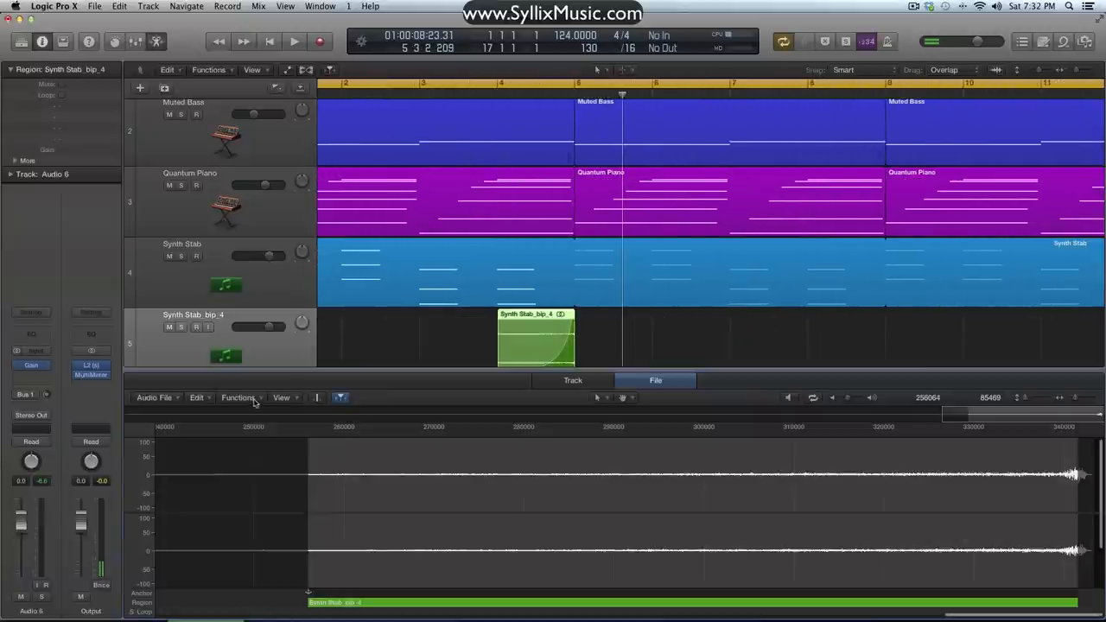
# - Process the bip_4 stab in Time and Pitch Machine: Classic mode, tempo 248, +1200 cents, previewed then applied
pyautogui.click(238, 397)
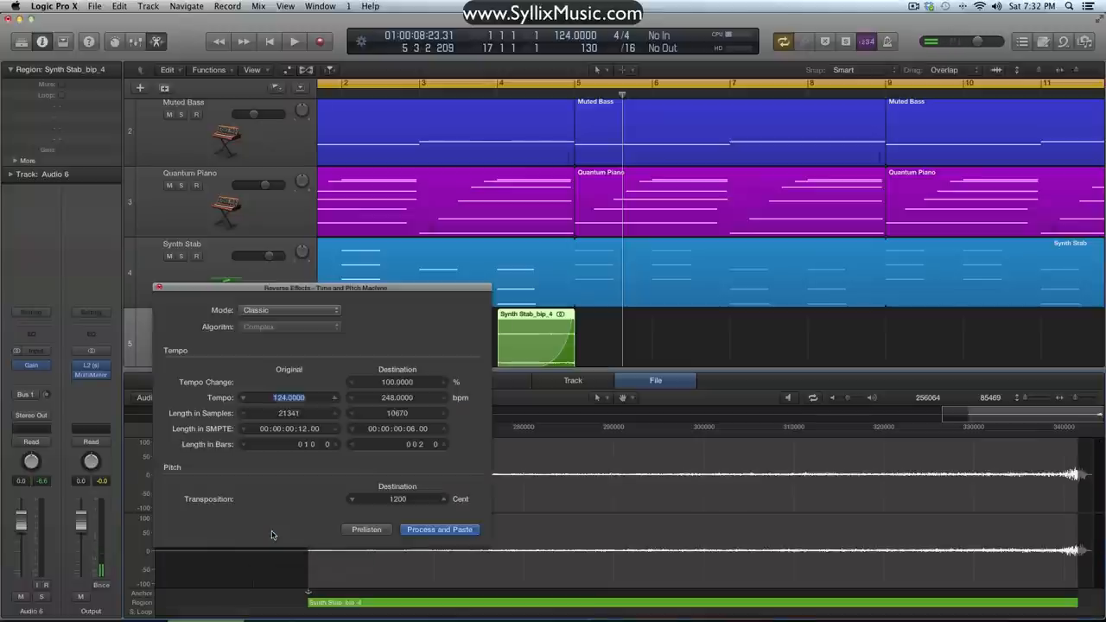
pyautogui.click(290, 310)
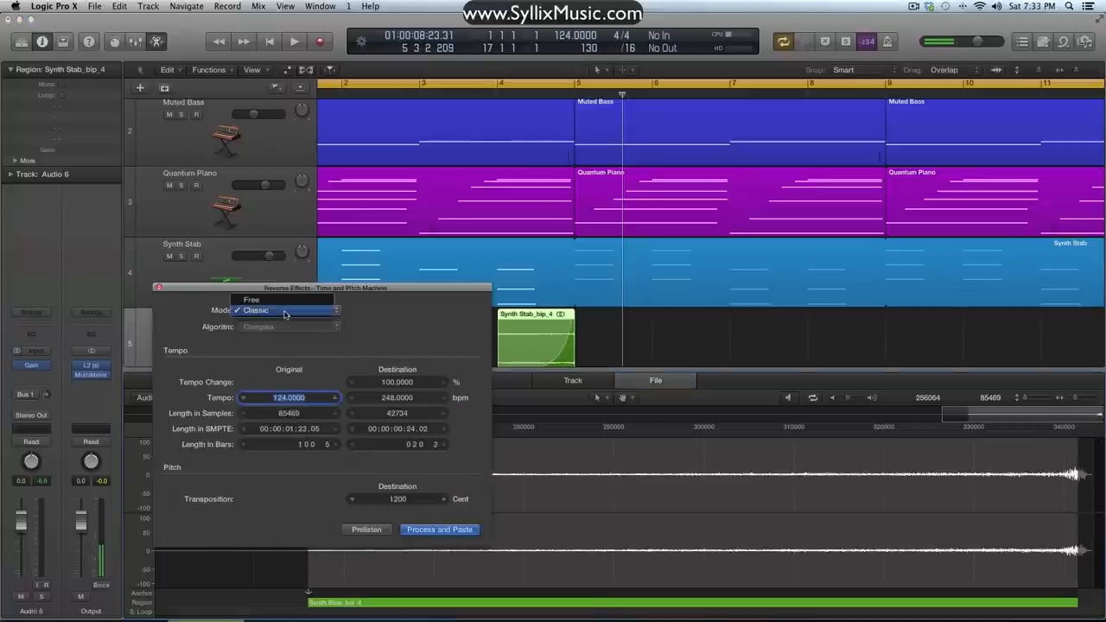
pyautogui.click(285, 311)
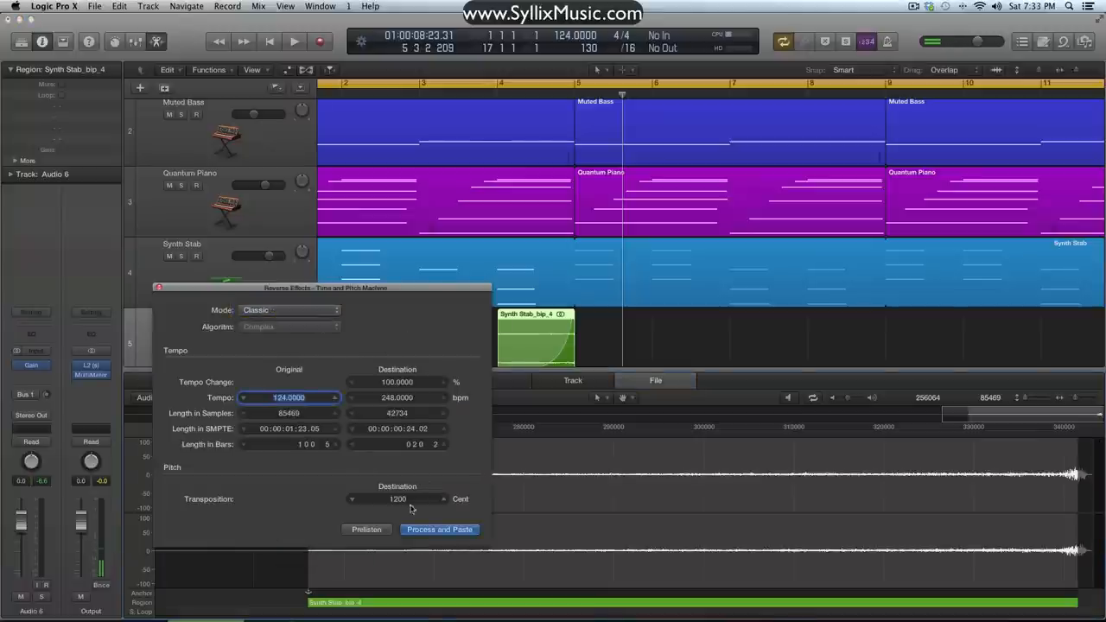
pyautogui.click(398, 498)
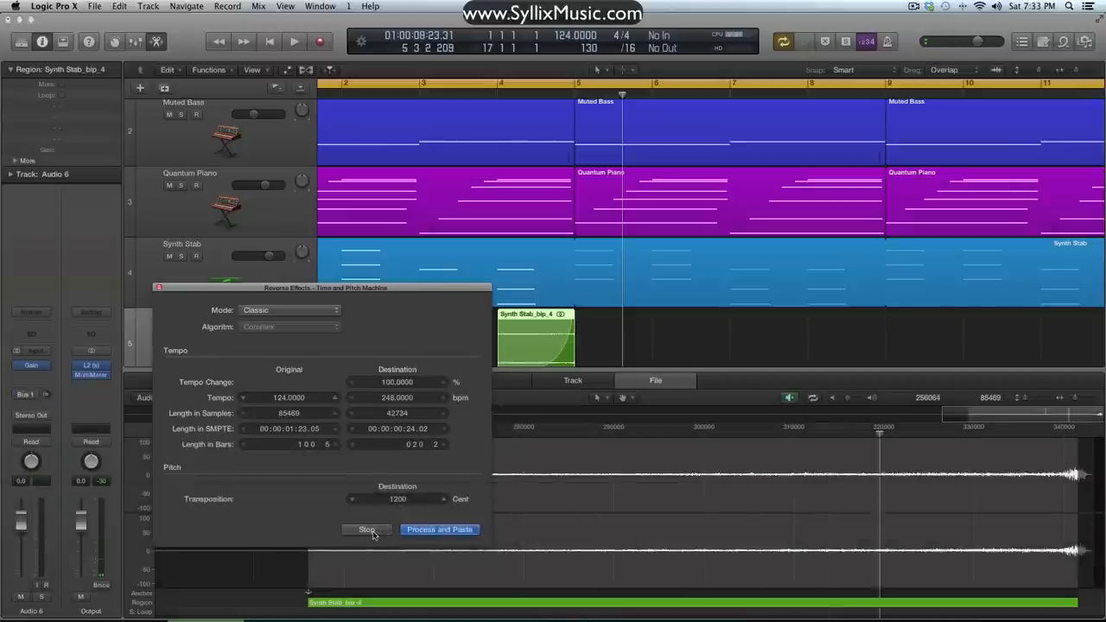
pyautogui.click(367, 528)
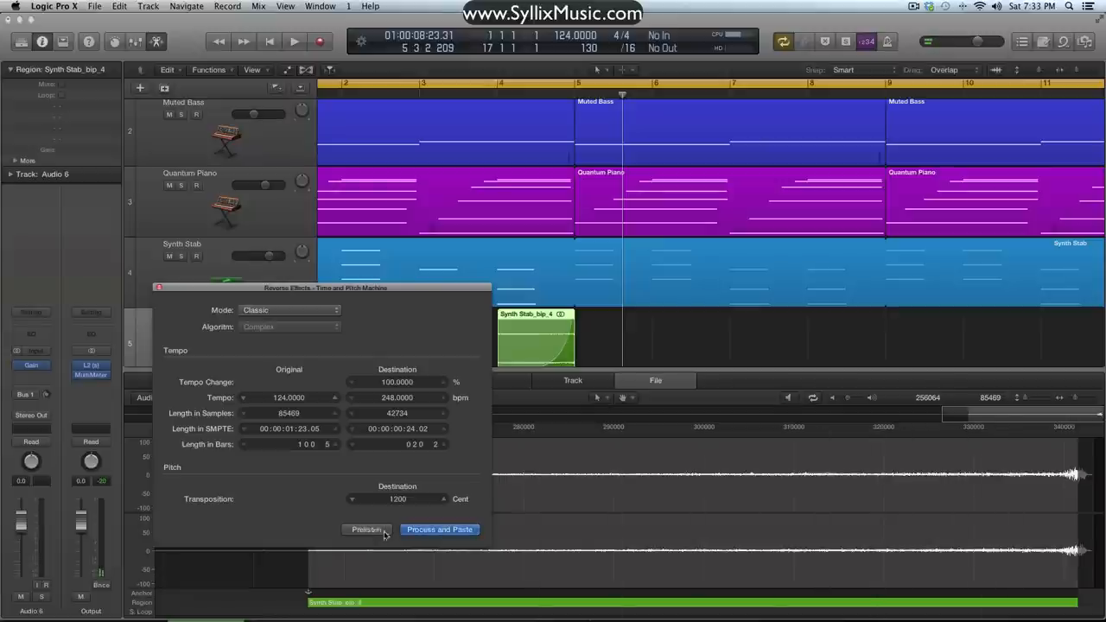
pyautogui.click(439, 529)
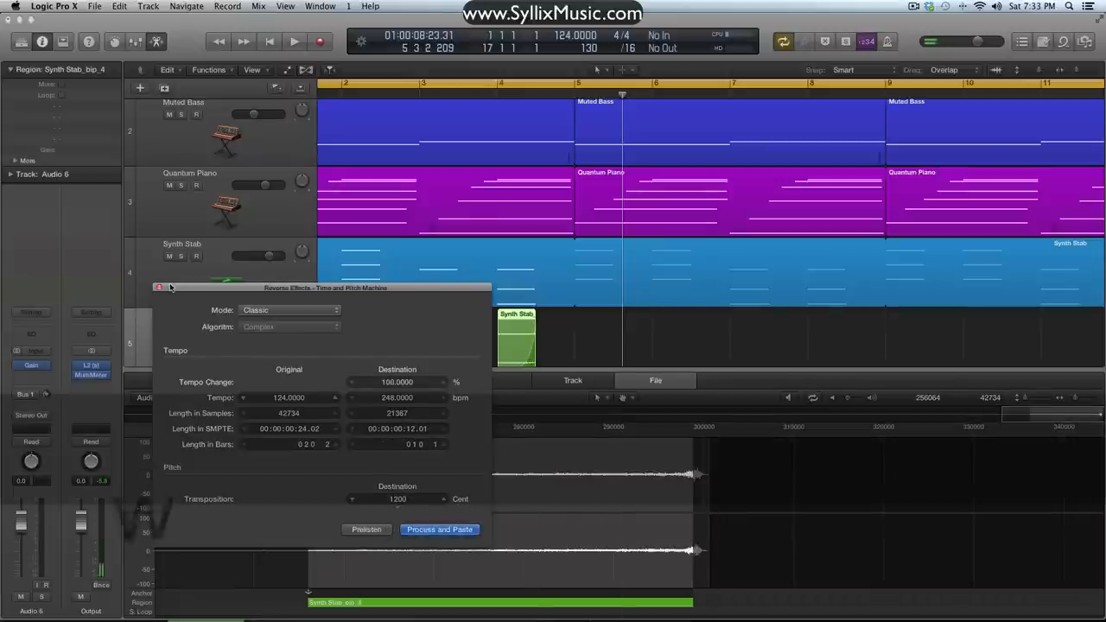
pyautogui.click(439, 529)
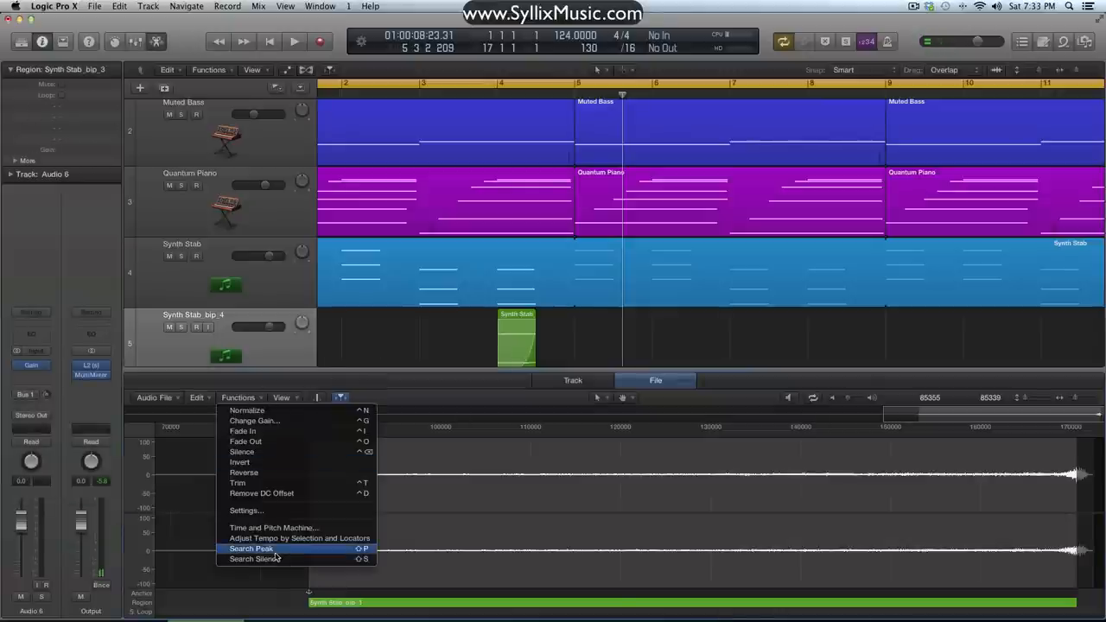
# - Apply the same double-tempo, +1200 cent processing to the bip_3 stab
pyautogui.click(273, 527)
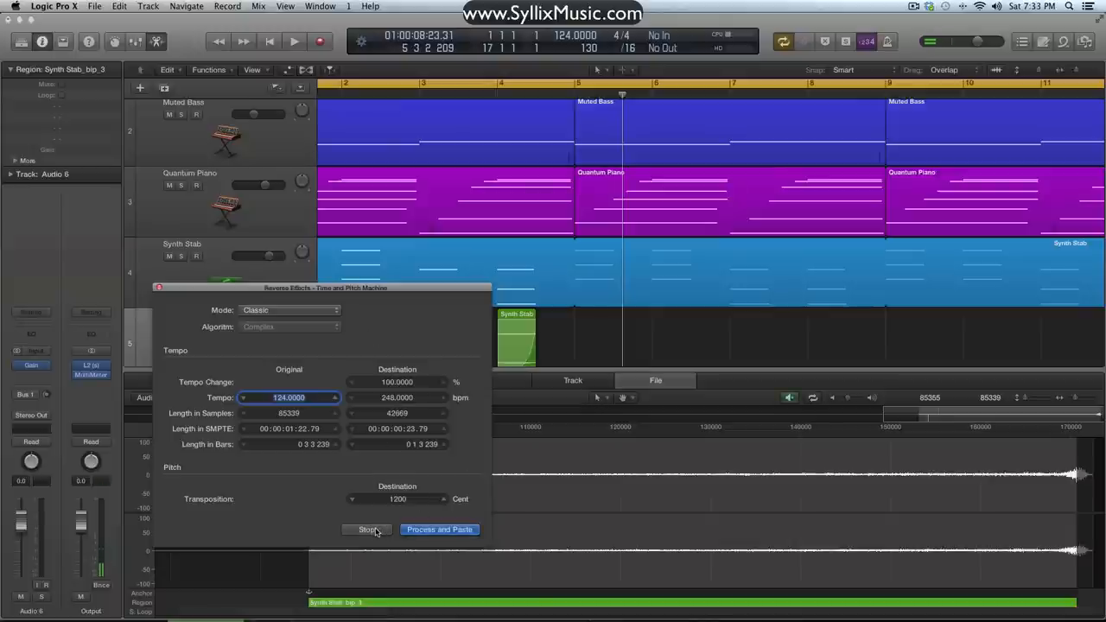
pyautogui.click(439, 529)
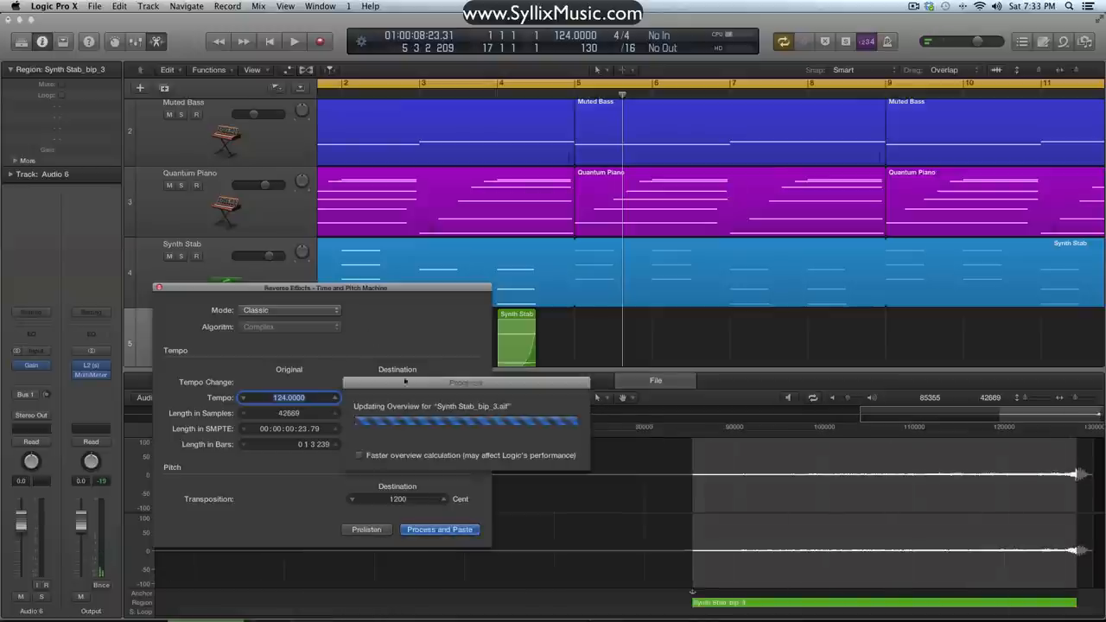
pyautogui.click(439, 529)
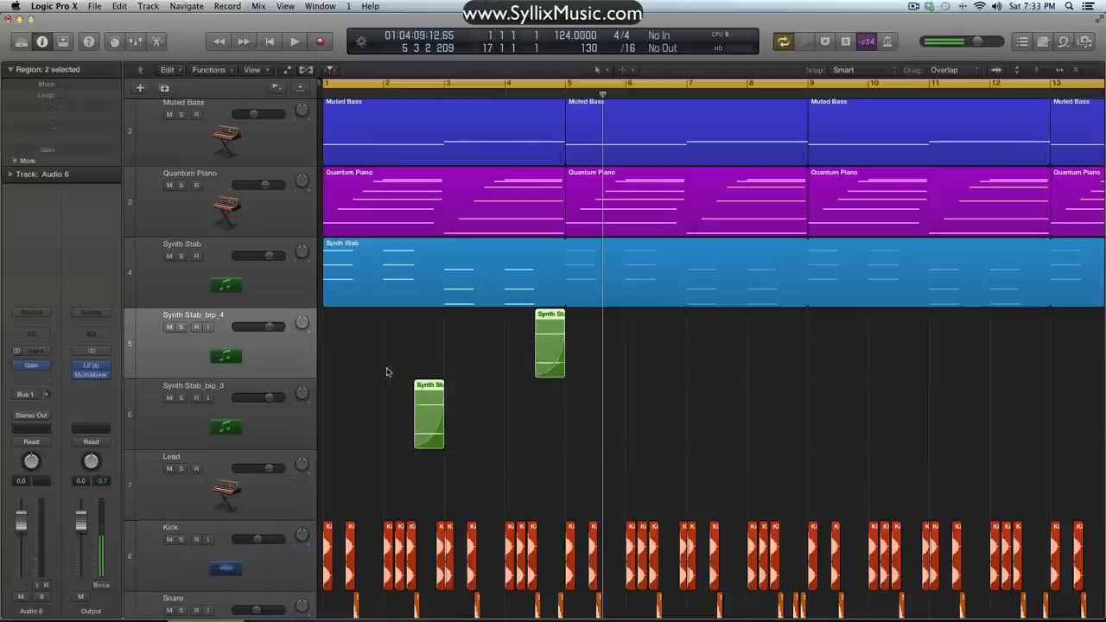
# - Play the arrangement to hear the shortened, higher stabs
pyautogui.click(294, 42)
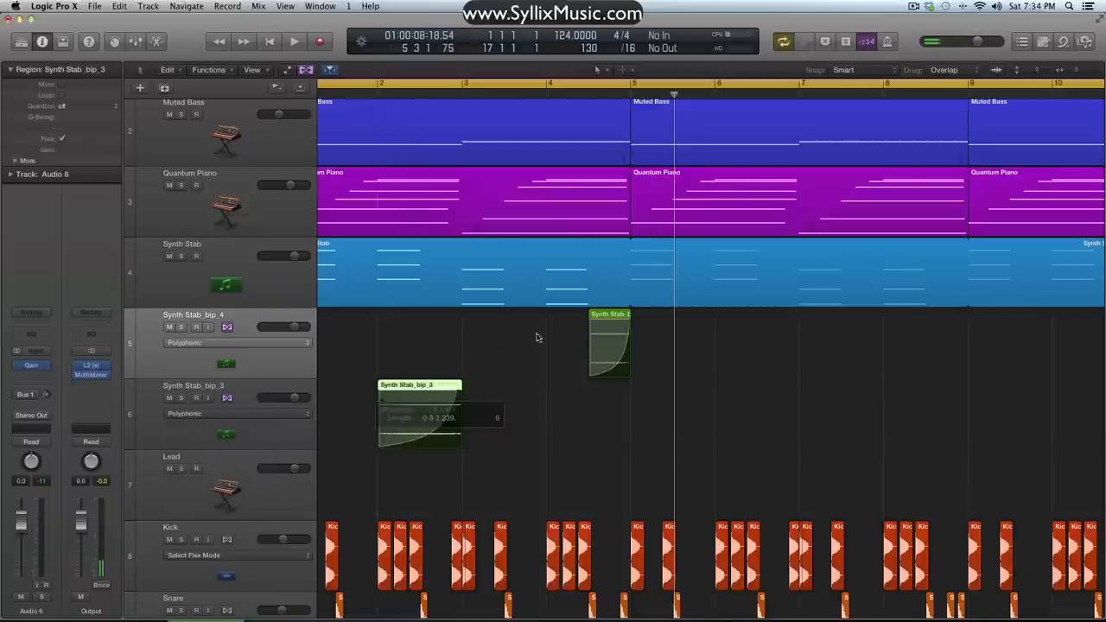
# - Undo the last edit and bring up the audio effect list for the stab track
pyautogui.press('cmd+z')
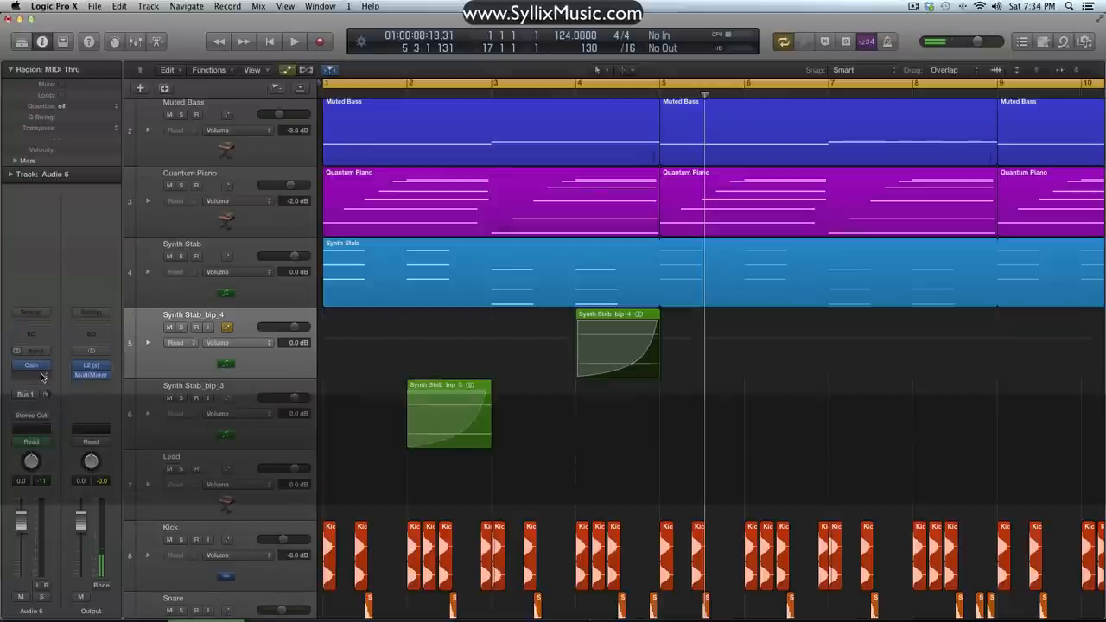
pyautogui.click(31, 364)
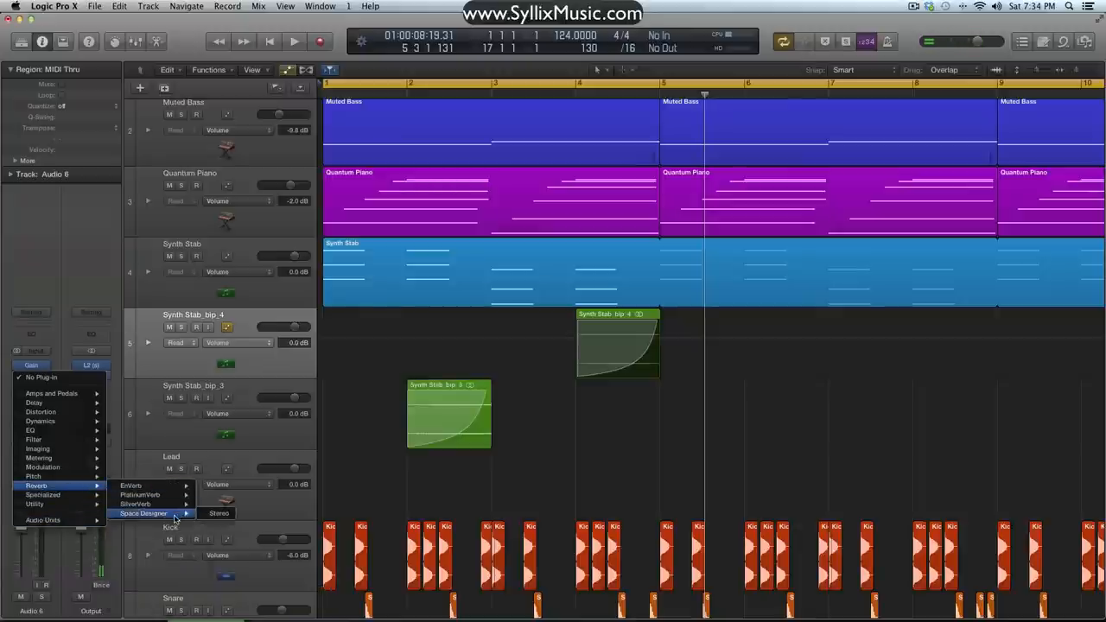
pyautogui.moveTo(159, 506)
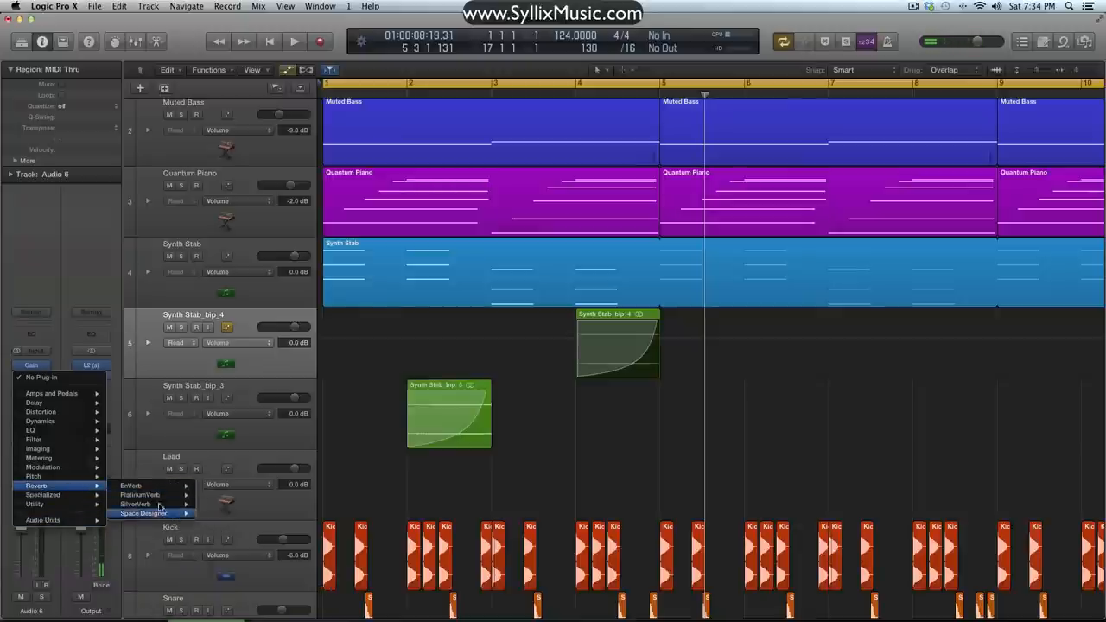
pyautogui.moveTo(144, 513)
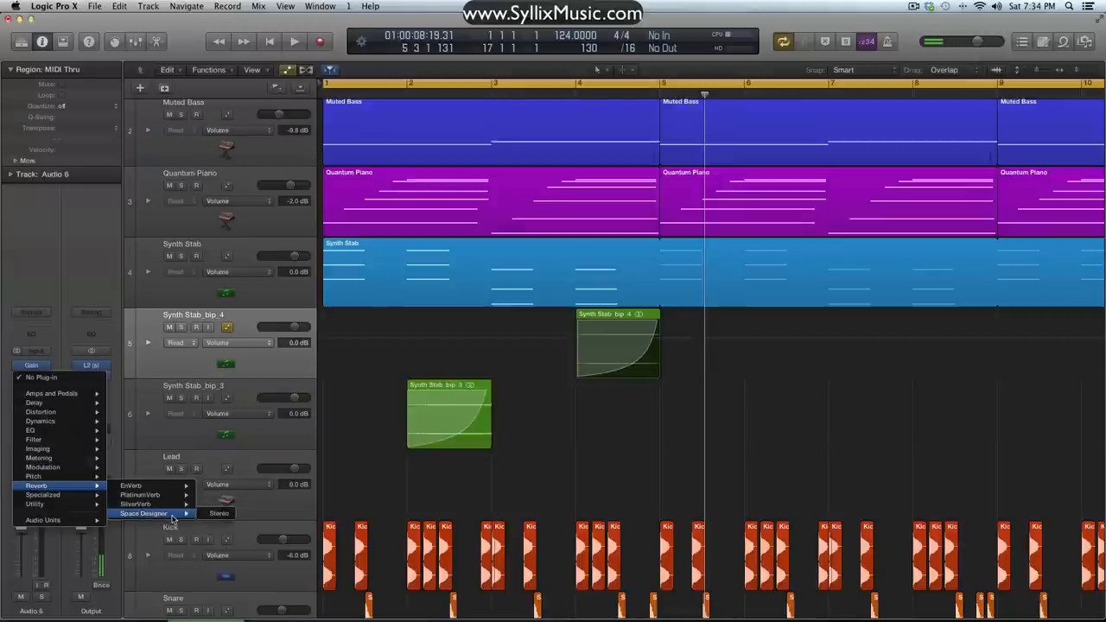
pyautogui.moveTo(41, 518)
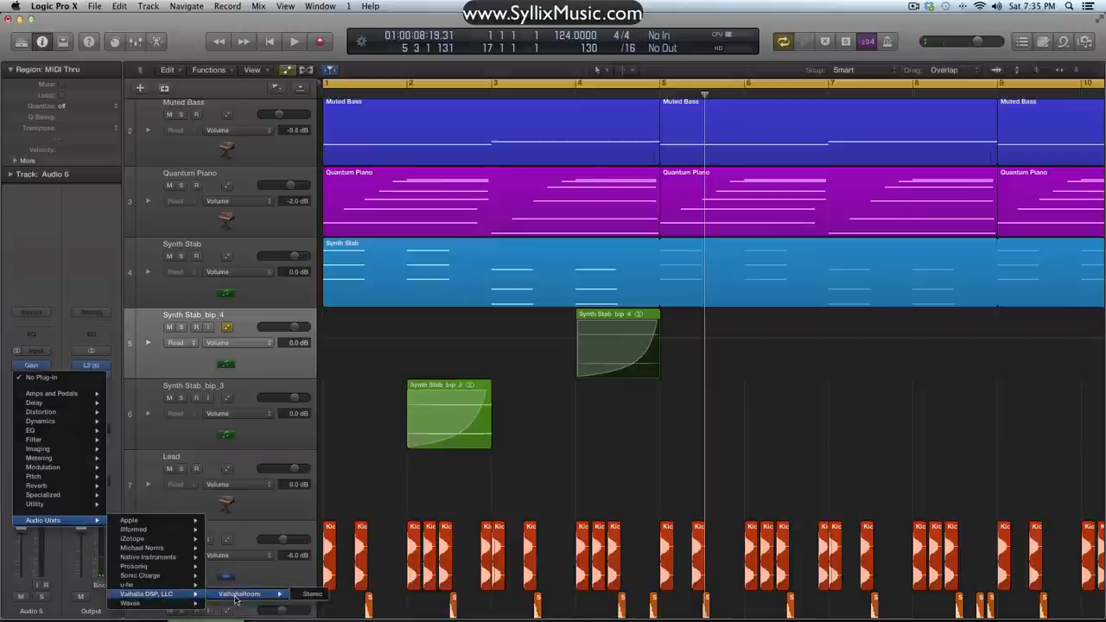
# - Load ValhallaRoom (Stereo) onto Synth Stab_bip_4 and dismiss its settings window
pyautogui.click(239, 594)
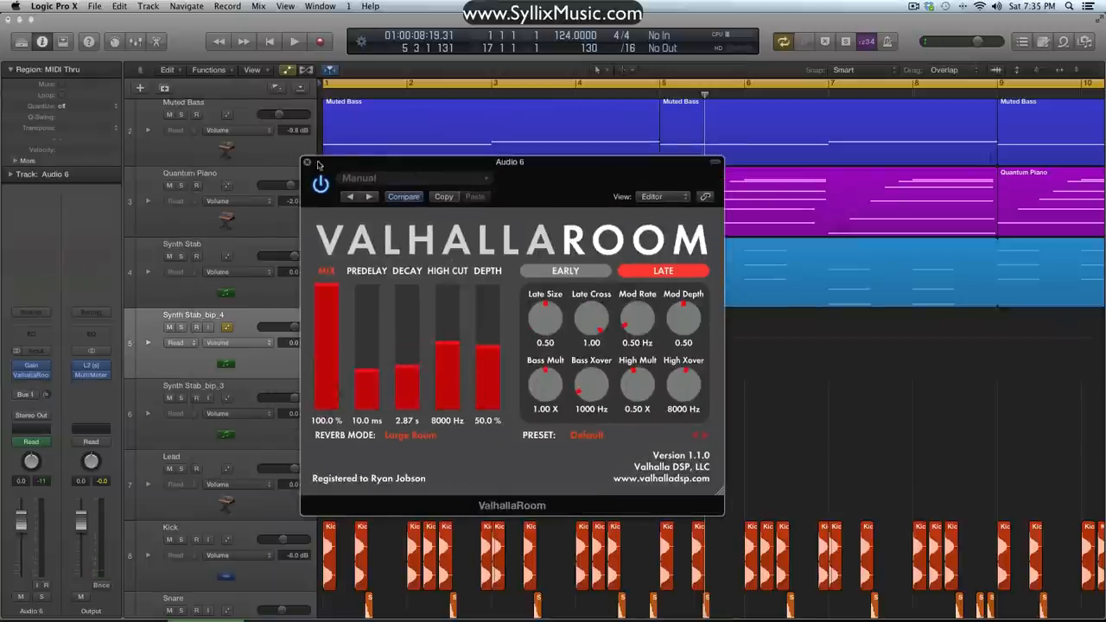
pyautogui.click(308, 162)
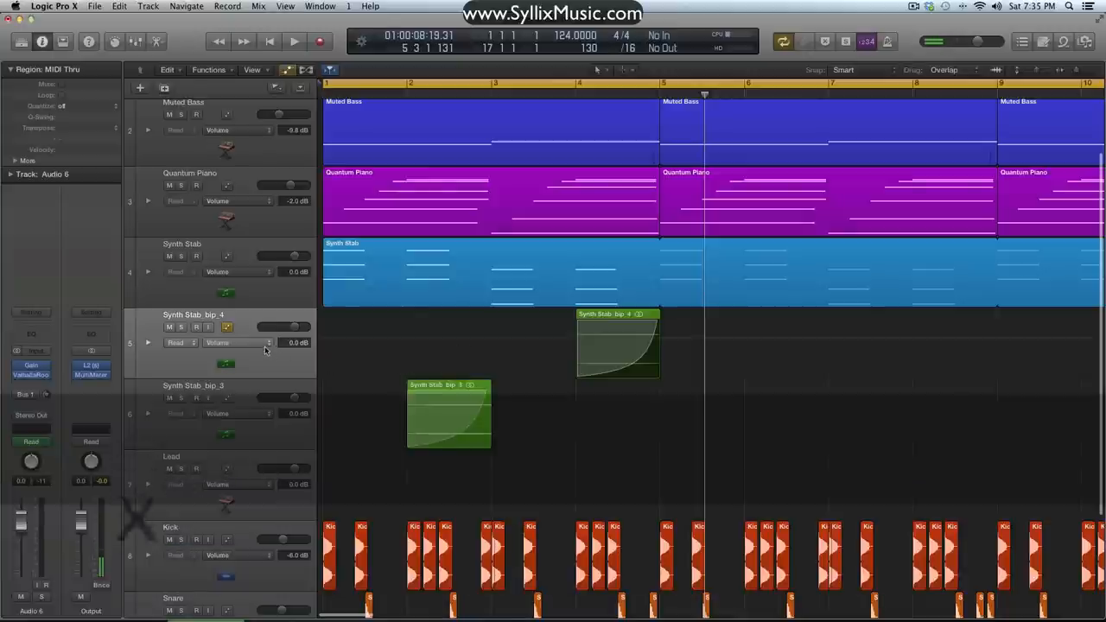
# - Ramp the ValhallaRoom mix up to about 0.81 at bip_4's region end and start bip_3's ramp
pyautogui.click(218, 342)
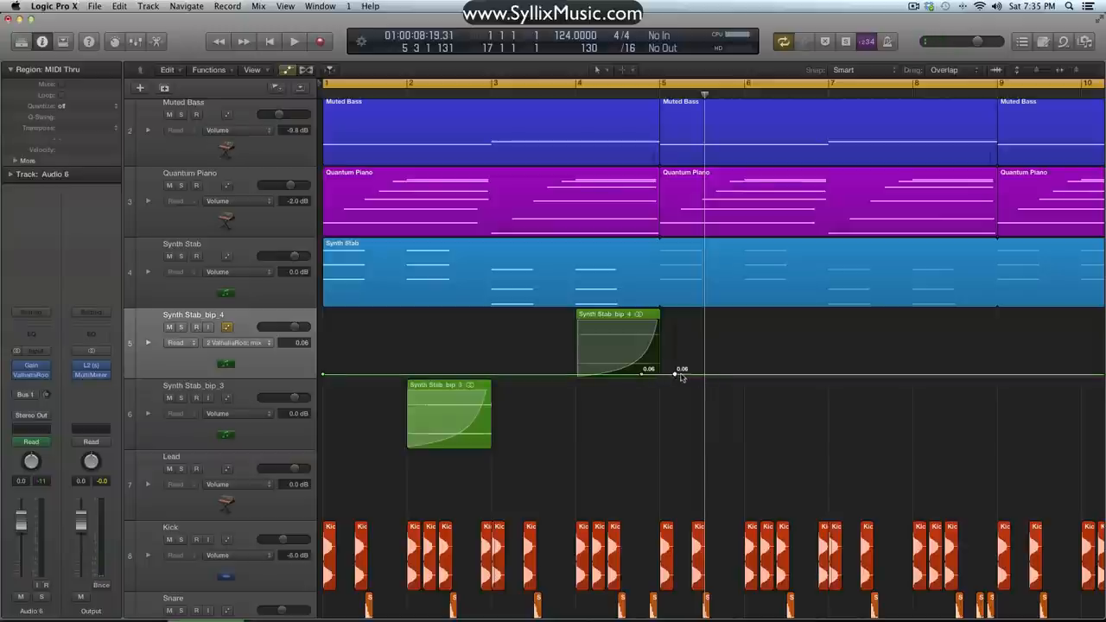
pyautogui.moveTo(678, 374); pyautogui.dragTo(678, 332)
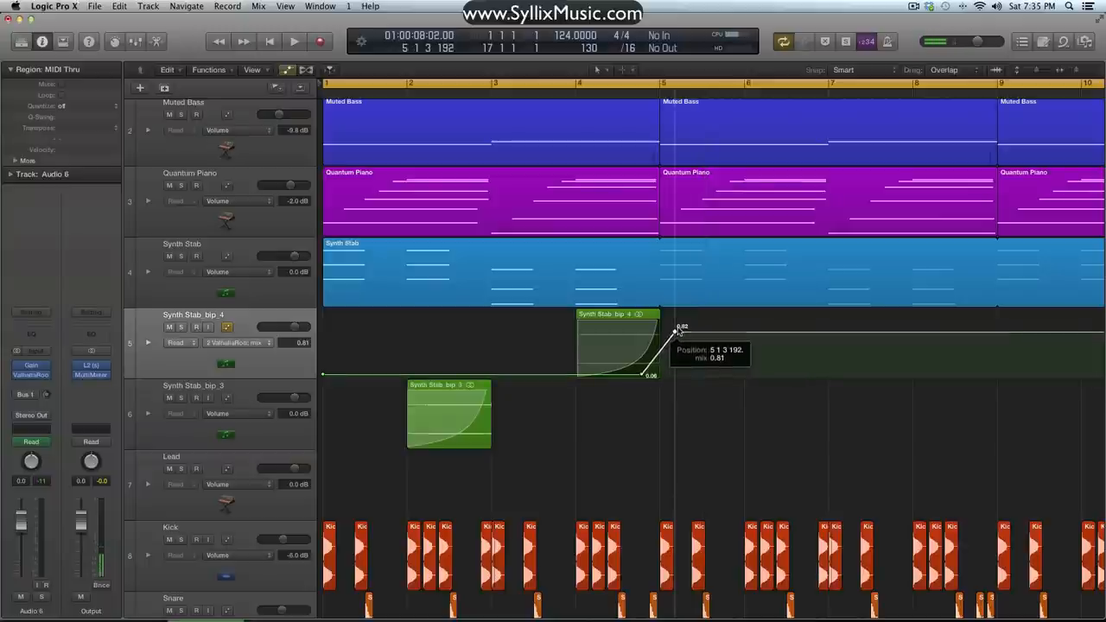
pyautogui.click(218, 413)
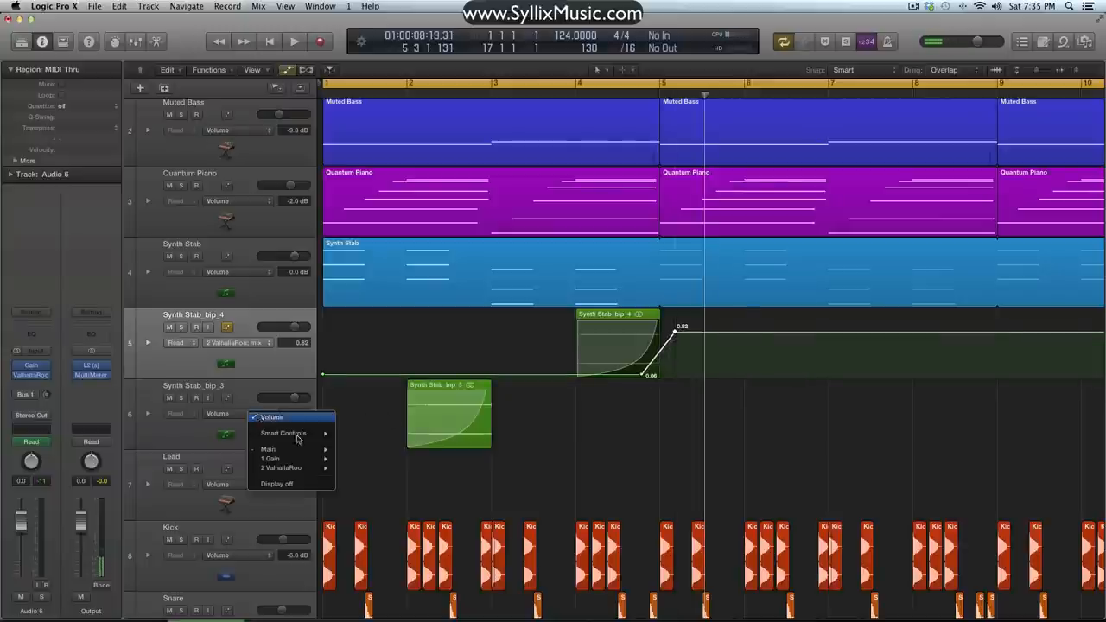
pyautogui.moveTo(280, 467)
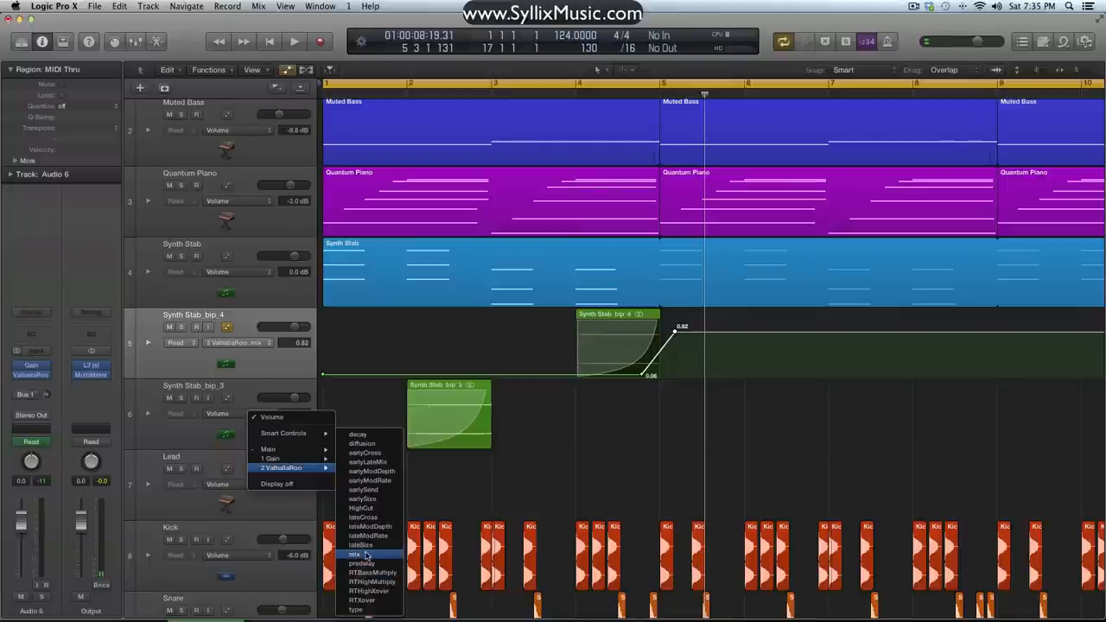
pyautogui.click(356, 553)
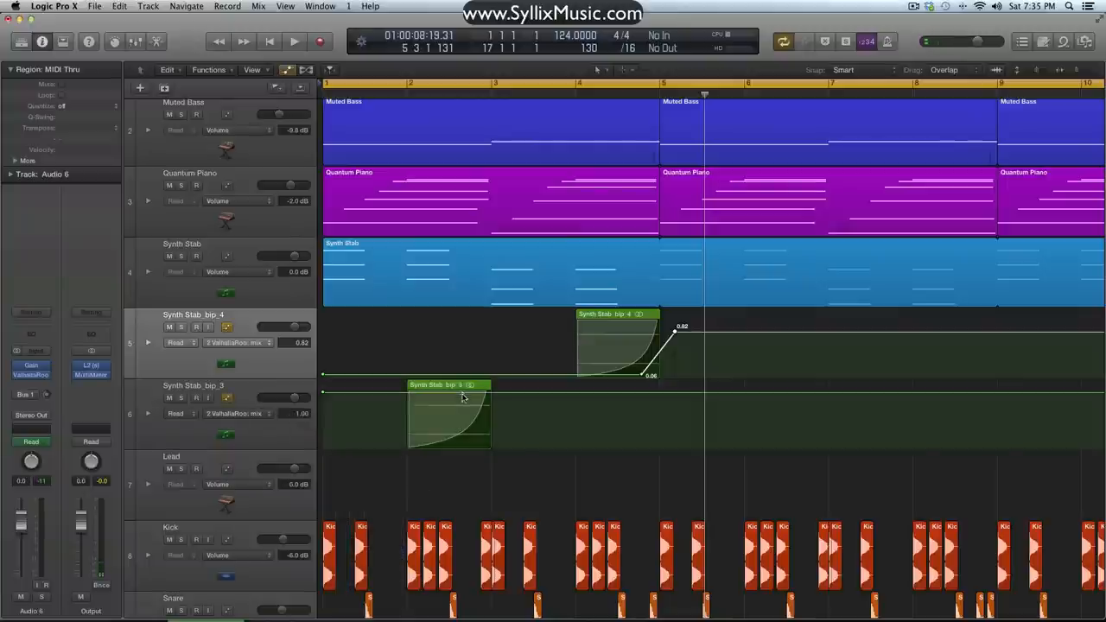
pyautogui.moveTo(463, 397); pyautogui.dragTo(474, 443)
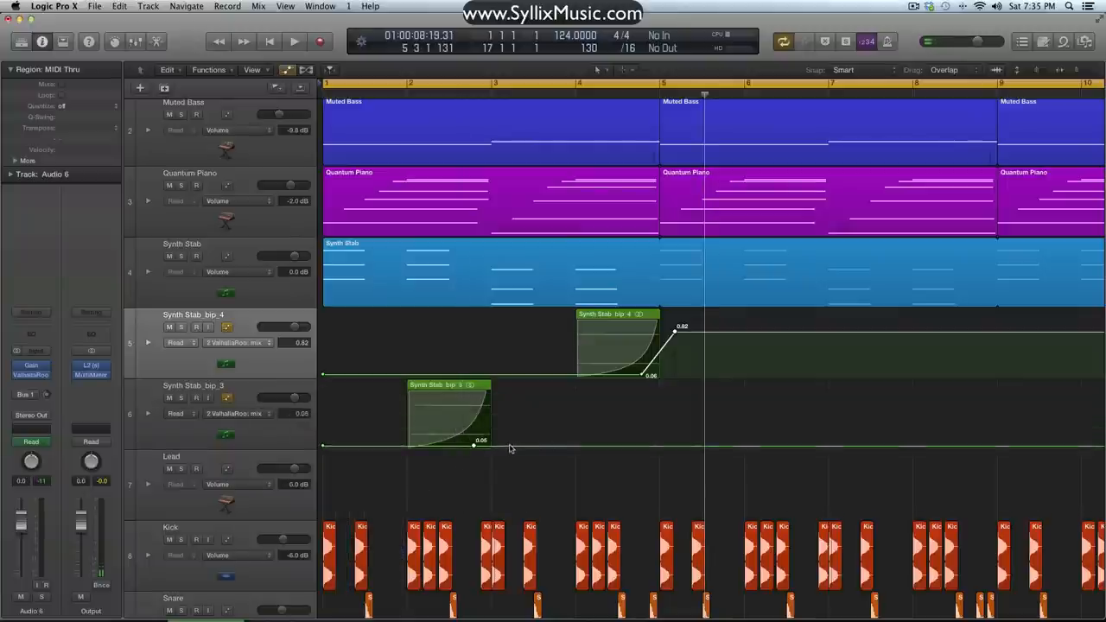
# - Raise bip_3's reverb mix at its region end and bend both ramps into swelling curves
pyautogui.moveTo(473, 443); pyautogui.dragTo(508, 407)
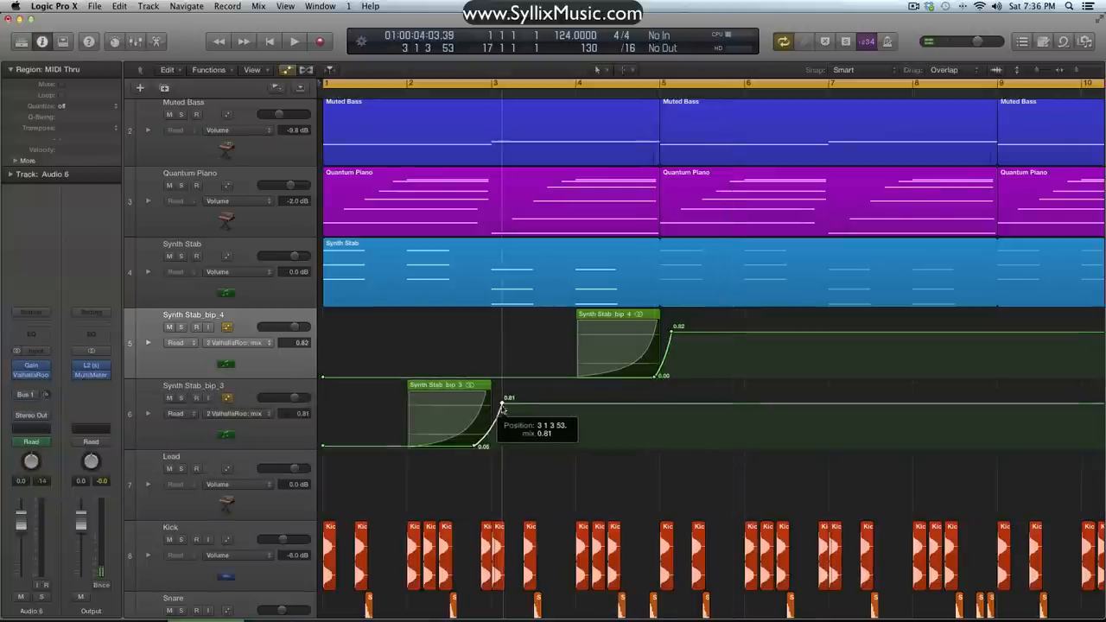
pyautogui.moveTo(505, 406); pyautogui.dragTo(480, 453)
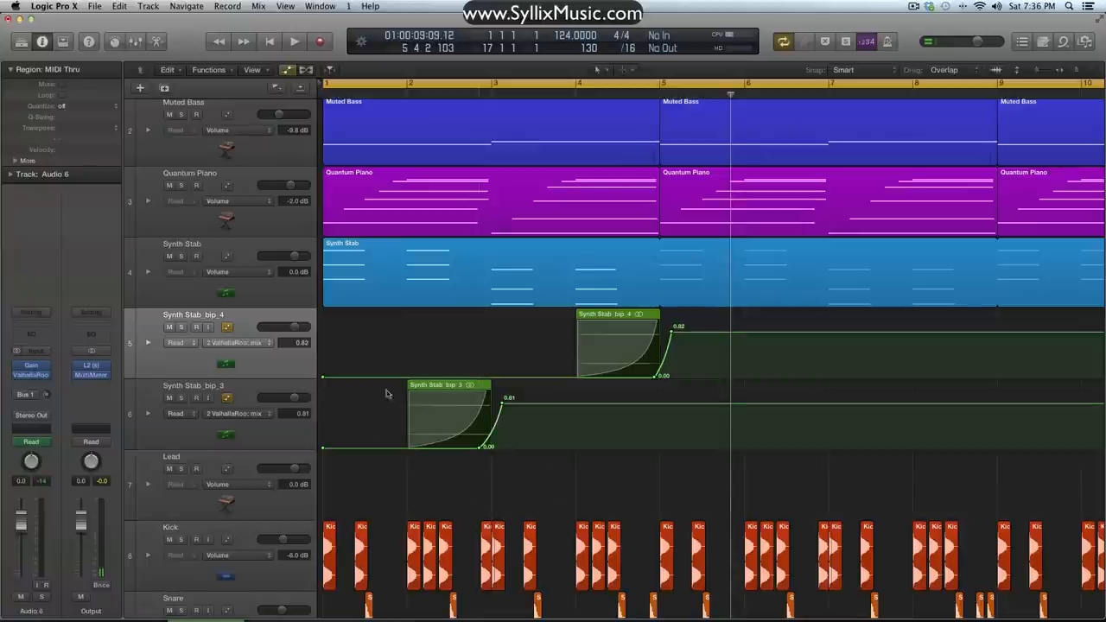
pyautogui.moveTo(508, 397); pyautogui.dragTo(504, 404)
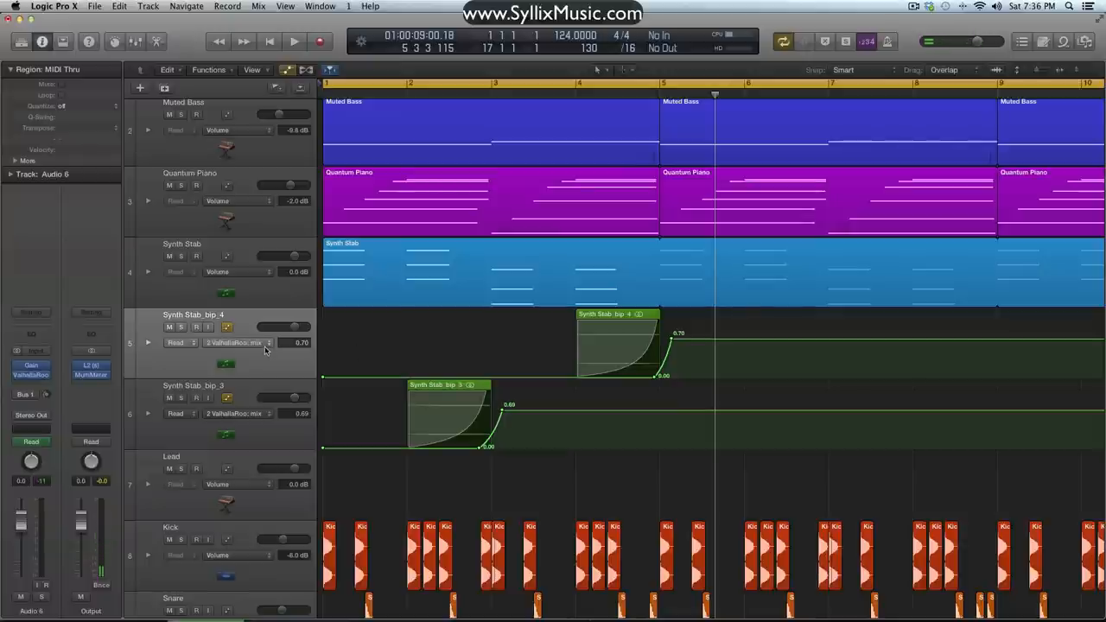
# - Draw Pan sweeps on both stabs, bip_3 rising and bip_4 falling, and audition them
pyautogui.click(238, 342)
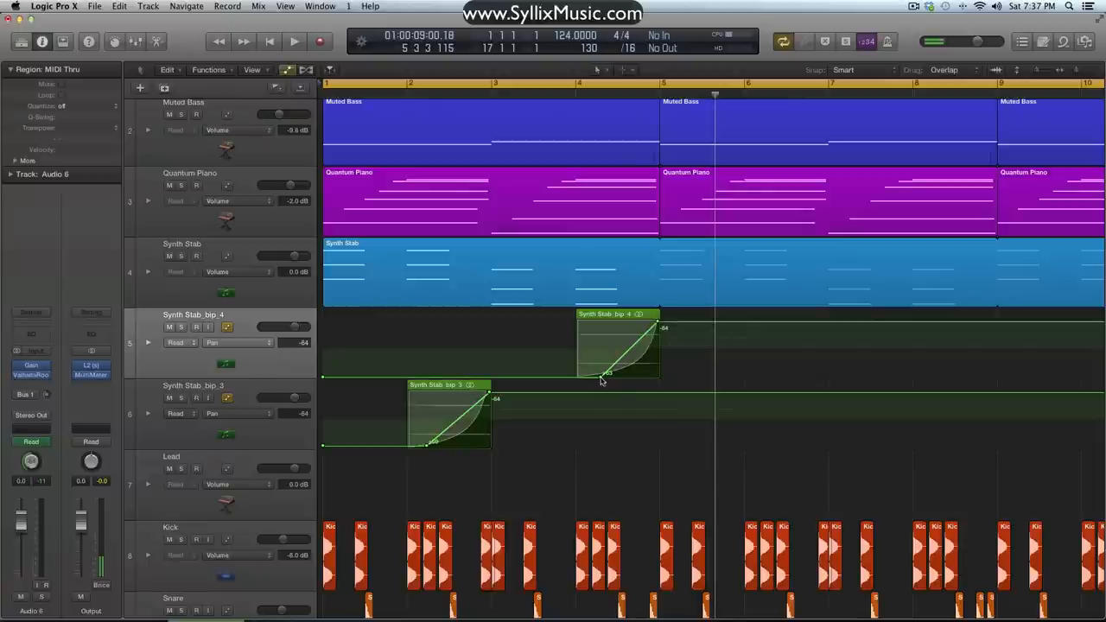
pyautogui.moveTo(605, 377); pyautogui.dragTo(321, 381)
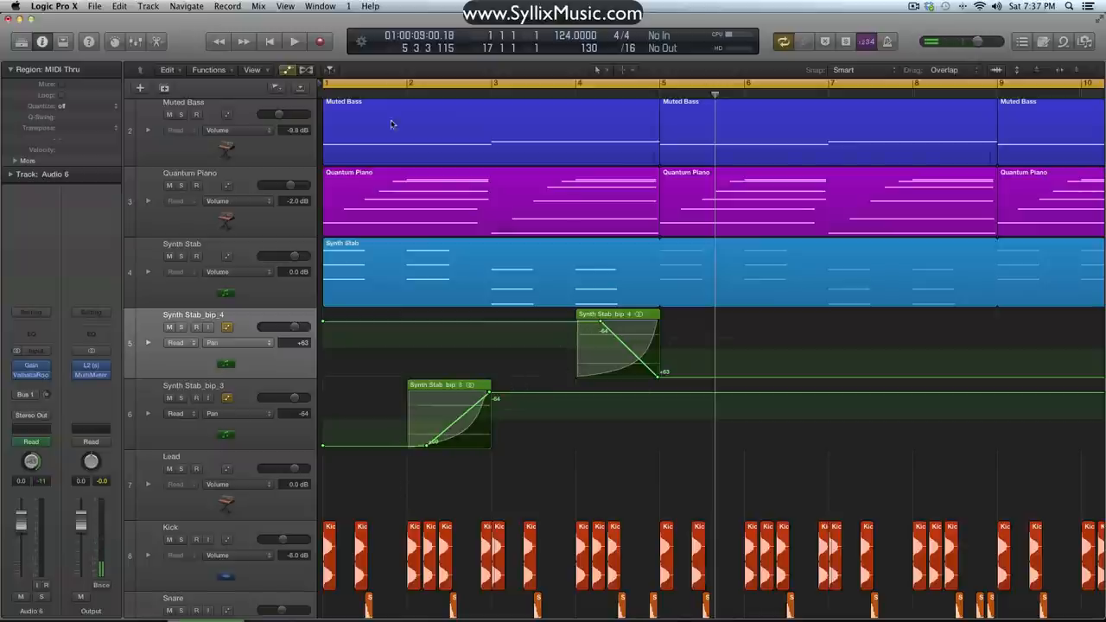
pyautogui.click(294, 41)
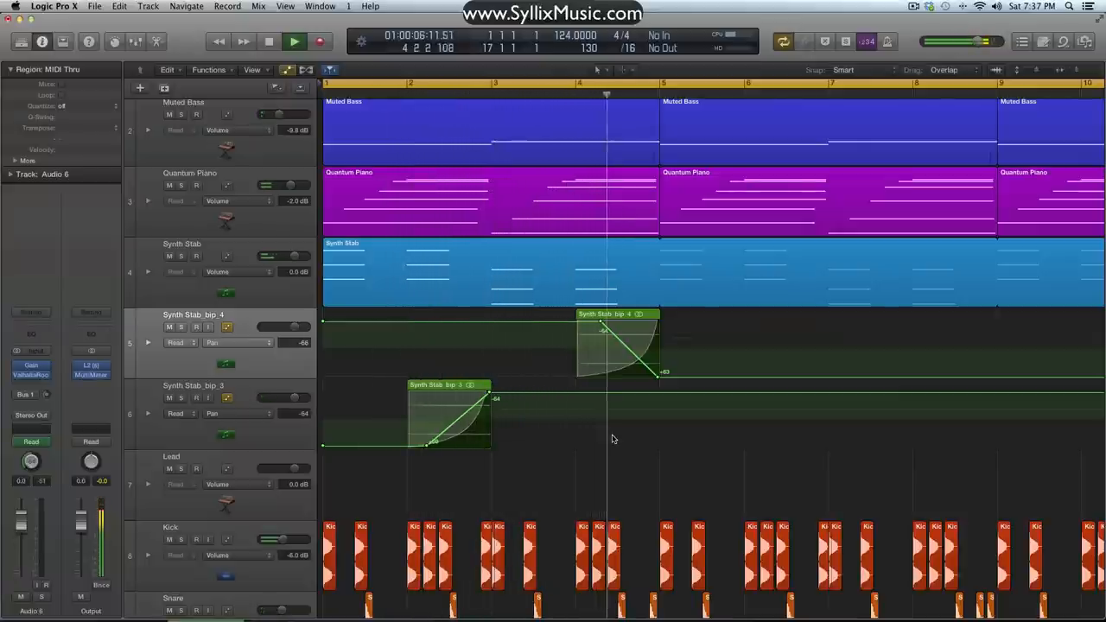
pyautogui.click(293, 41)
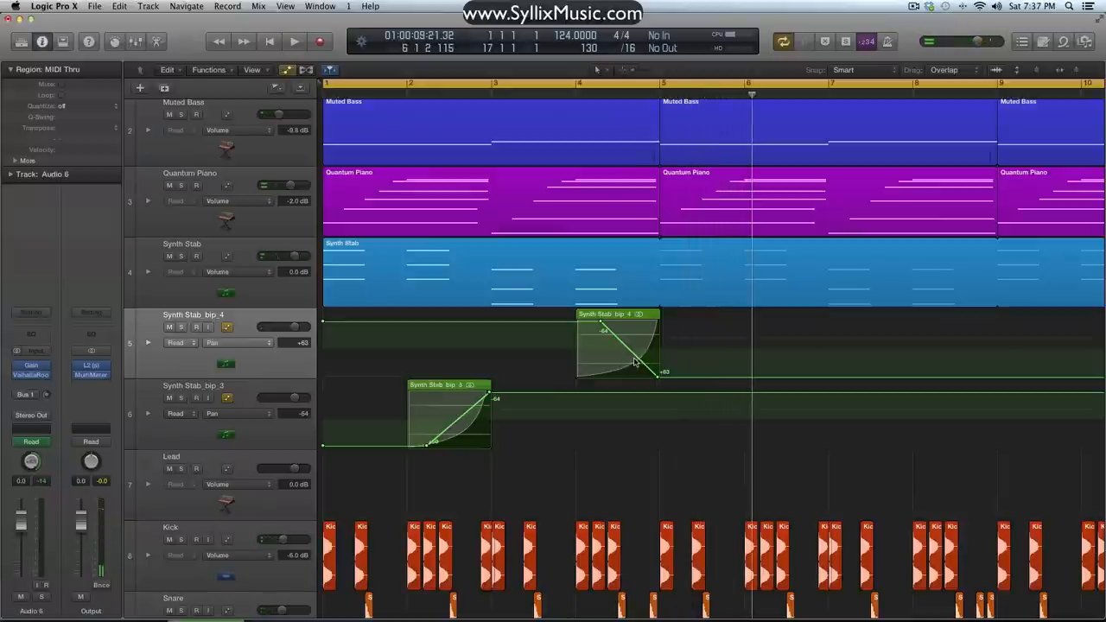
pyautogui.rightClick(636, 363)
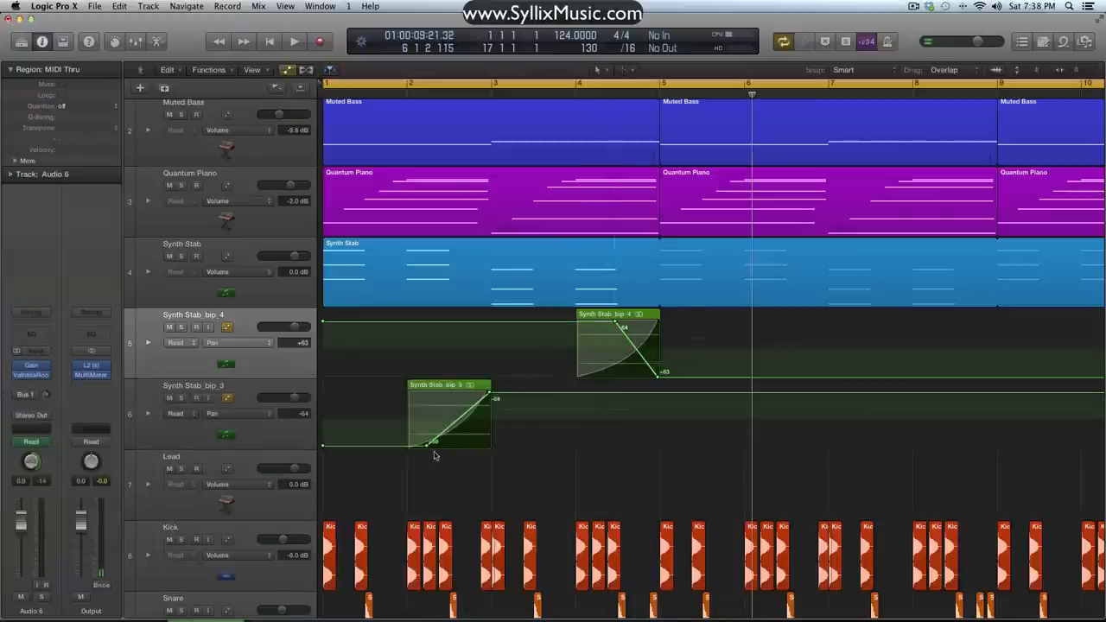
# - Bend the lower stab's pan ramp into a curve and play back to check both sweeps
pyautogui.moveTo(453, 440); pyautogui.dragTo(441, 448)
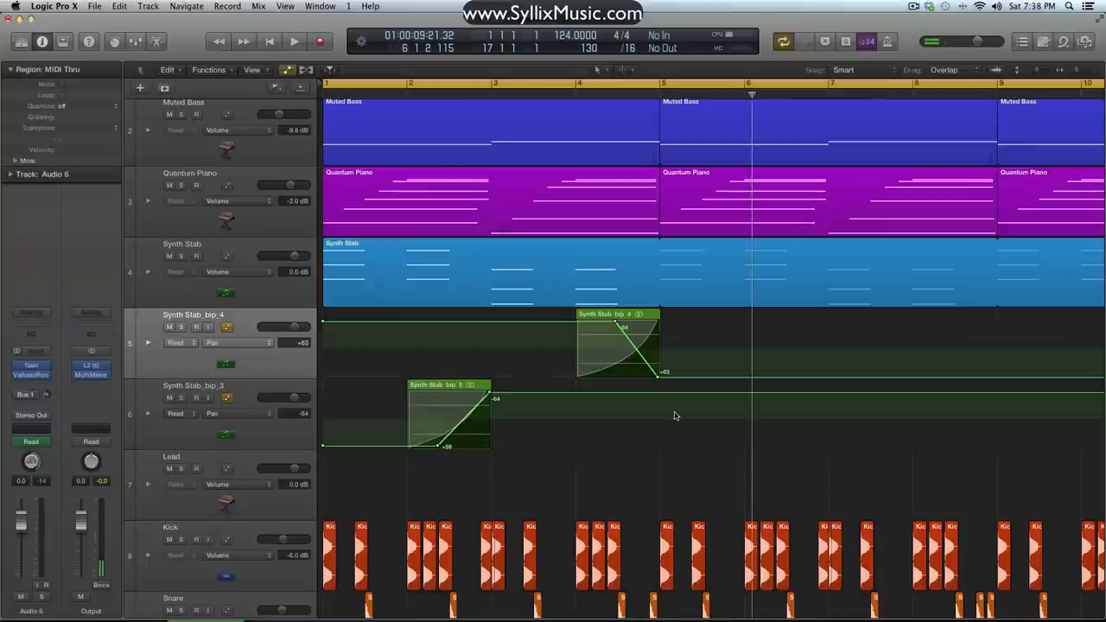
pyautogui.click(294, 41)
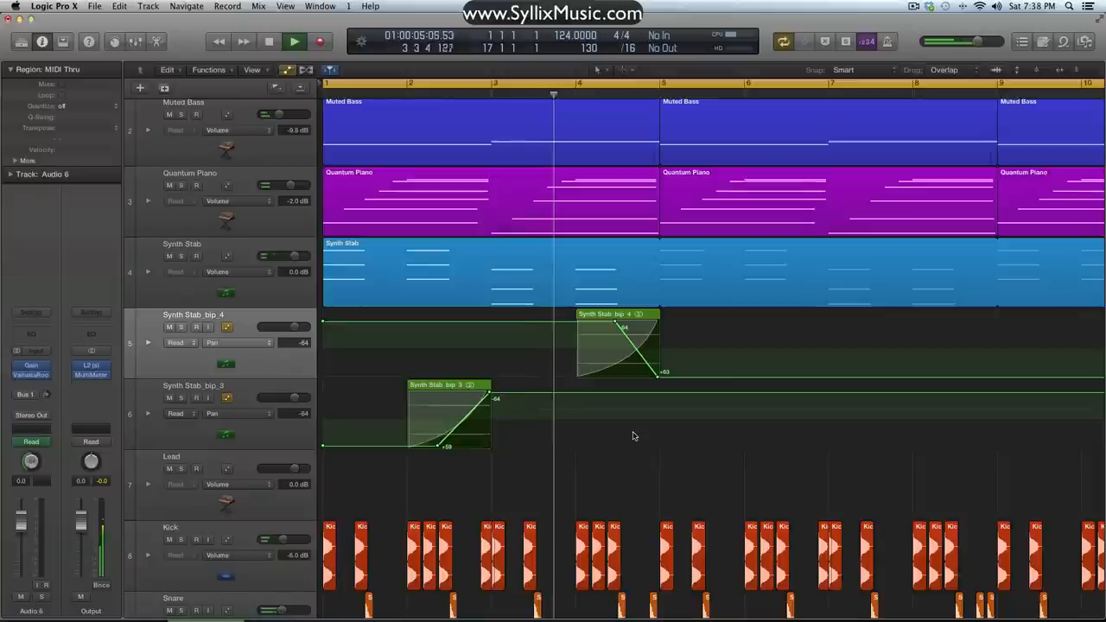
pyautogui.click(269, 42)
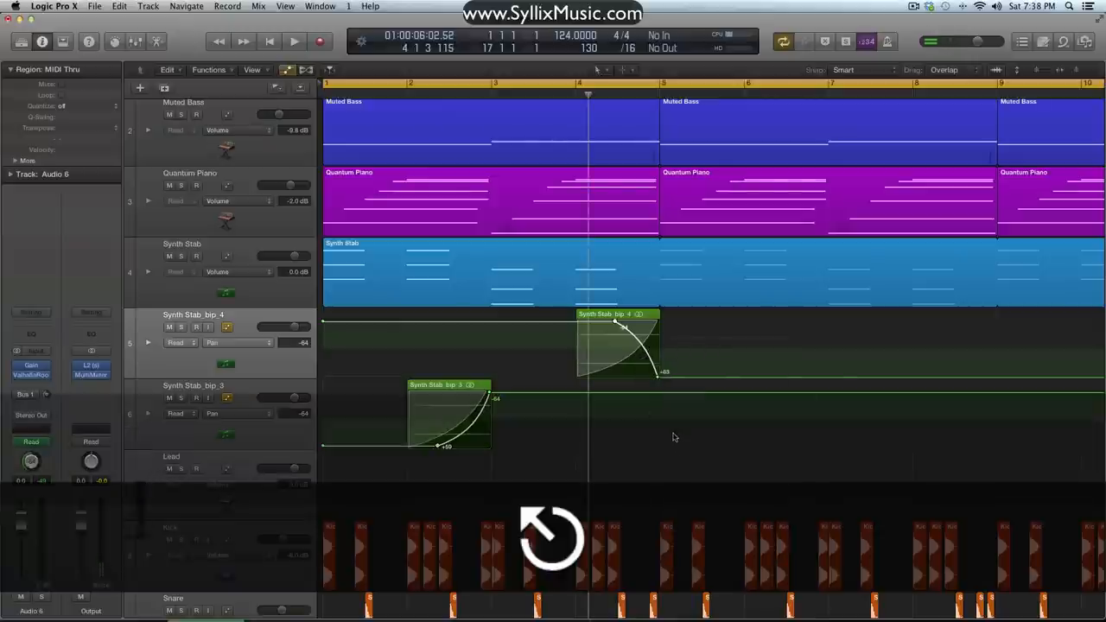
pyautogui.click(294, 42)
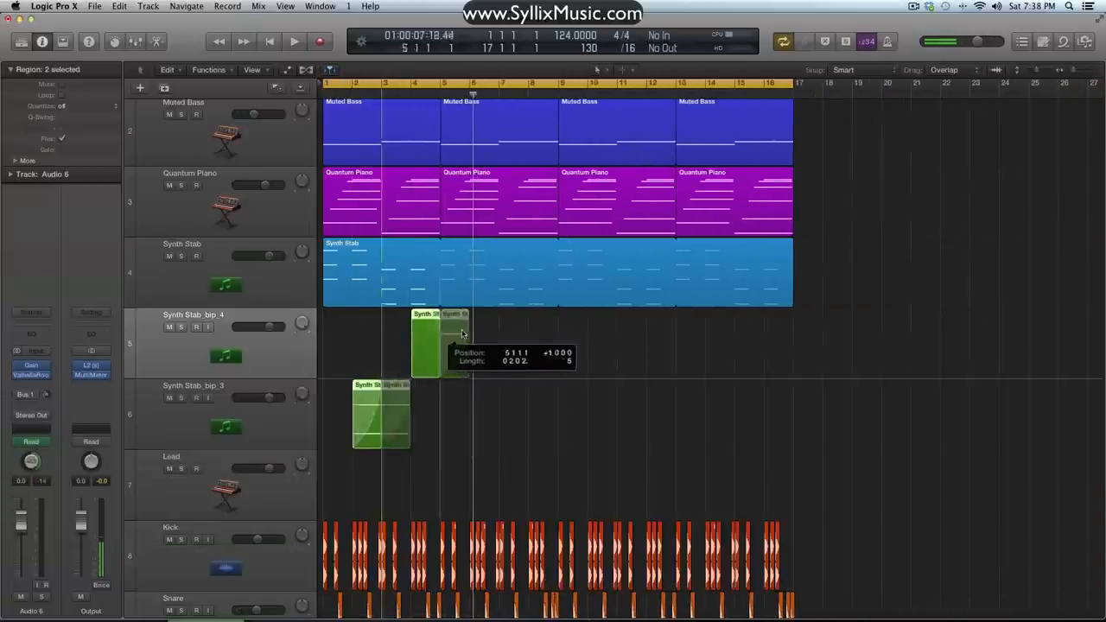
# - Option-drag copies of both stab regions to later bars so each repeats four times
pyautogui.moveTo(424, 342); pyautogui.dragTo(543, 342)
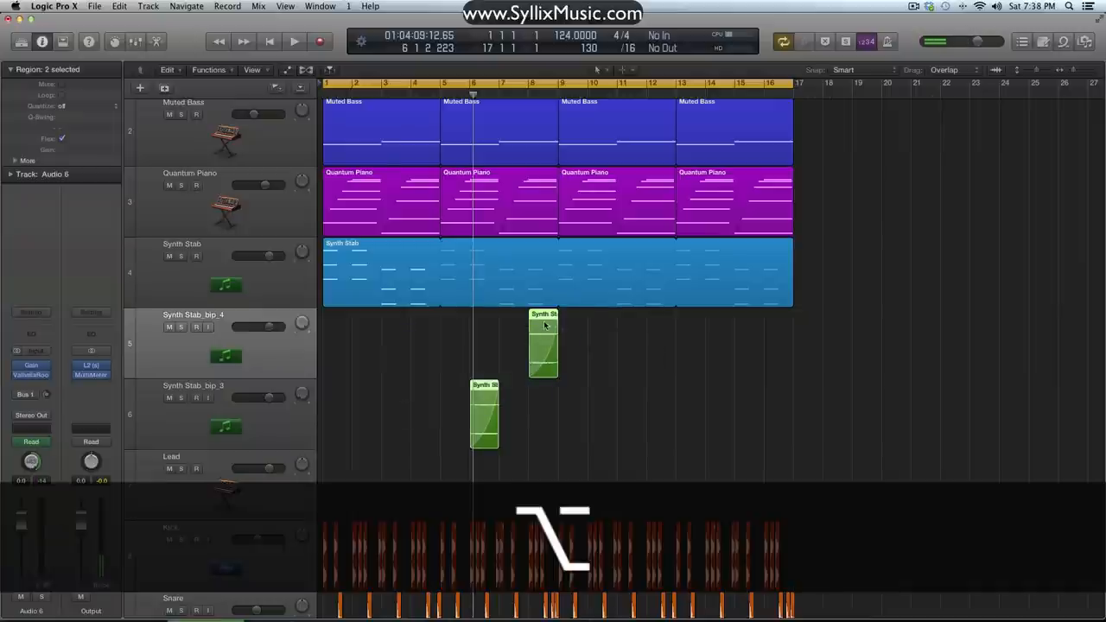
pyautogui.moveTo(543, 346); pyautogui.dragTo(511, 345)
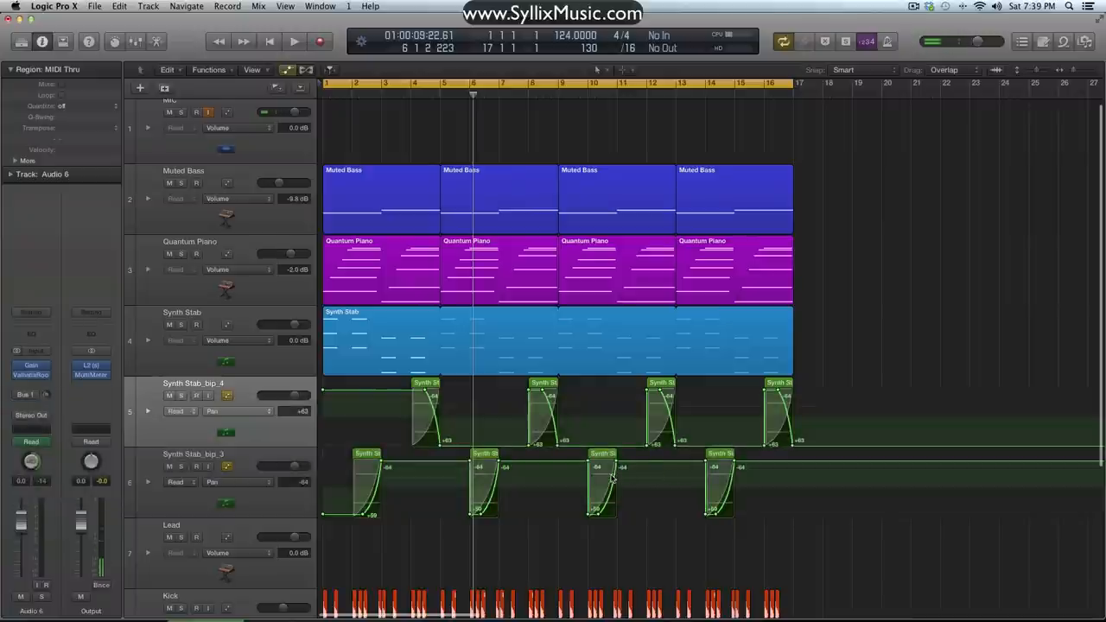
pyautogui.moveTo(460, 484)
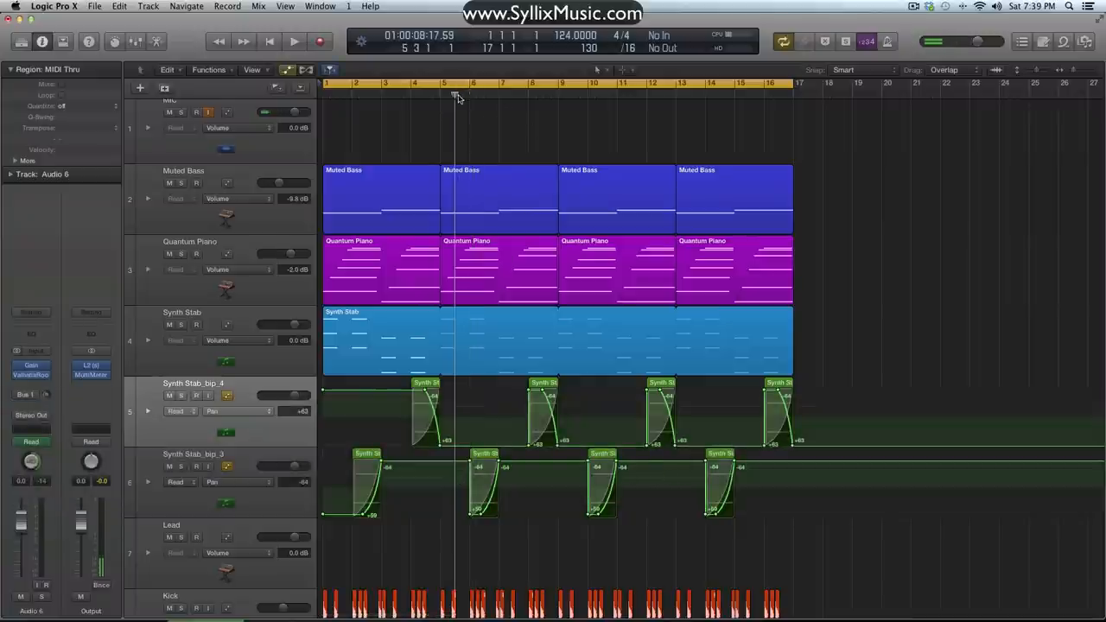
pyautogui.click(293, 41)
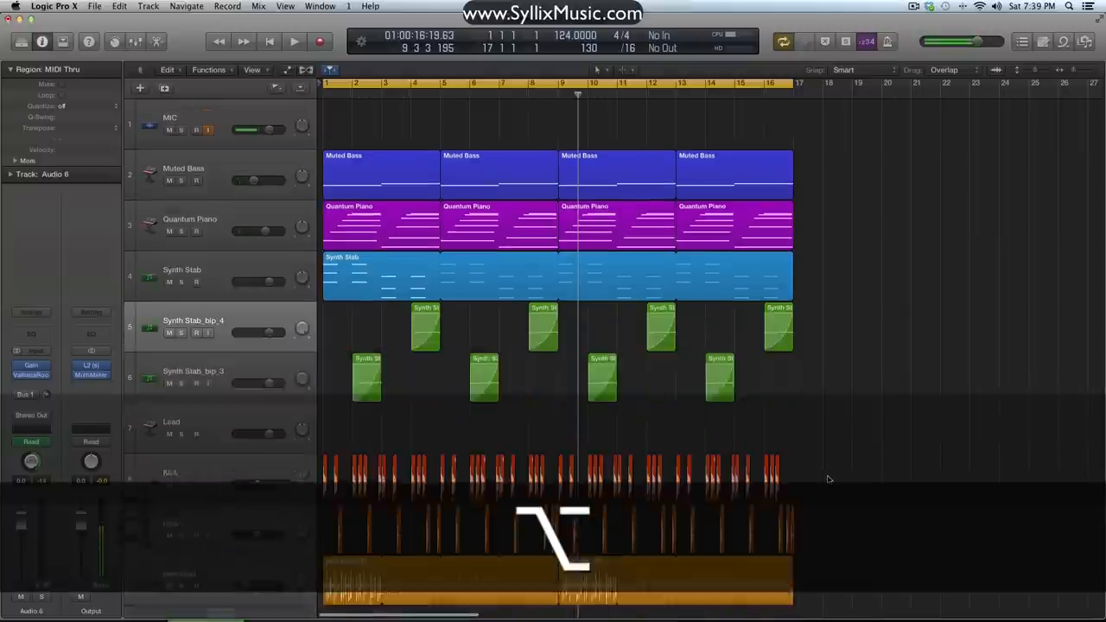
pyautogui.scroll(-3)
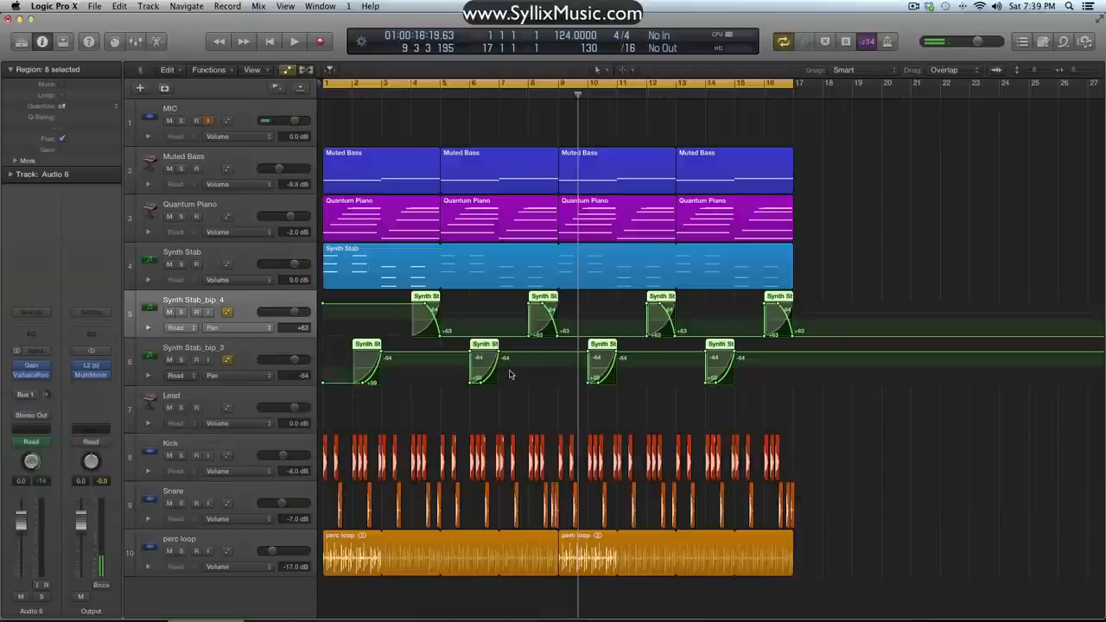
pyautogui.moveTo(498, 373)
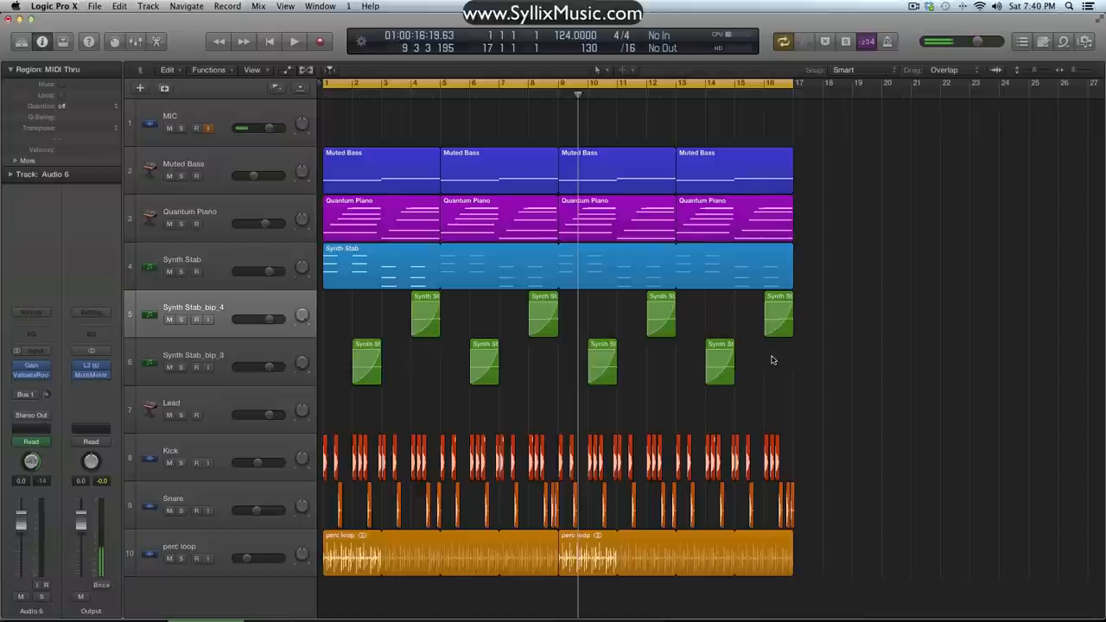
pyautogui.moveTo(698, 332)
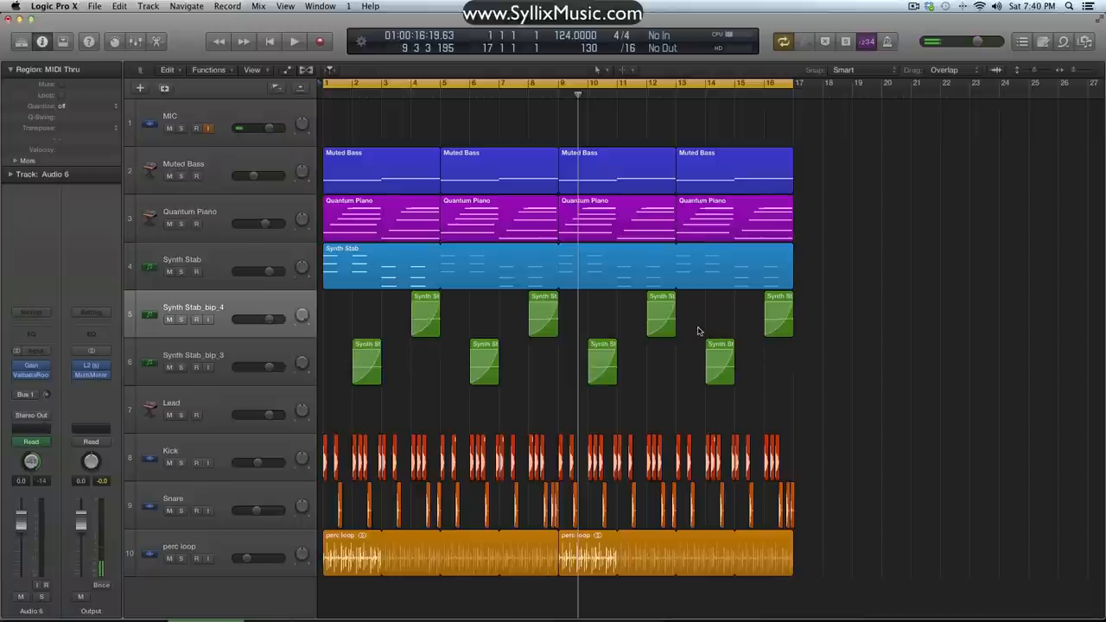
pyautogui.click(197, 415)
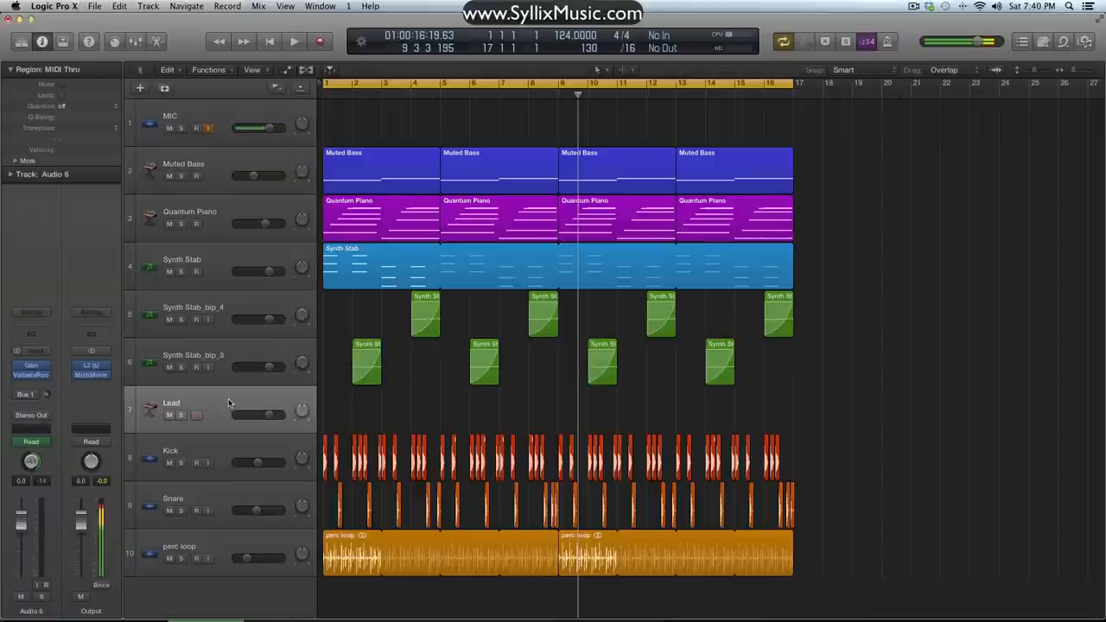
# - Select and record-arm the Lead track, then start recording with count-in
pyautogui.click(172, 403)
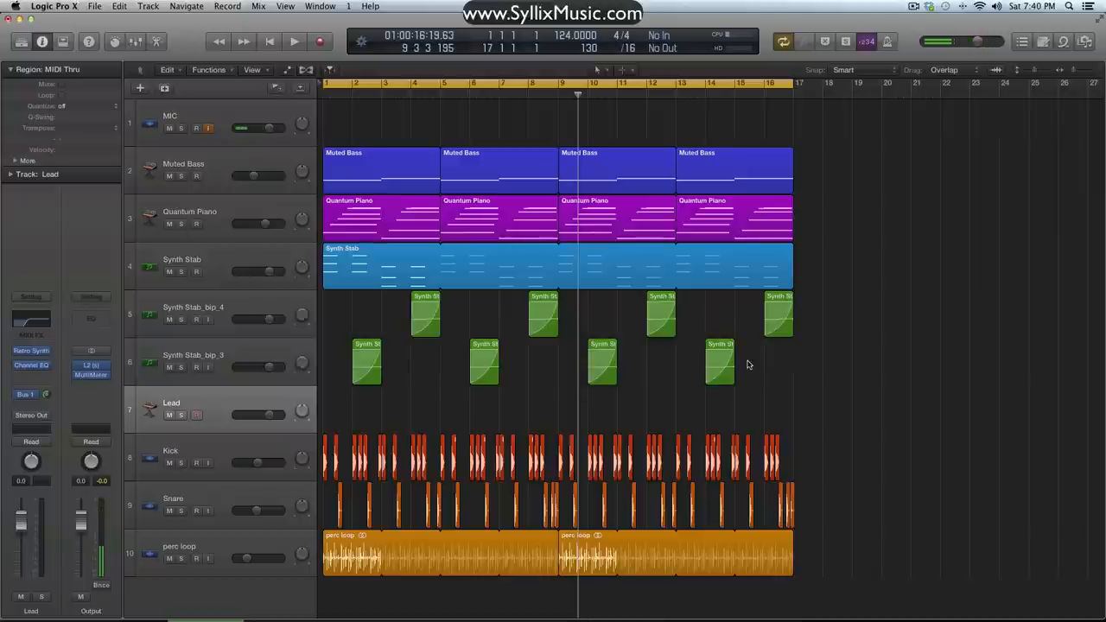
pyautogui.moveTo(608, 406)
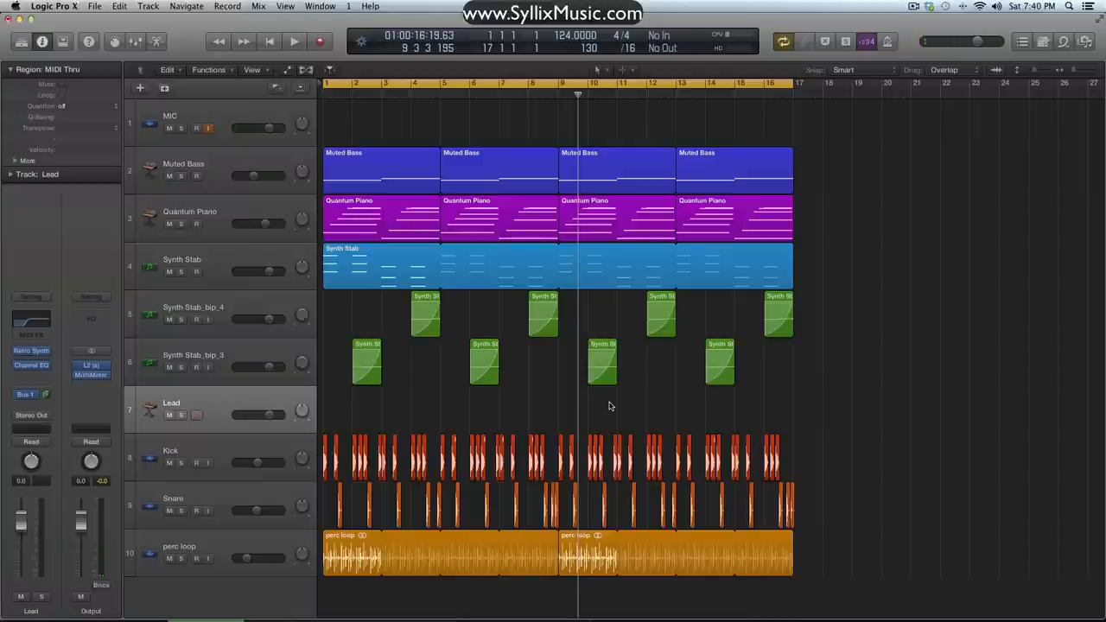
pyautogui.click(294, 42)
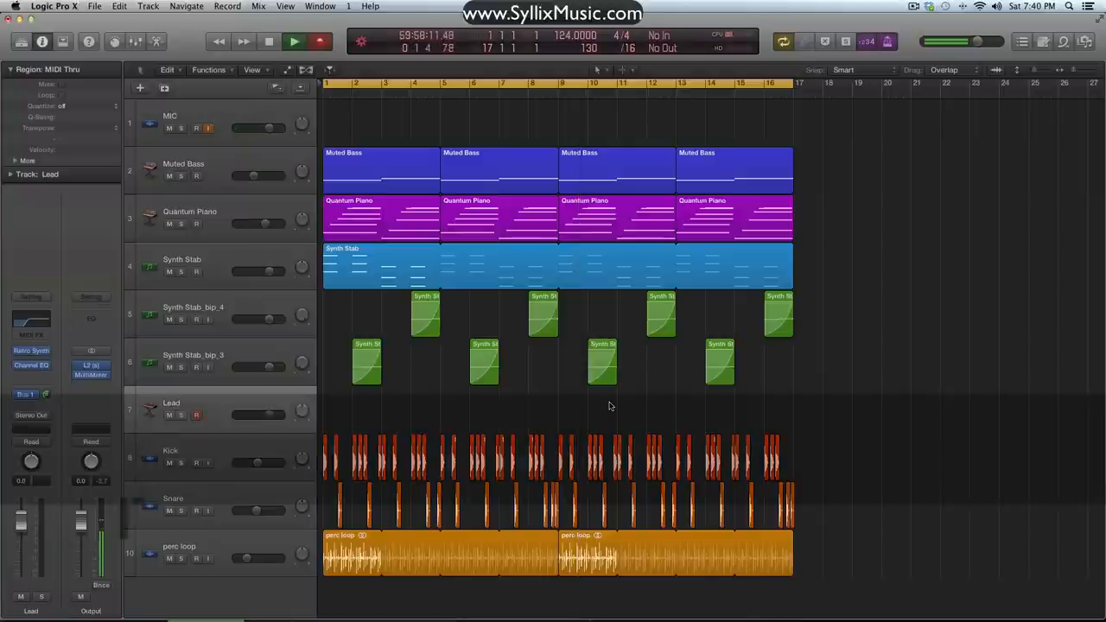
pyautogui.click(318, 41)
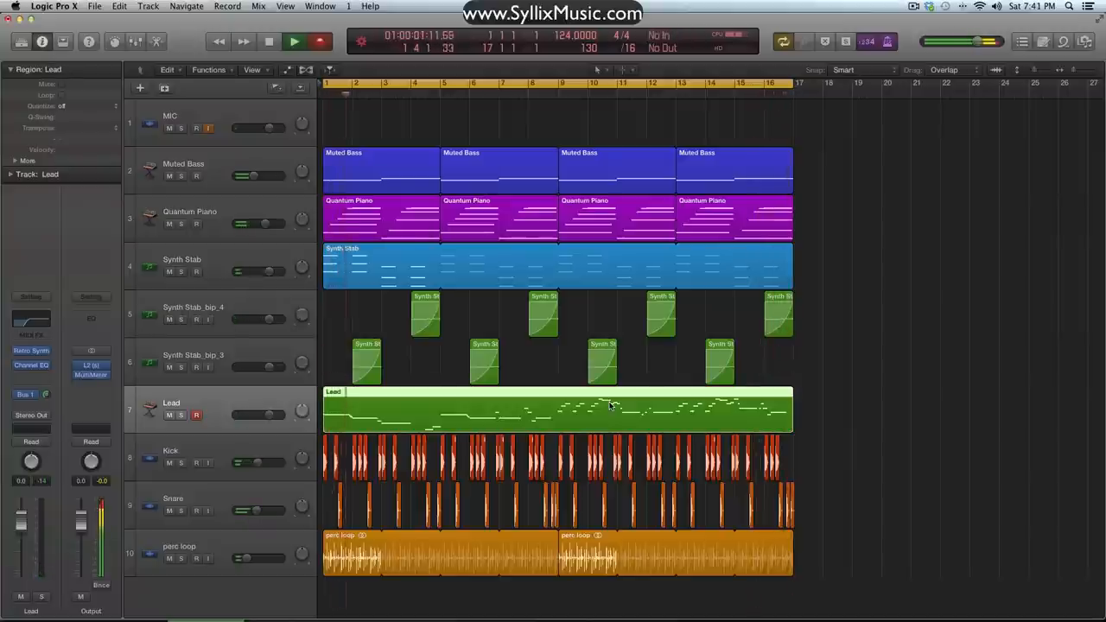
# - Play the arrangement from the start with the newly recorded Lead melody region
pyautogui.click(294, 41)
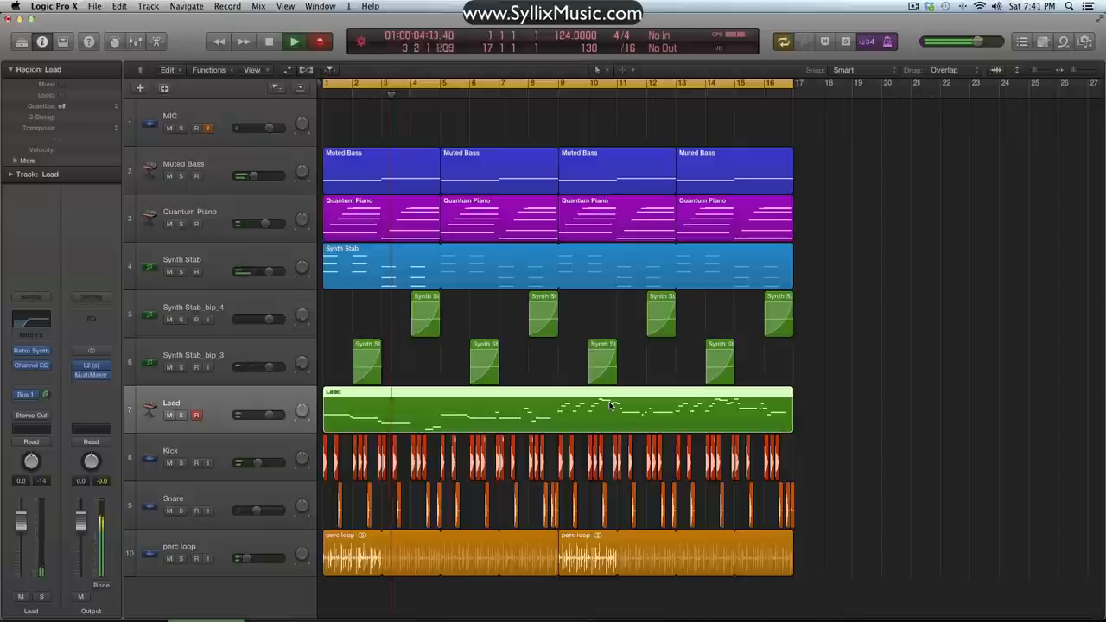